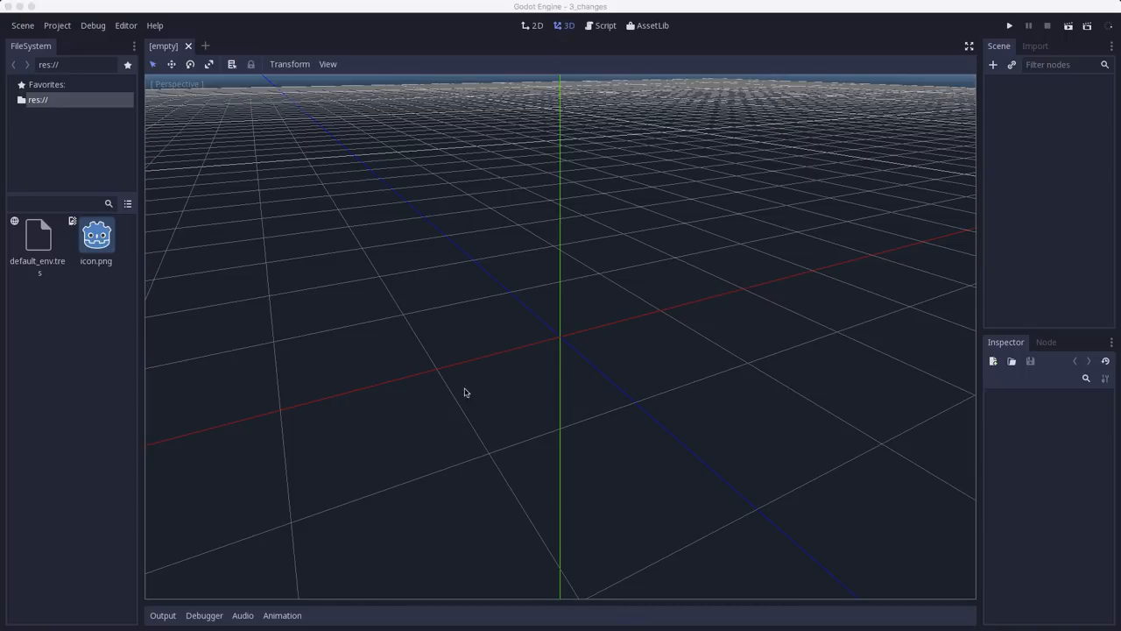
mouse_move(627, 62)
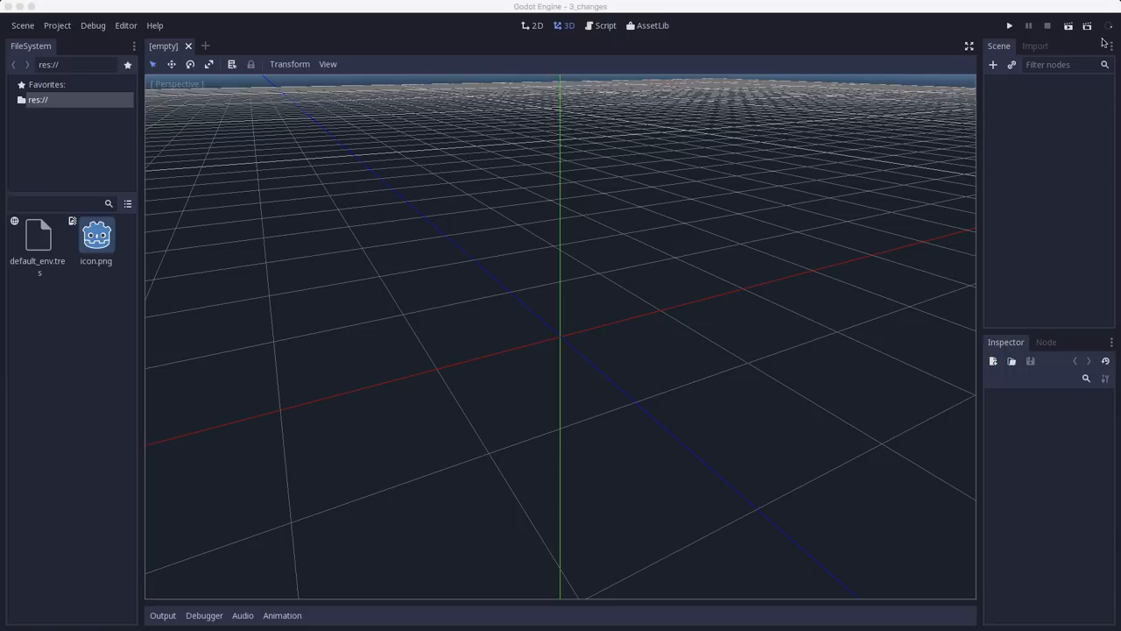
mouse_move(512, 122)
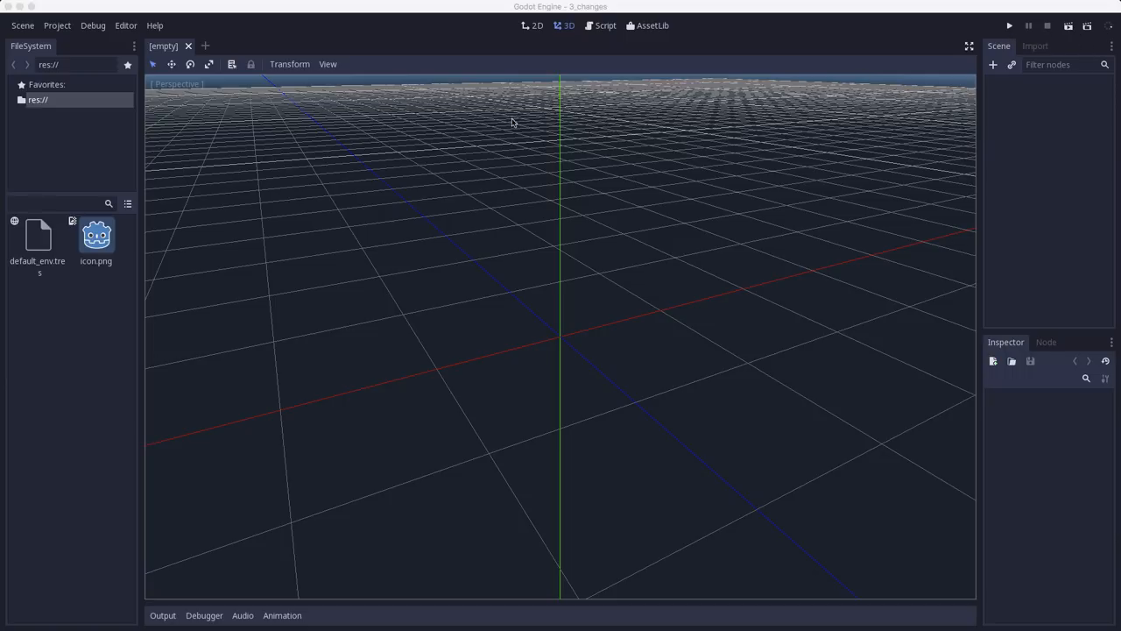
mouse_move(59, 198)
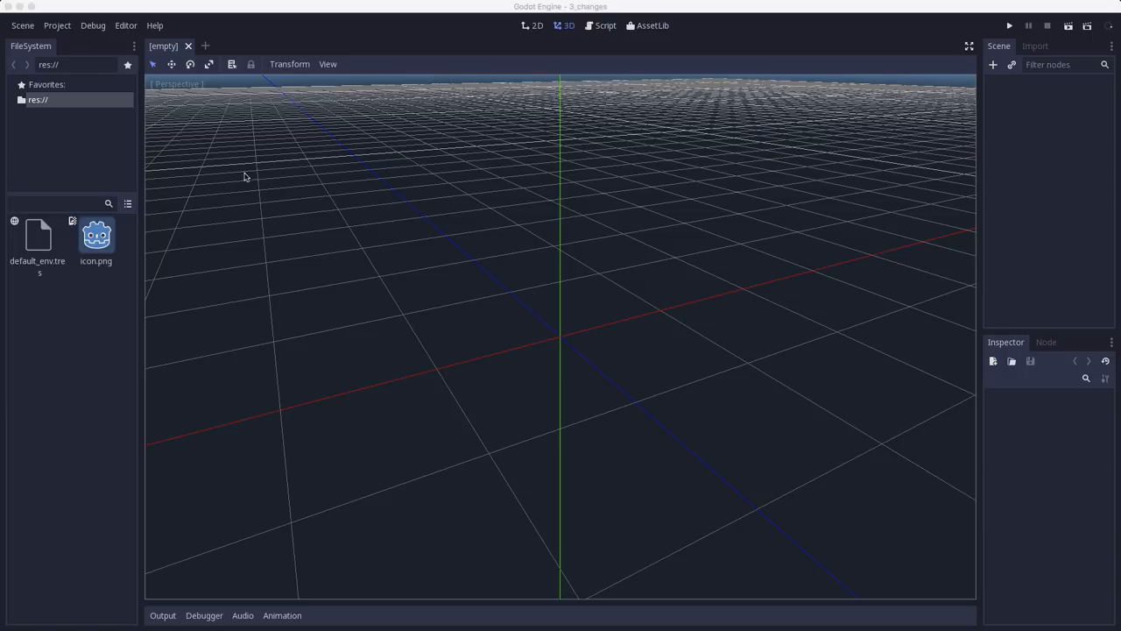
- Open Editor Settings and list the Interface theme preset options
click(126, 25)
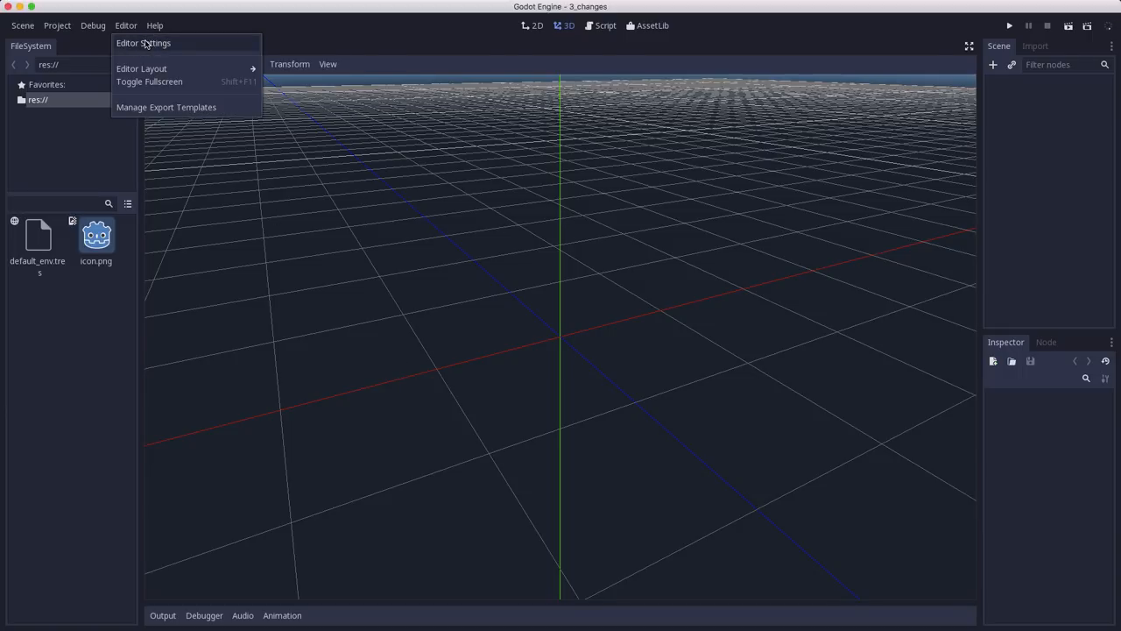
click(143, 43)
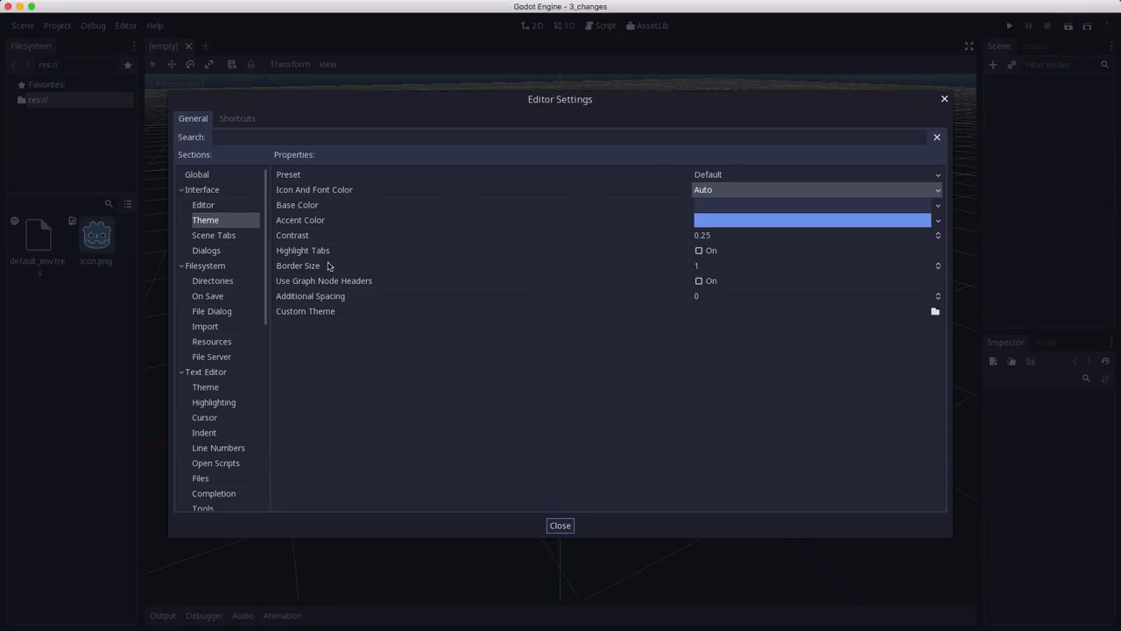
mouse_move(679, 298)
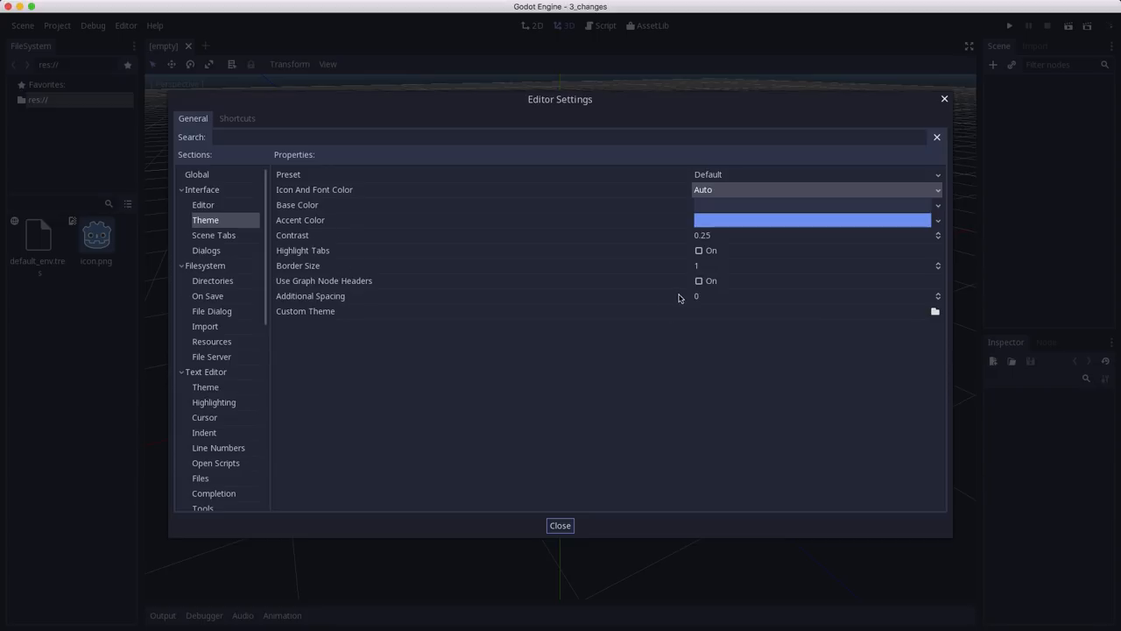
click(814, 173)
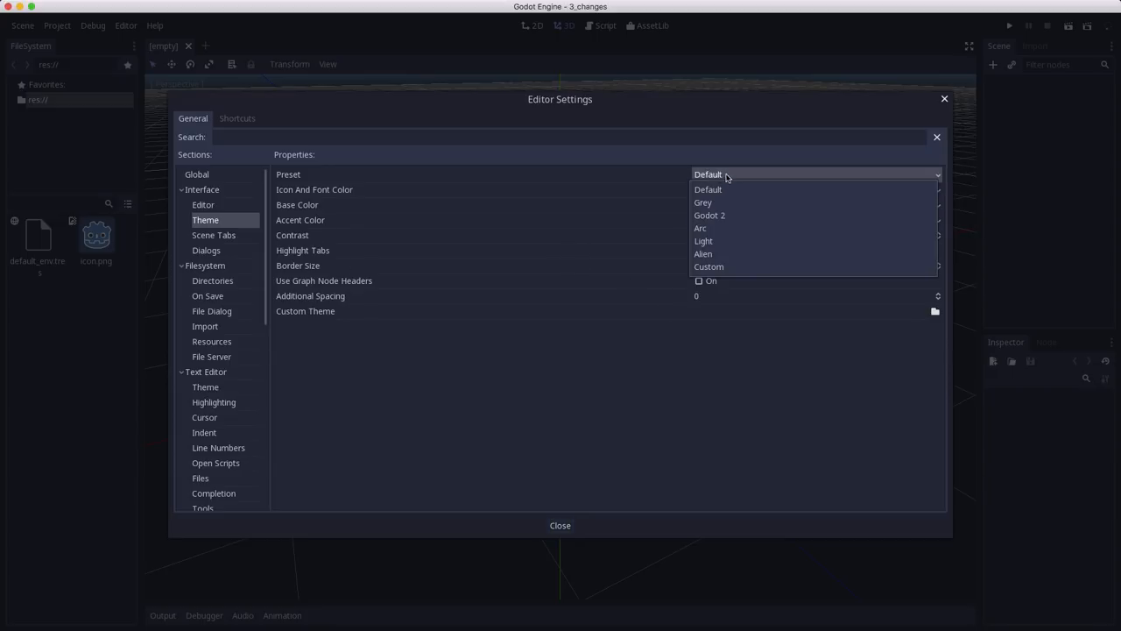
mouse_move(723, 240)
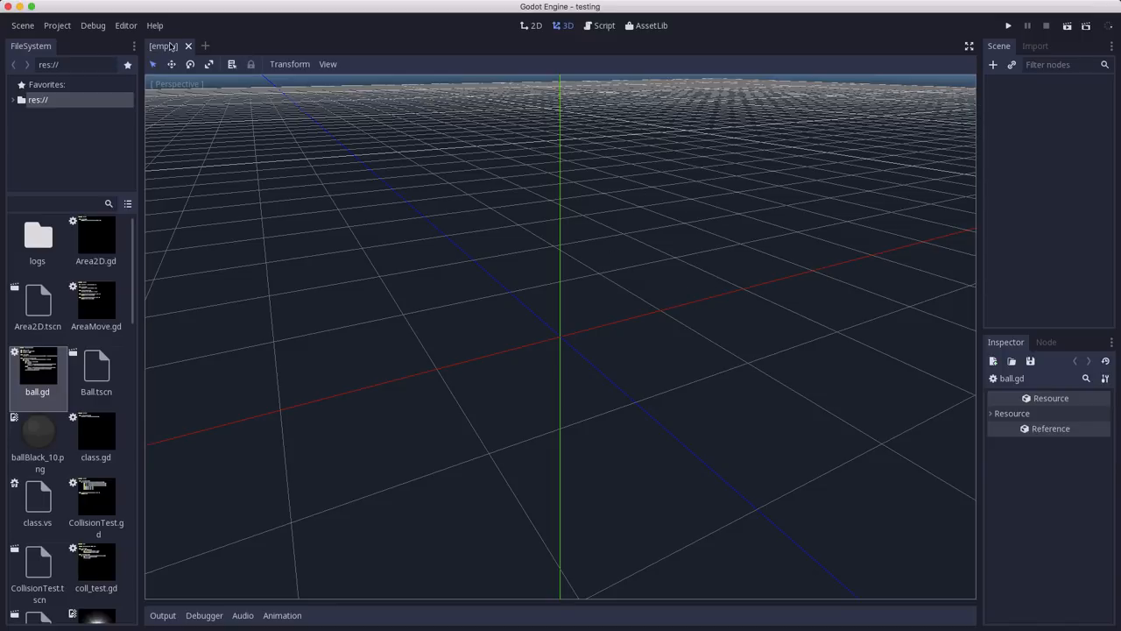
- Name 2D physics Layer 1 'enemies' under Project Settings > Layer Names
click(57, 25)
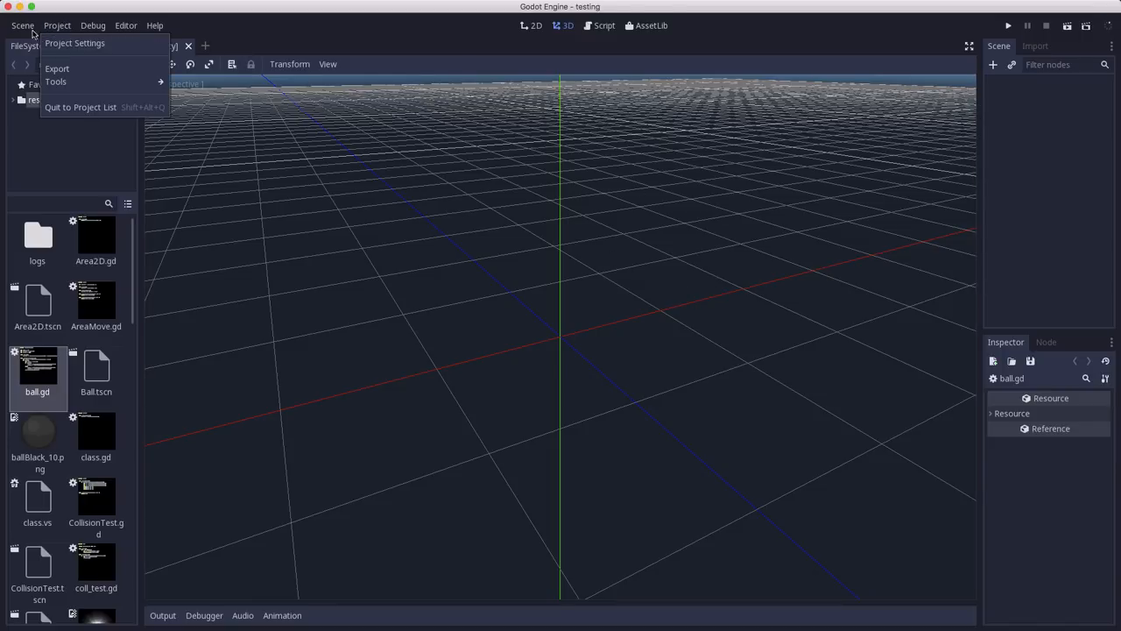
mouse_move(75, 43)
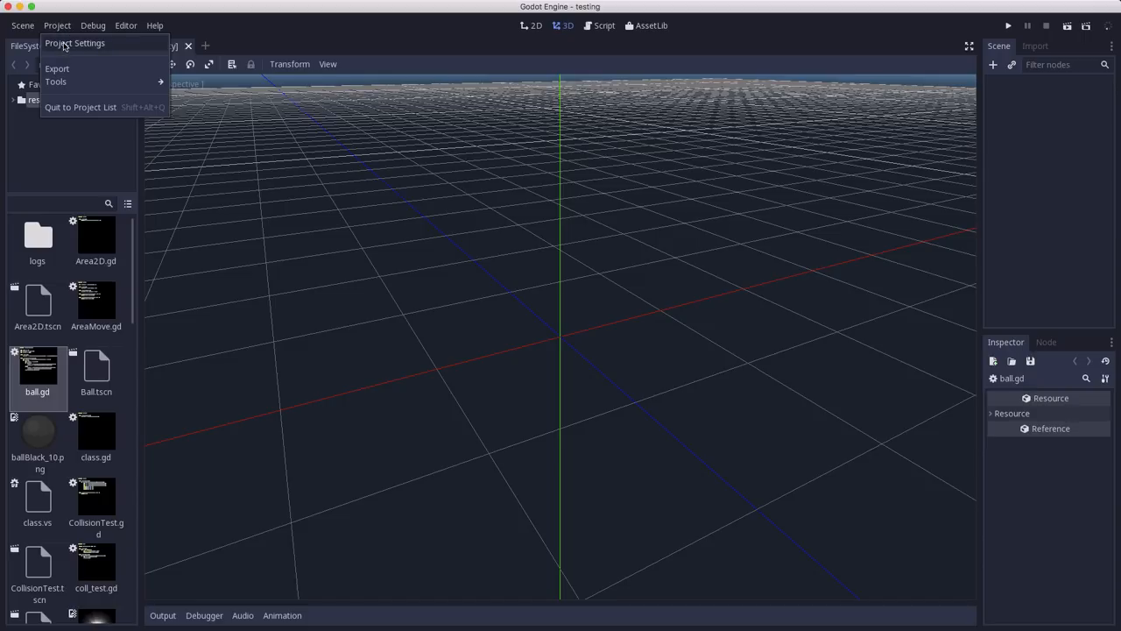
click(75, 43)
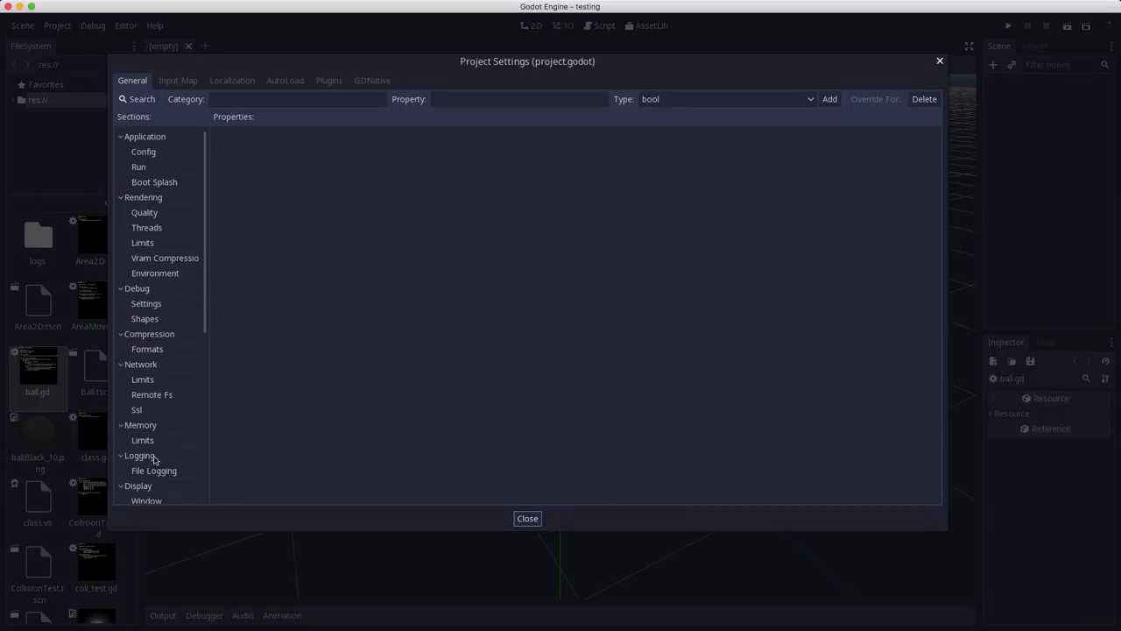
scroll(down, 3)
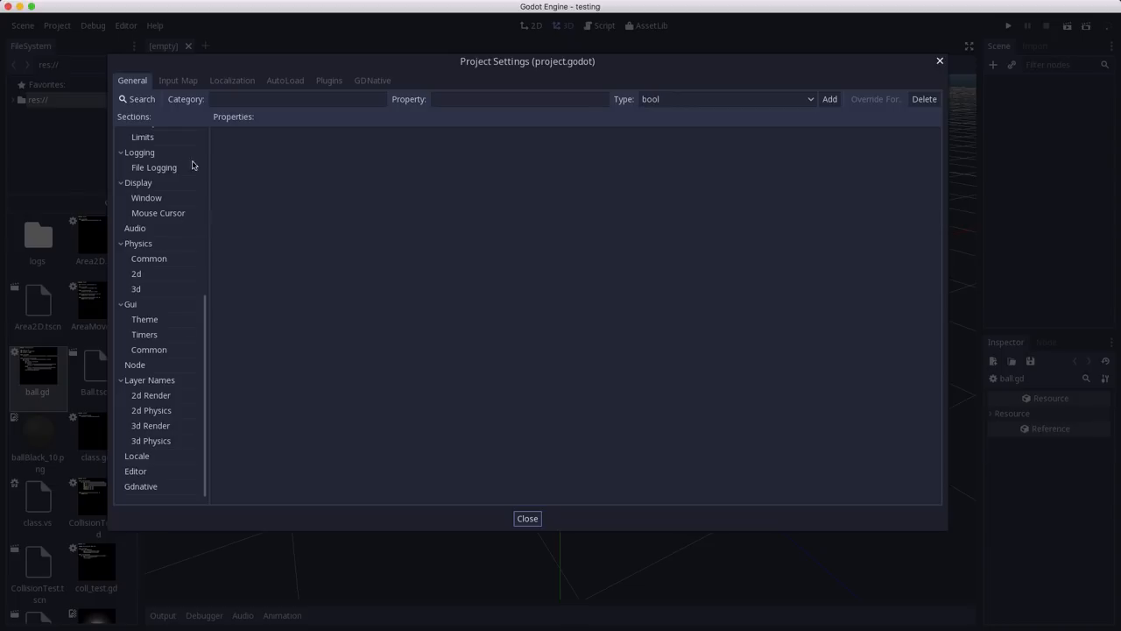
mouse_move(149, 276)
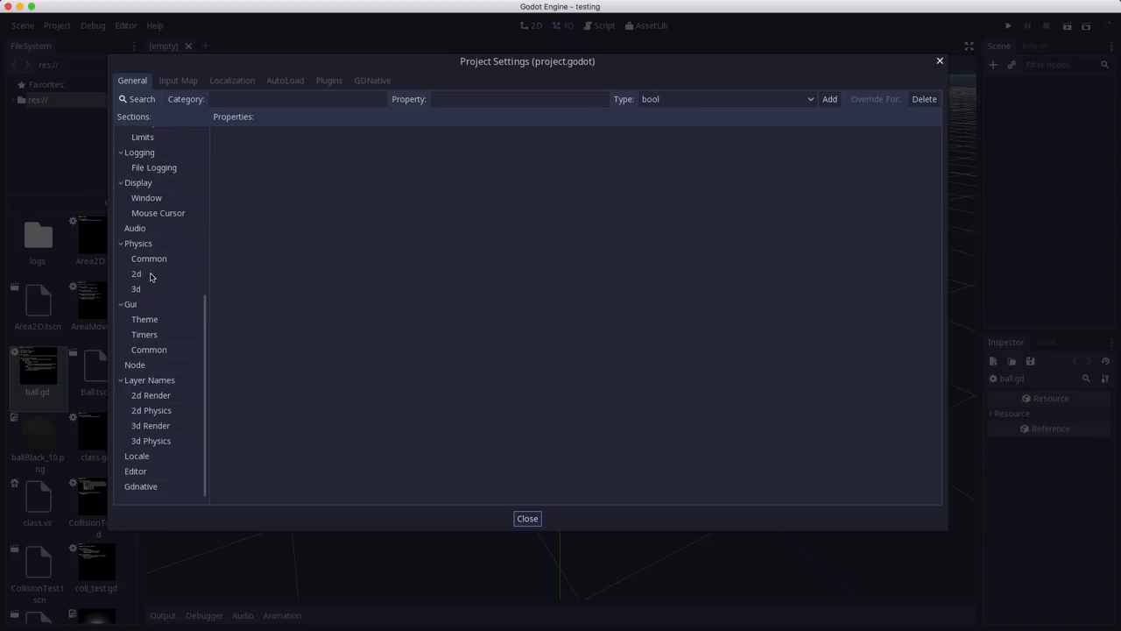
mouse_move(172, 144)
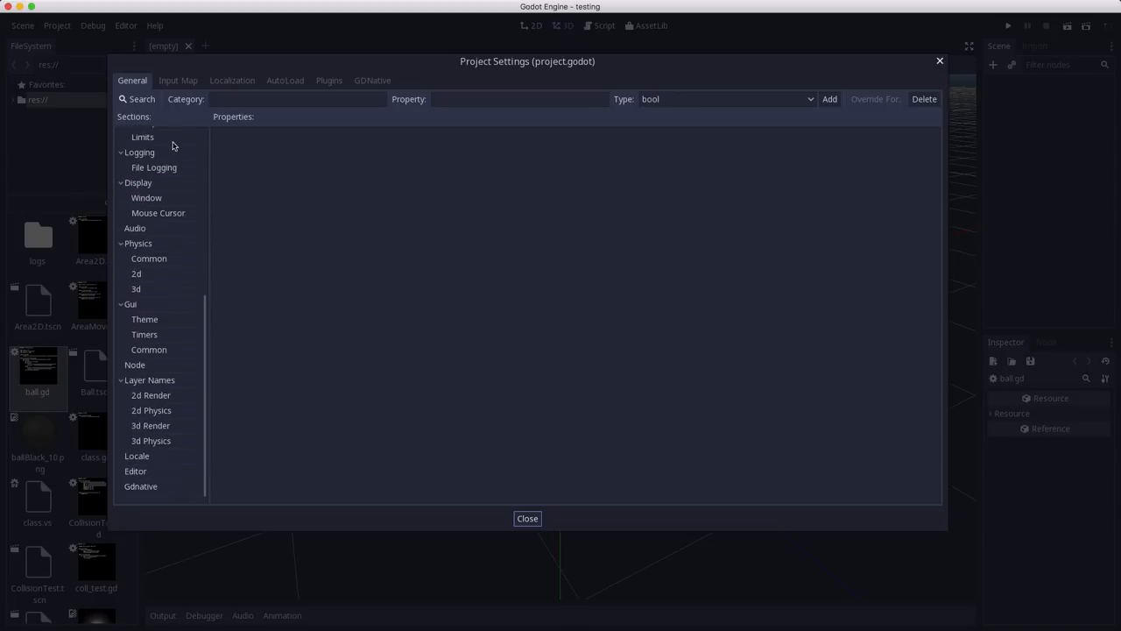
mouse_move(140, 321)
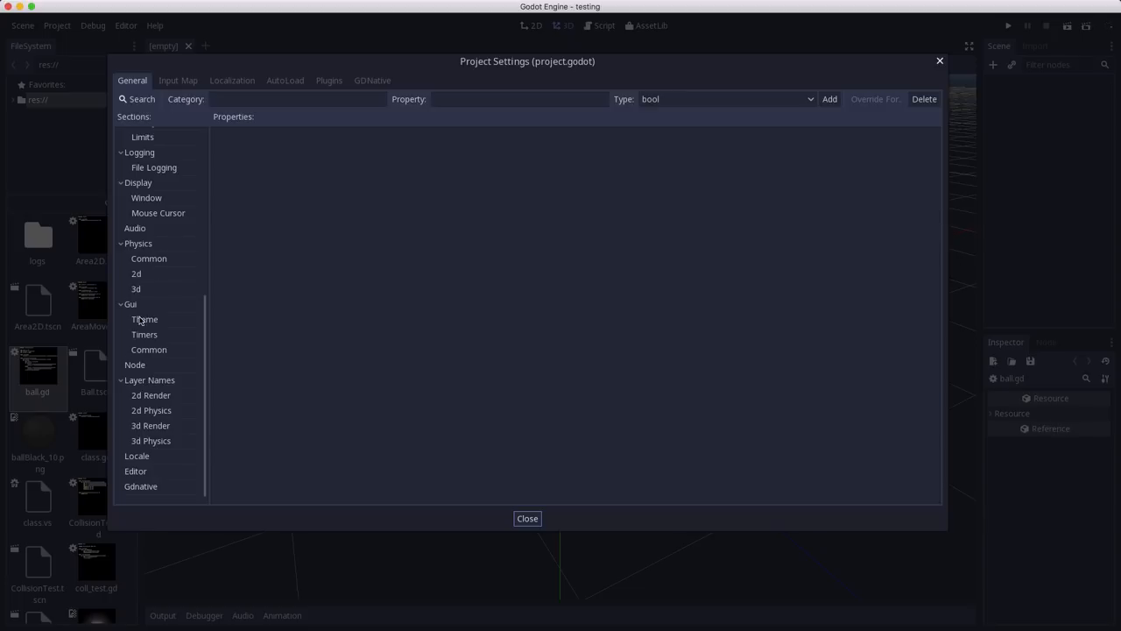
click(150, 395)
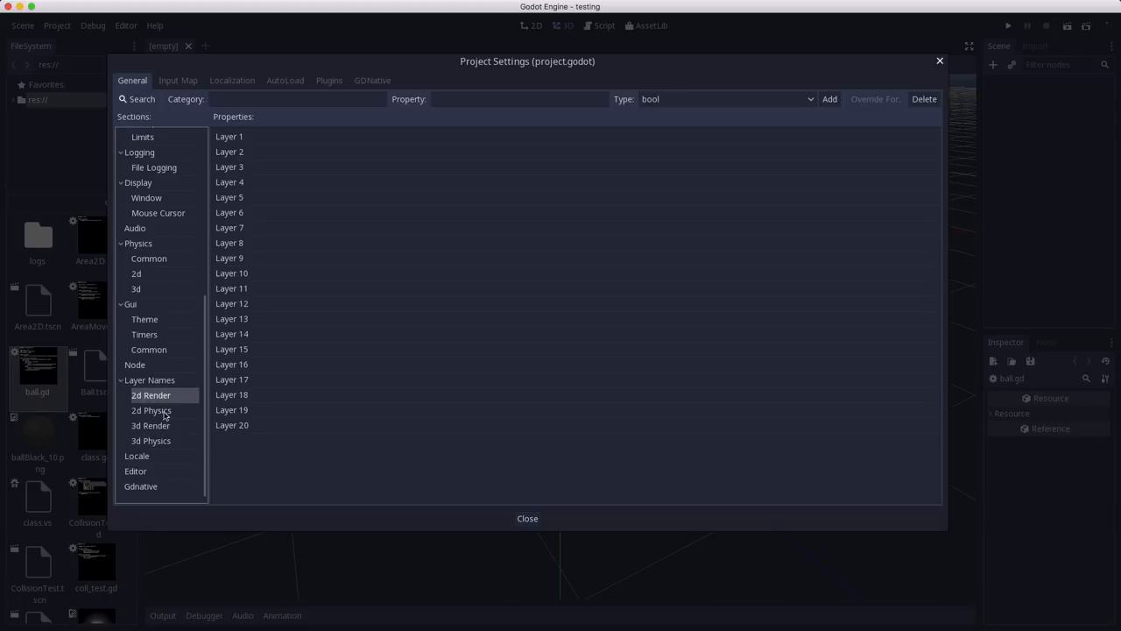
click(150, 410)
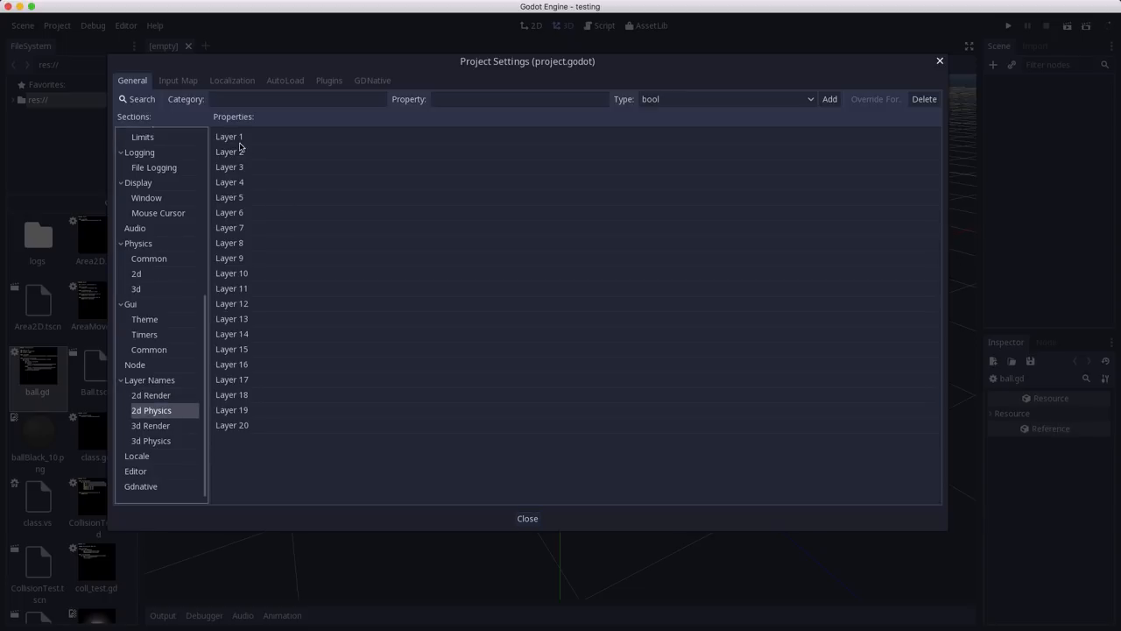
mouse_move(163, 387)
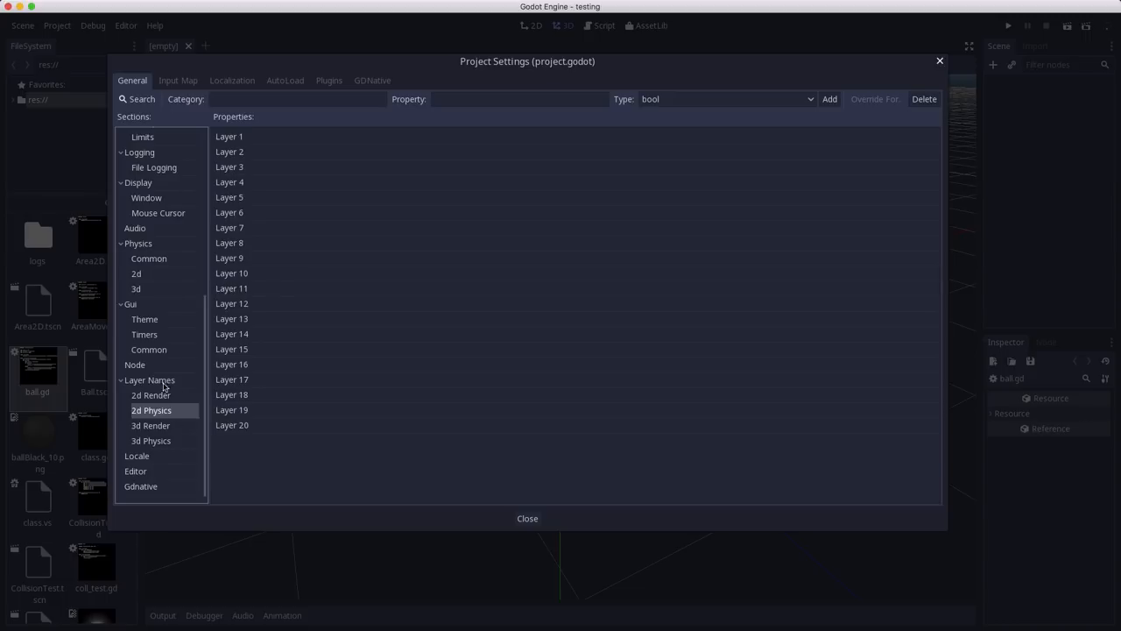
mouse_move(179, 415)
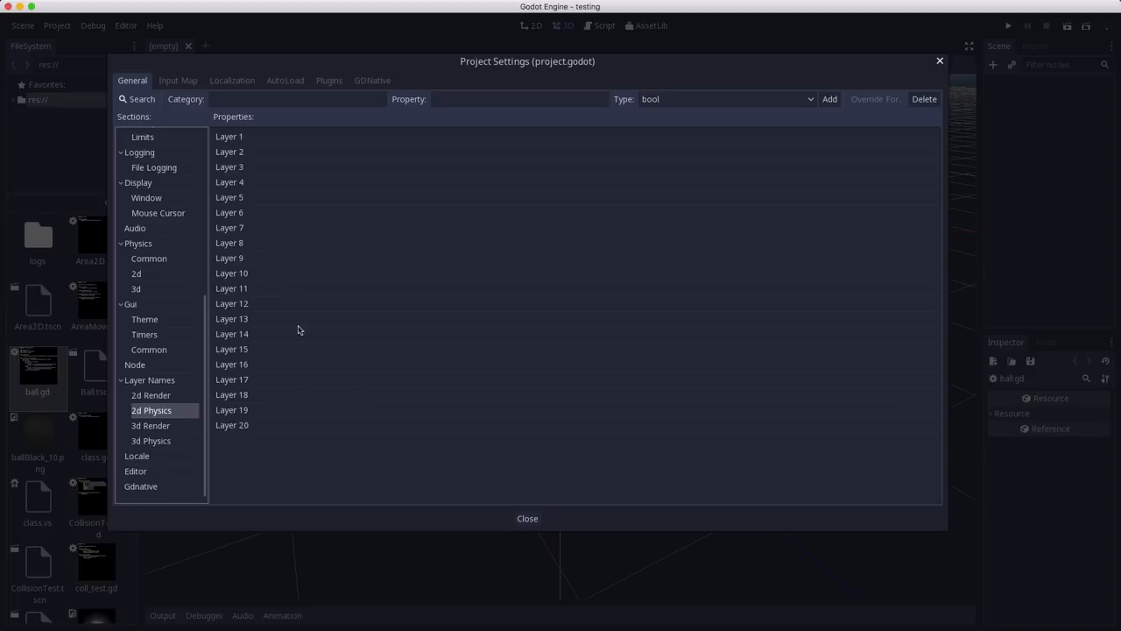
click(229, 257)
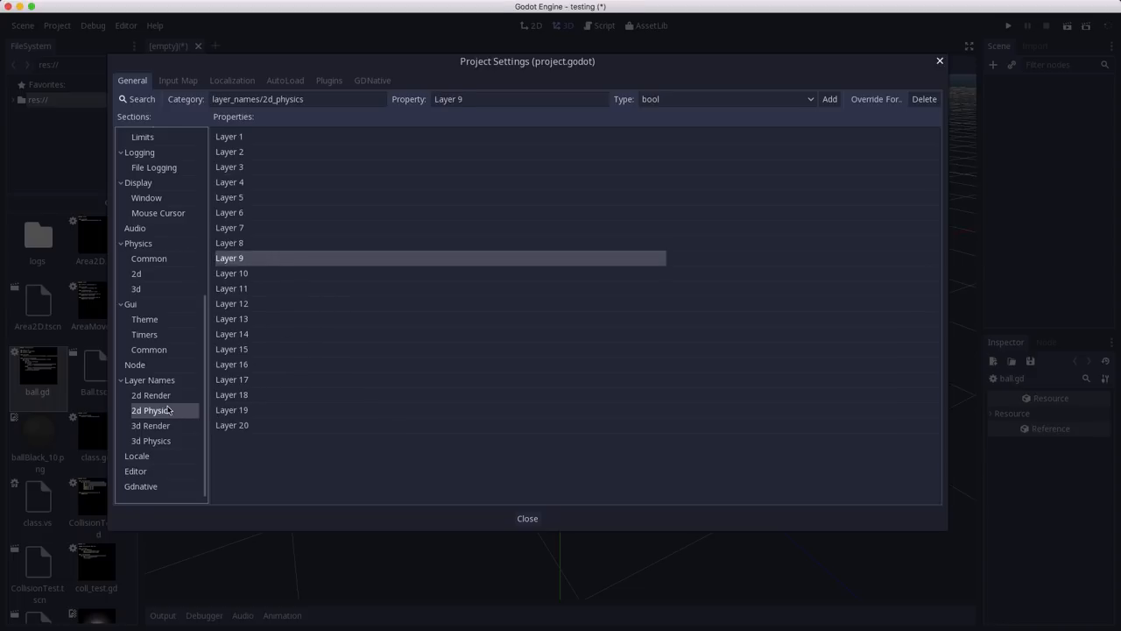
click(229, 136)
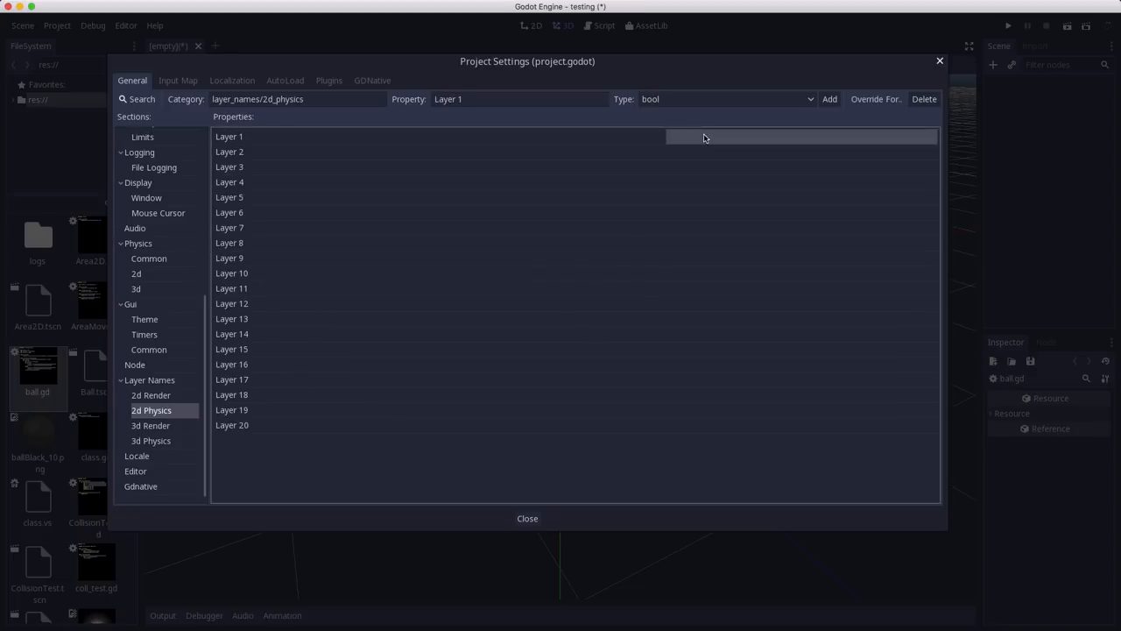
text(enemies)
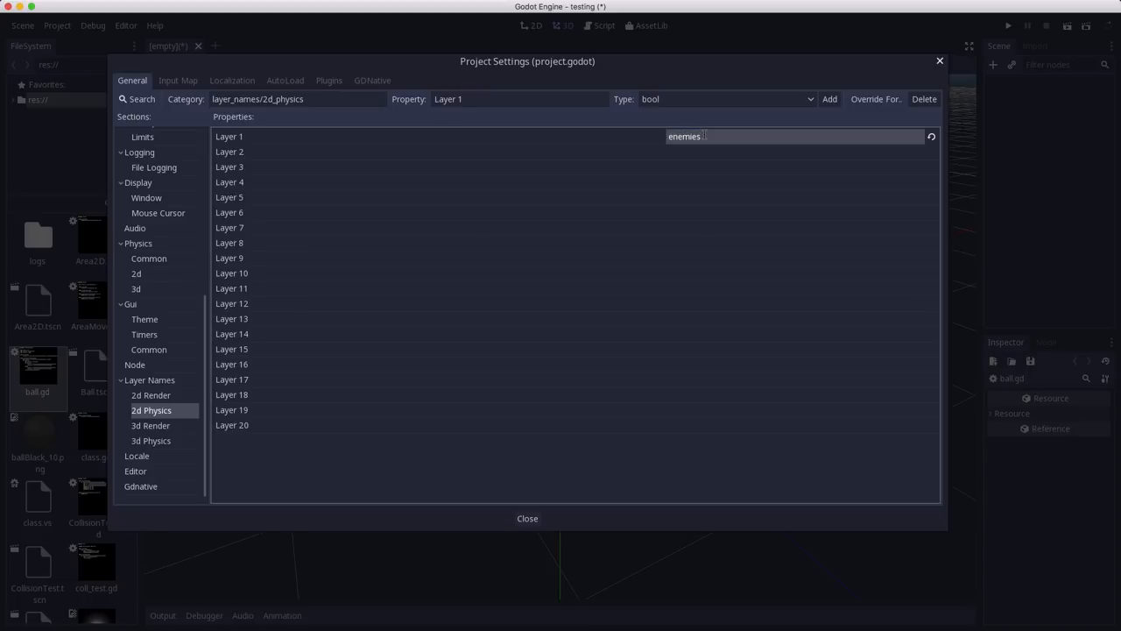
click(528, 518)
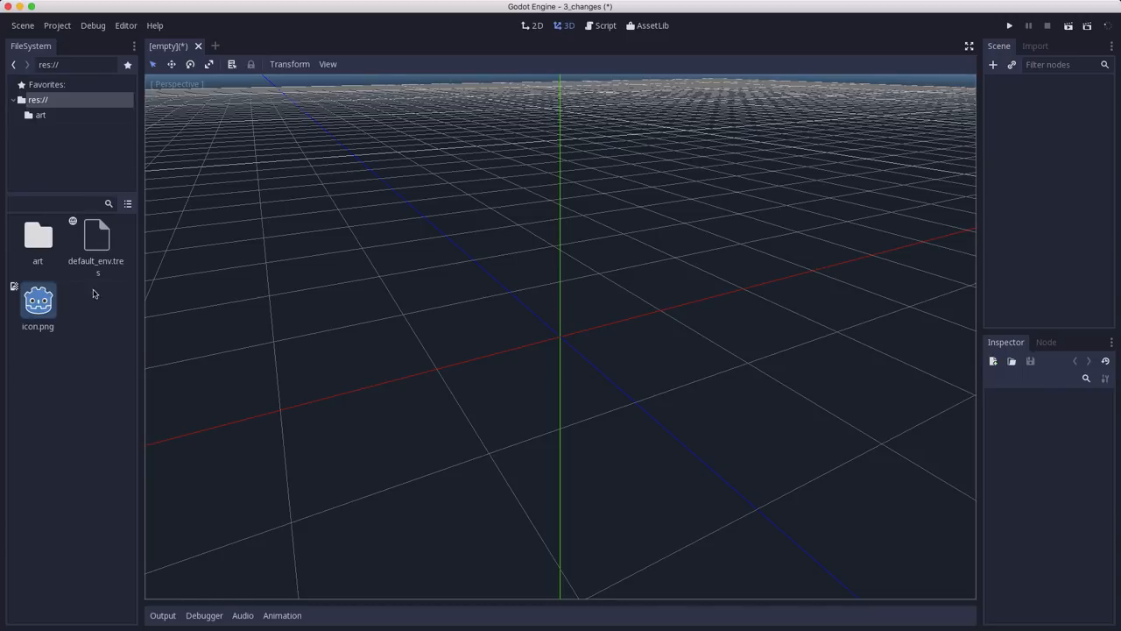
mouse_move(75, 331)
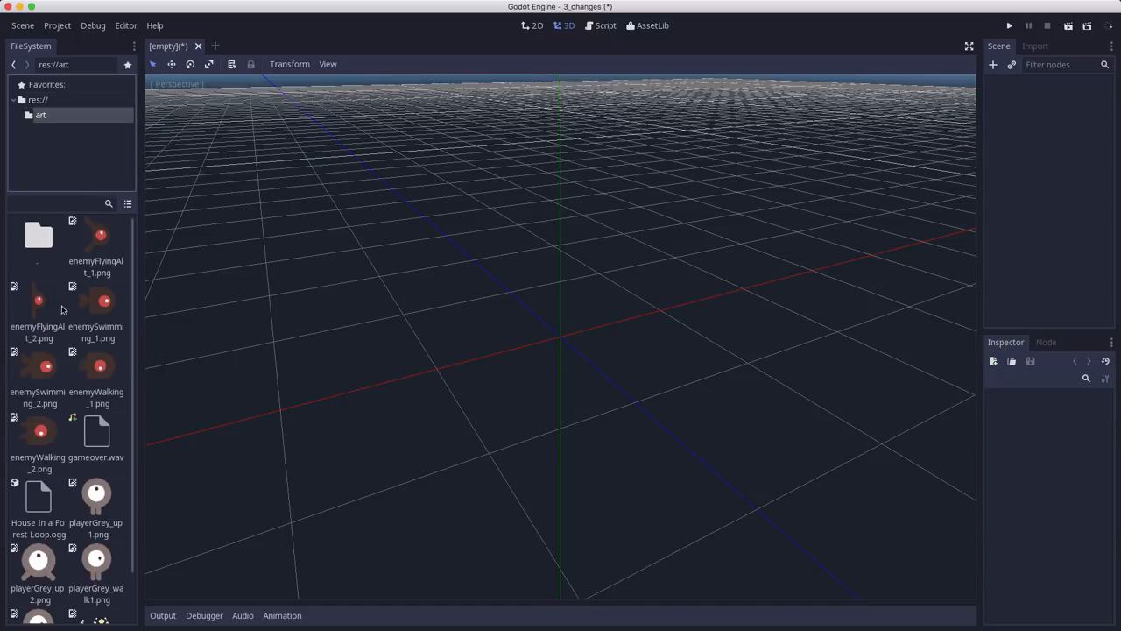
- Browse res://art in the FileSystem dock and select playerGrey_up1.png
scroll(down, 3)
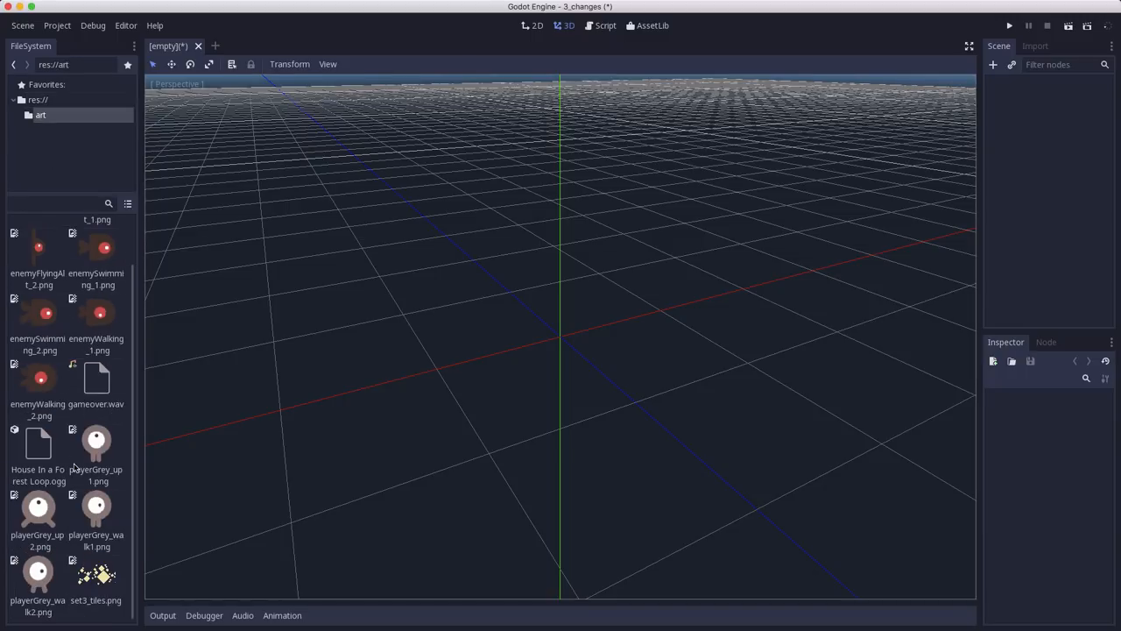
scroll(up, 3)
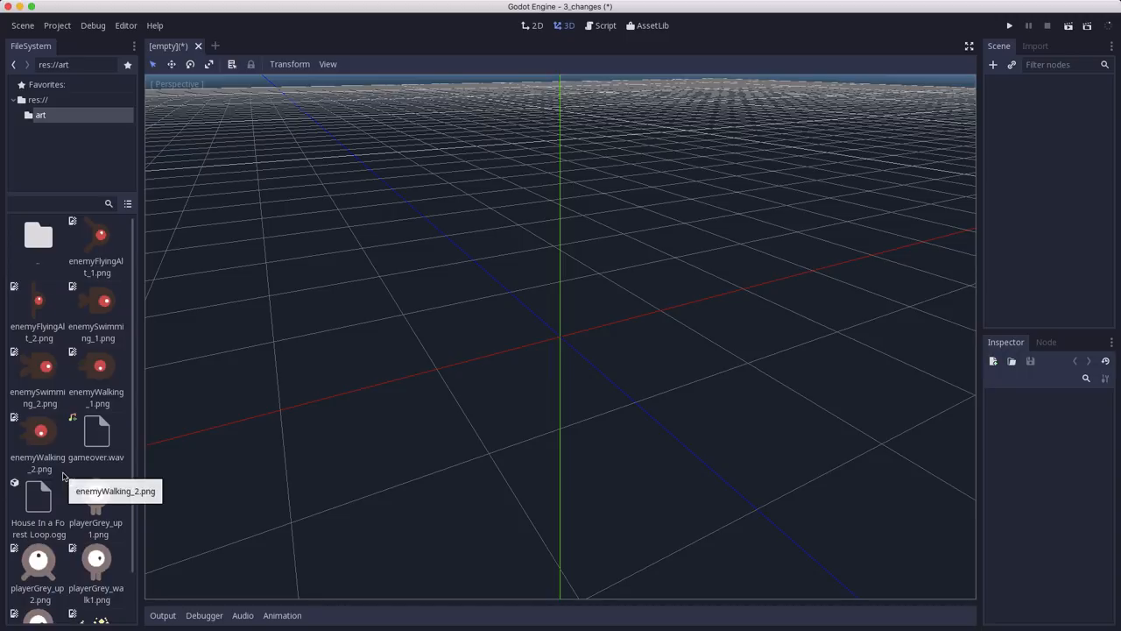
mouse_move(476, 159)
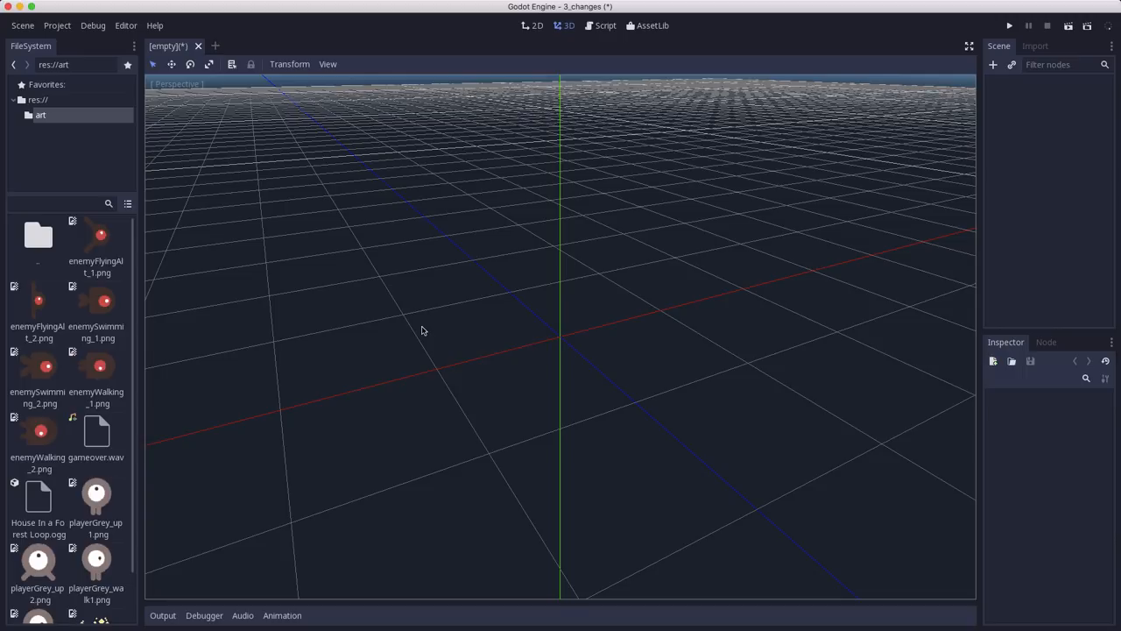
mouse_move(13, 426)
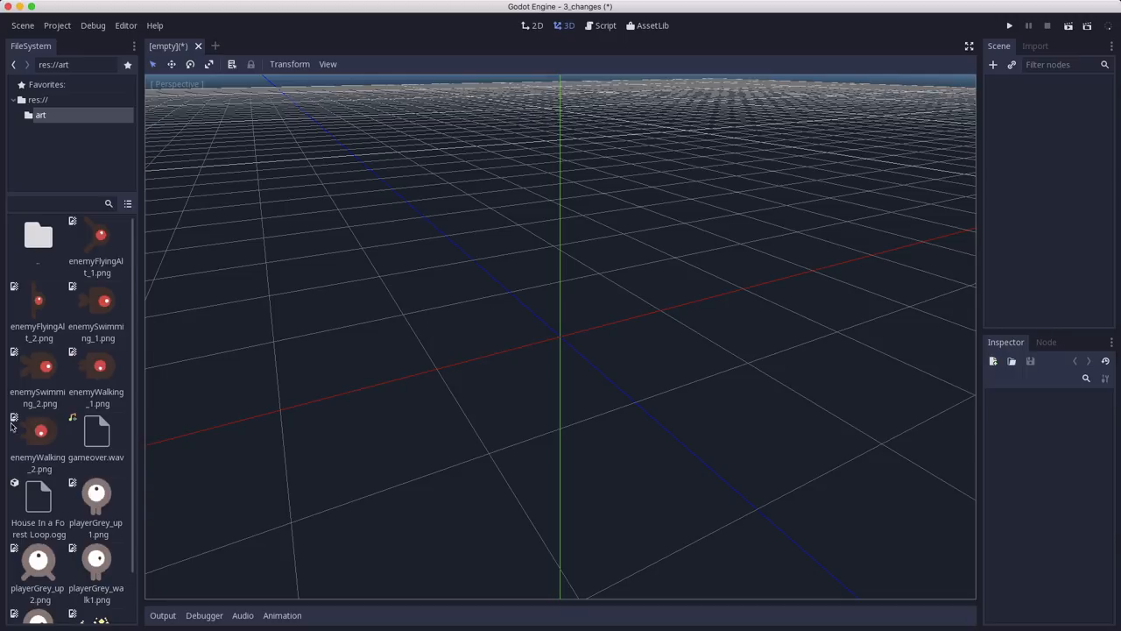
click(96, 495)
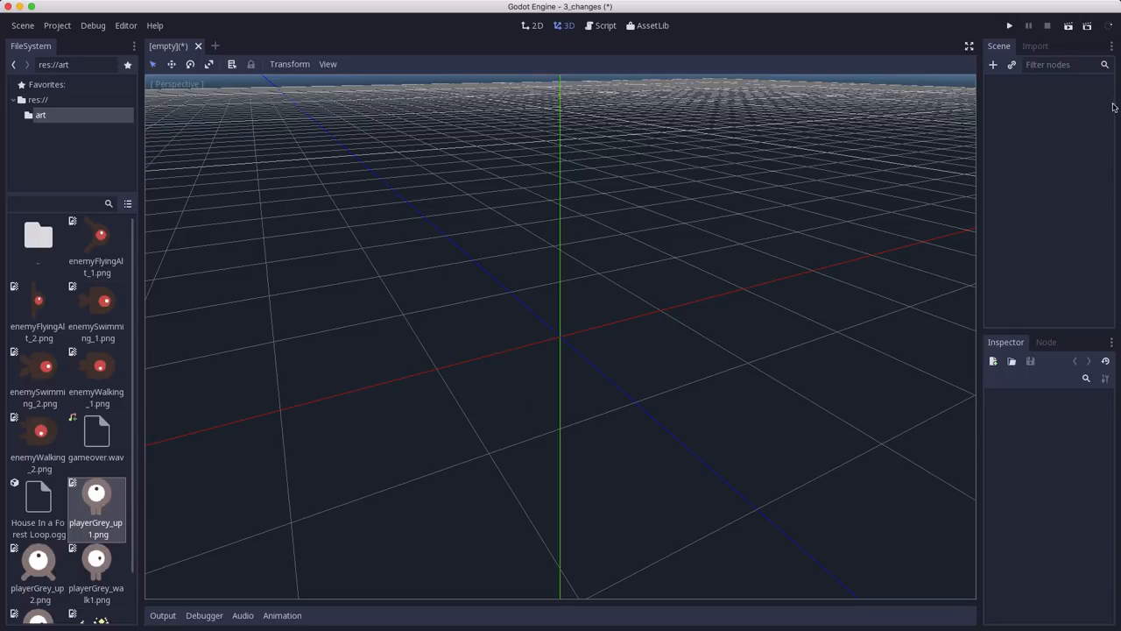
mouse_move(1038, 40)
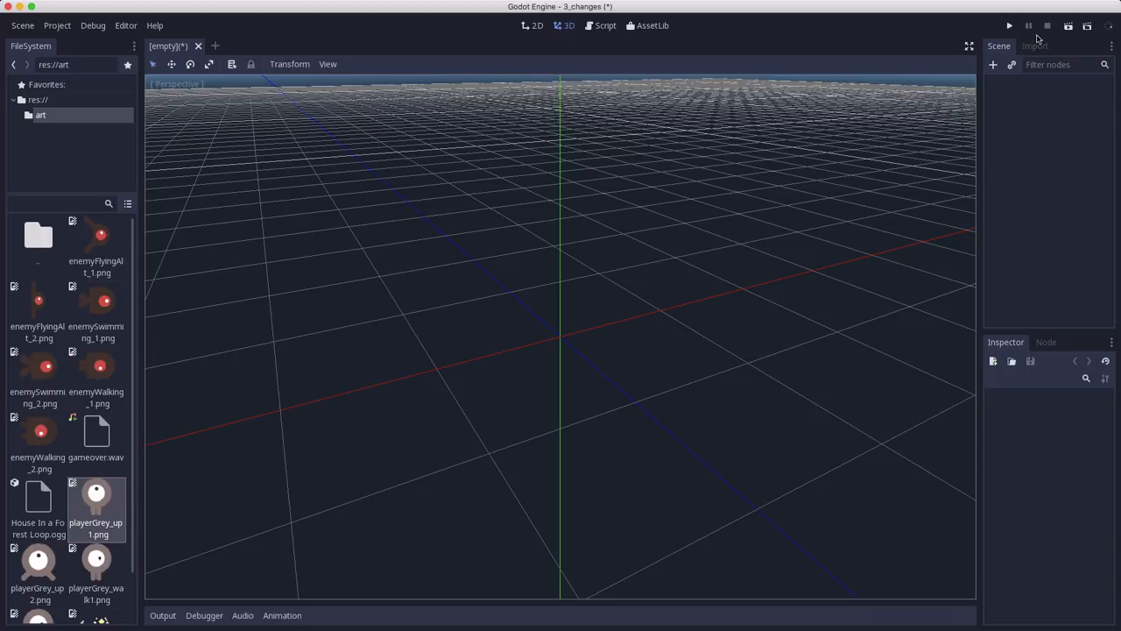
- Show the Import settings for the playerGrey sprites and tick Mipmaps
click(1035, 46)
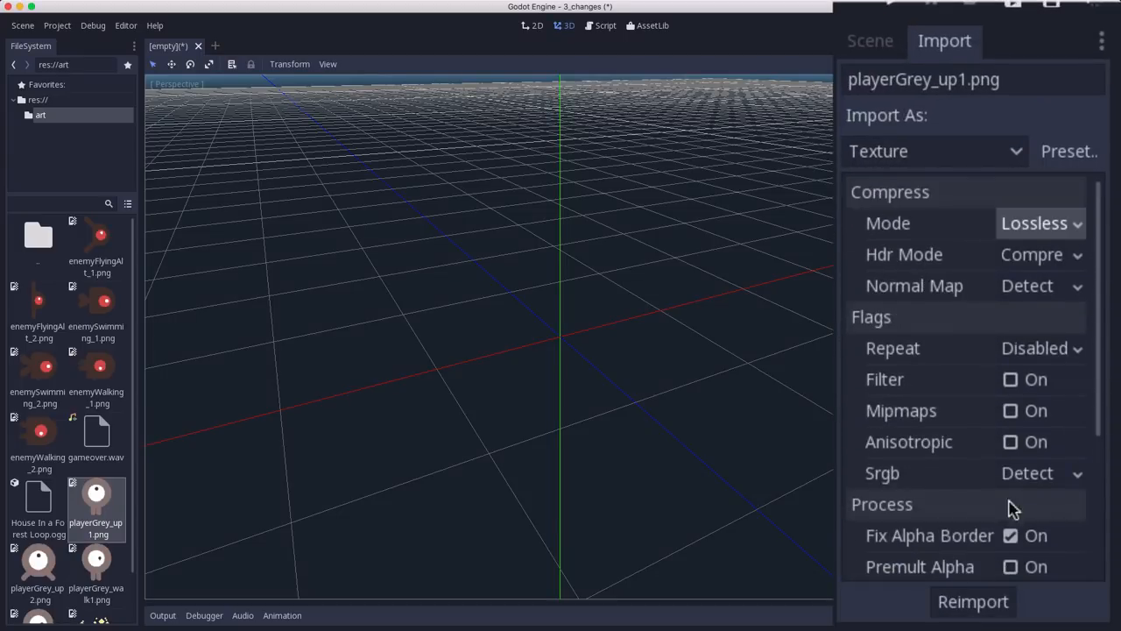
mouse_move(995, 447)
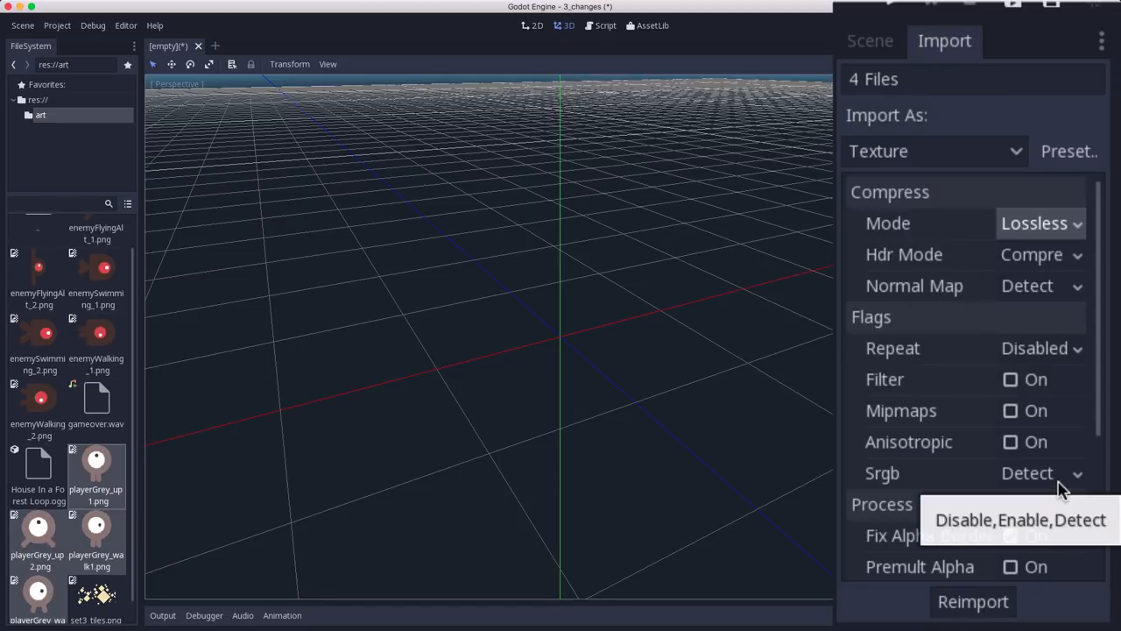
mouse_move(1002, 427)
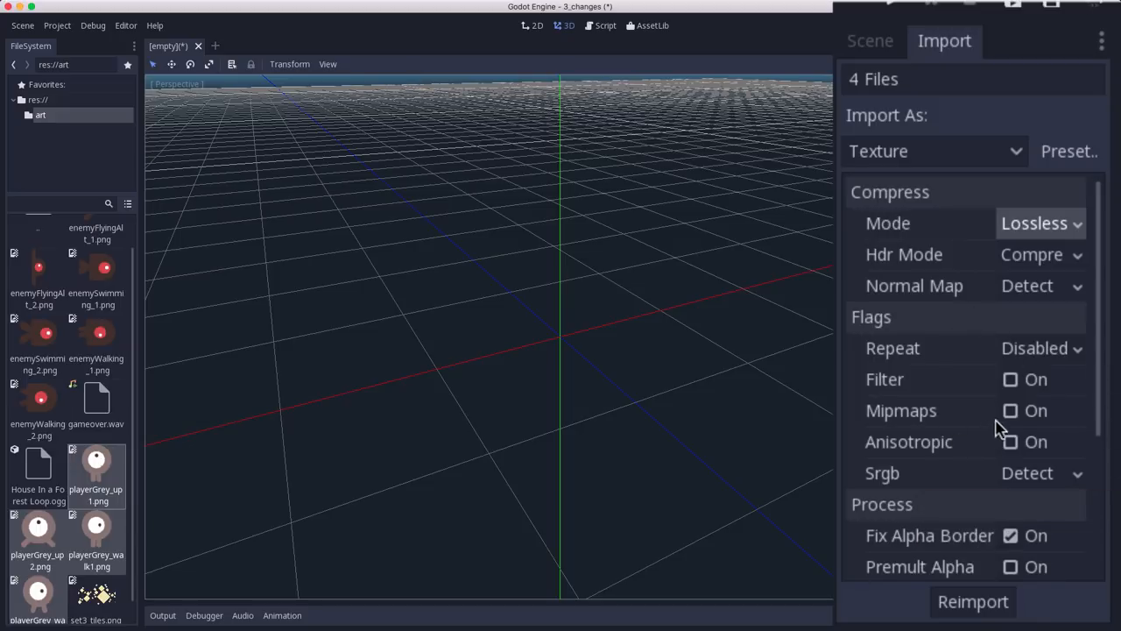
click(1010, 410)
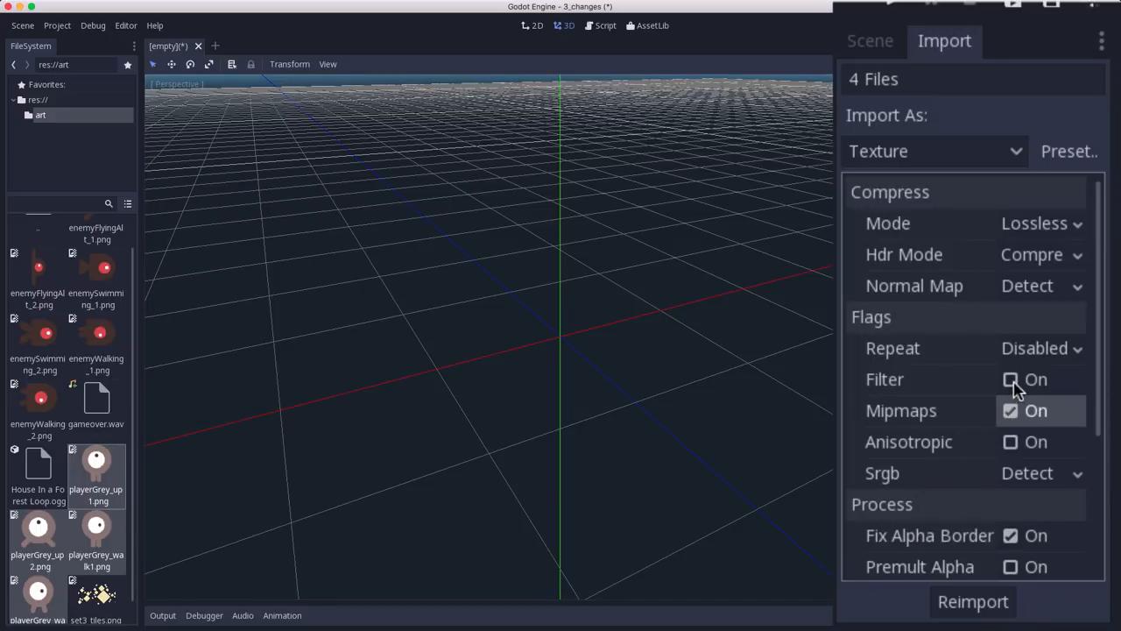
click(1011, 379)
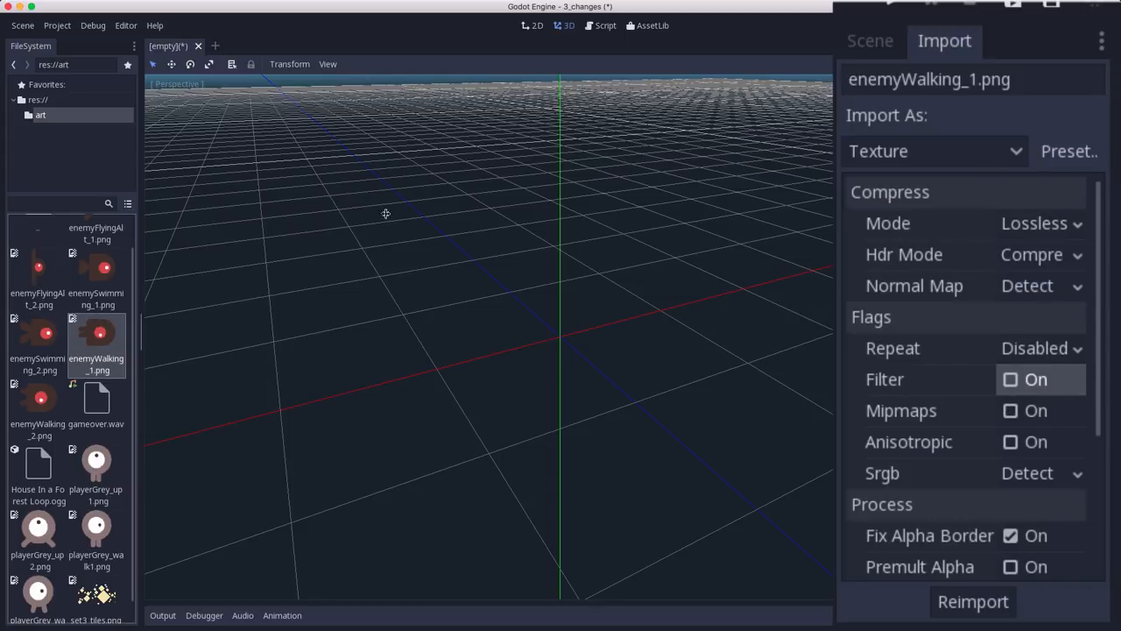
mouse_move(1089, 156)
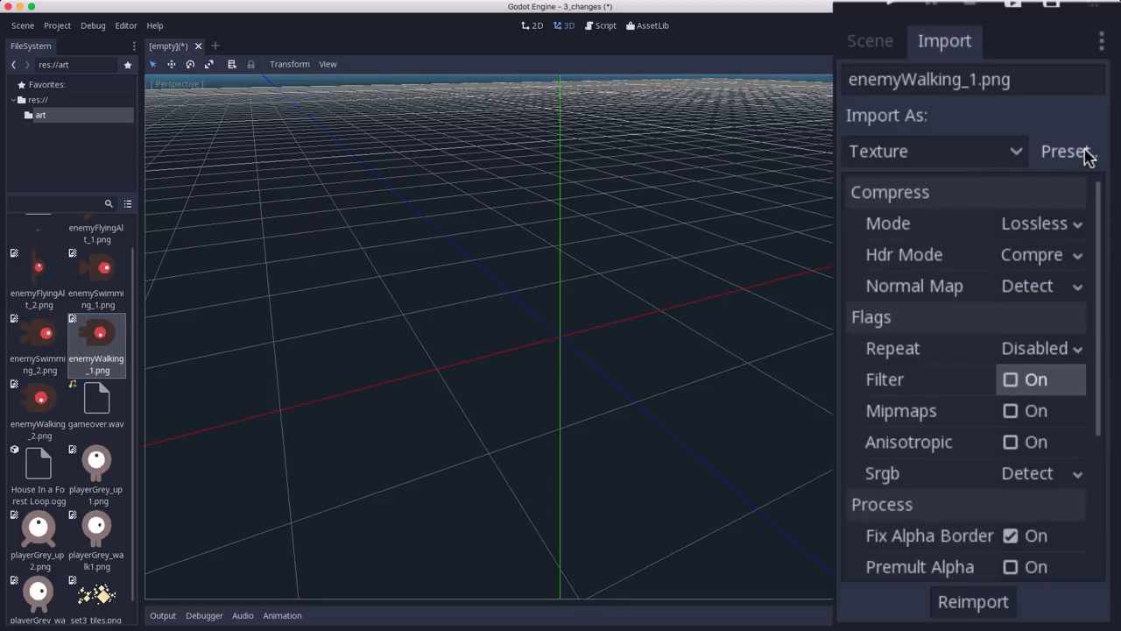
click(1067, 150)
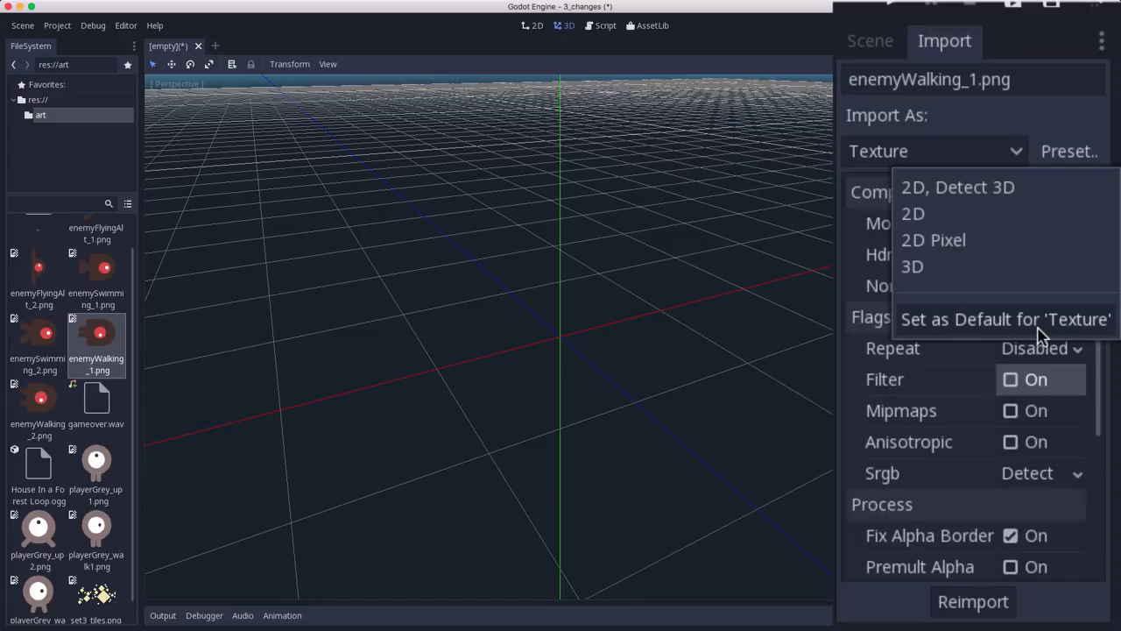
mouse_move(1025, 316)
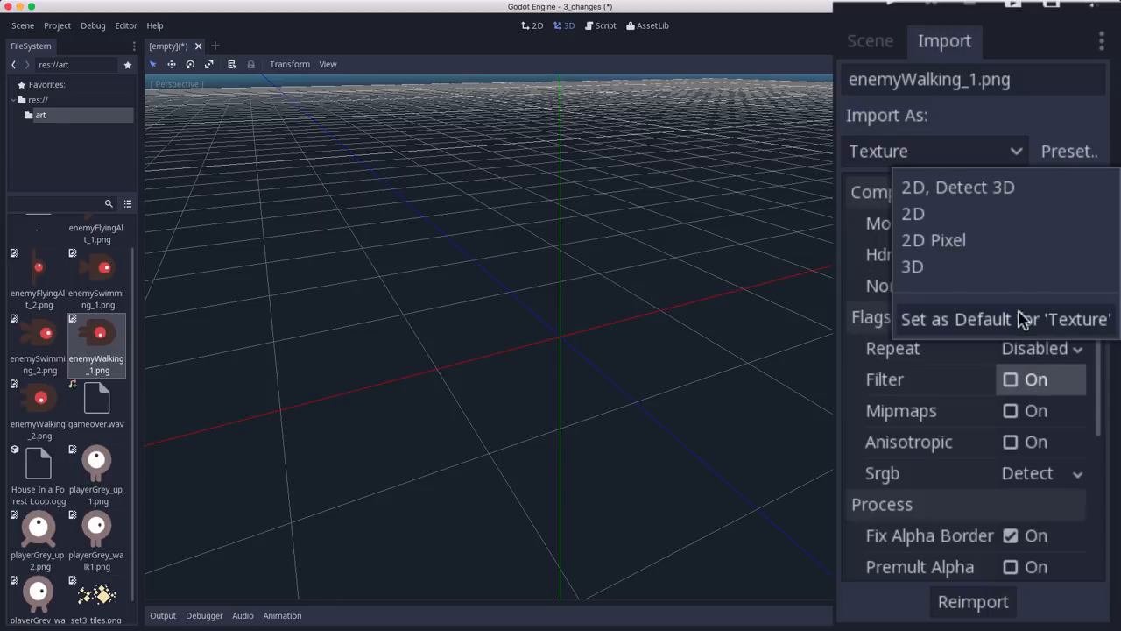
mouse_move(962, 240)
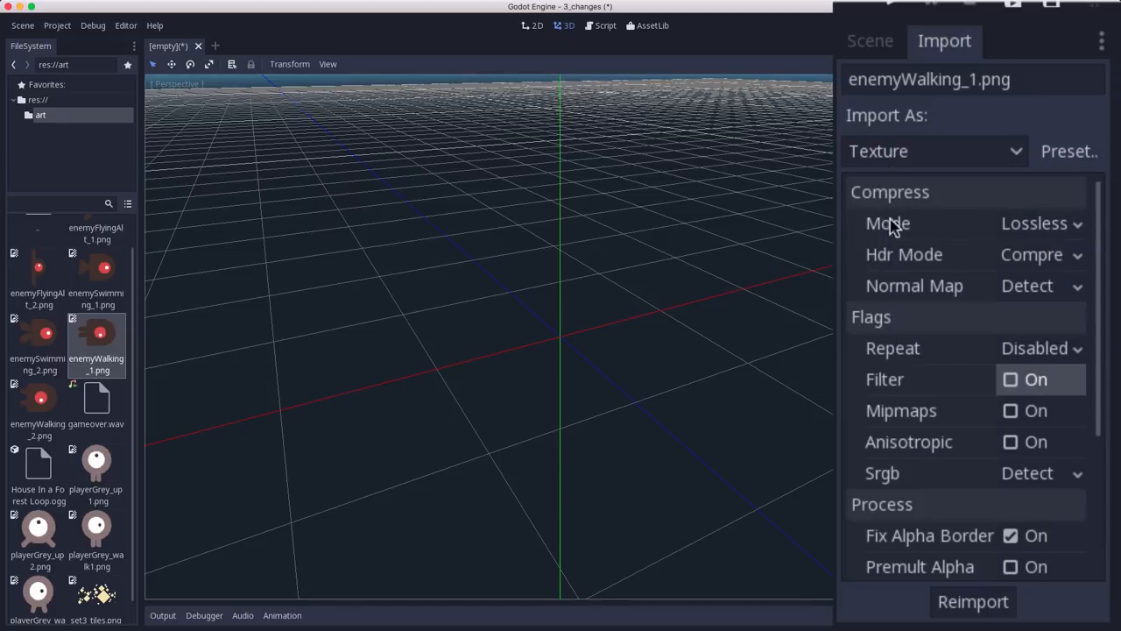
mouse_move(931, 535)
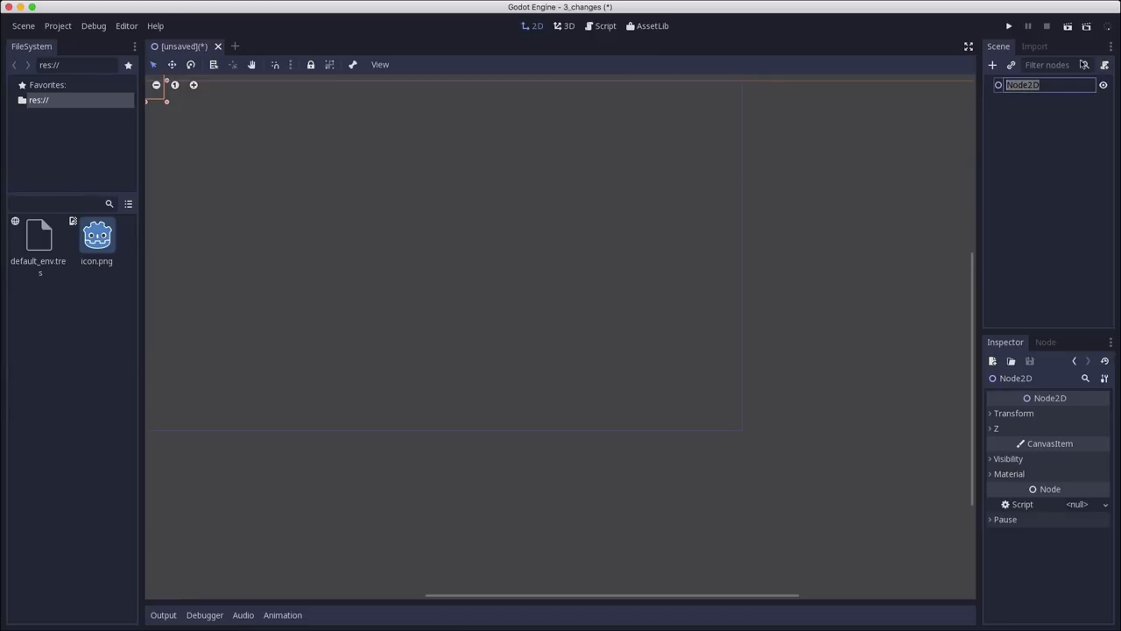
- Attach a new GDScript, Node2D.gd, with the Default template to the Node2D root
click(1104, 66)
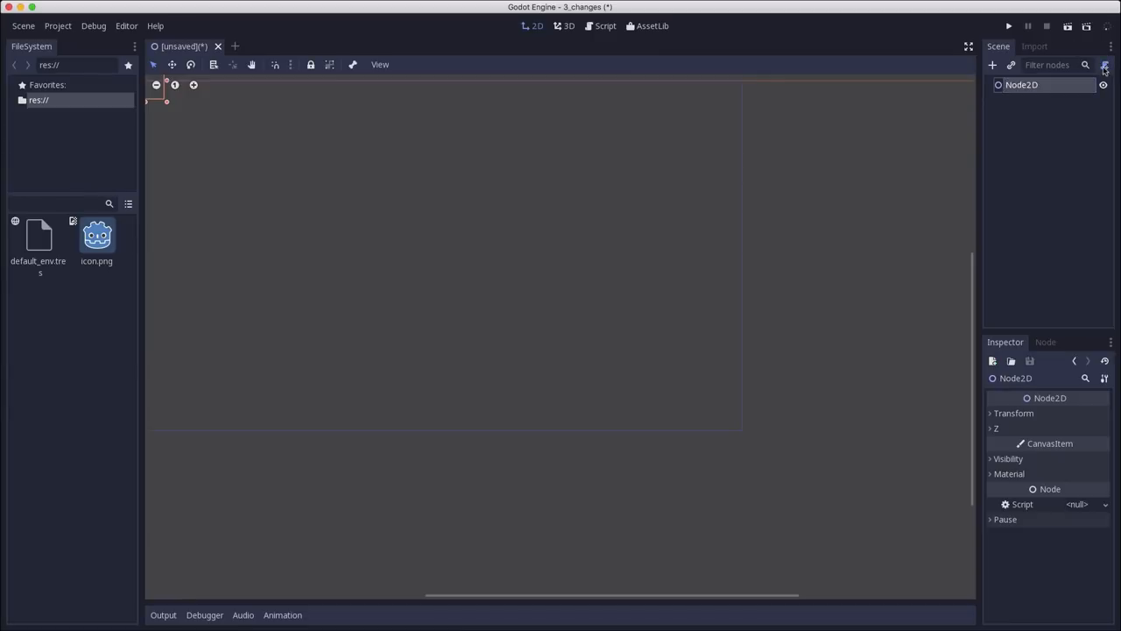
click(1105, 64)
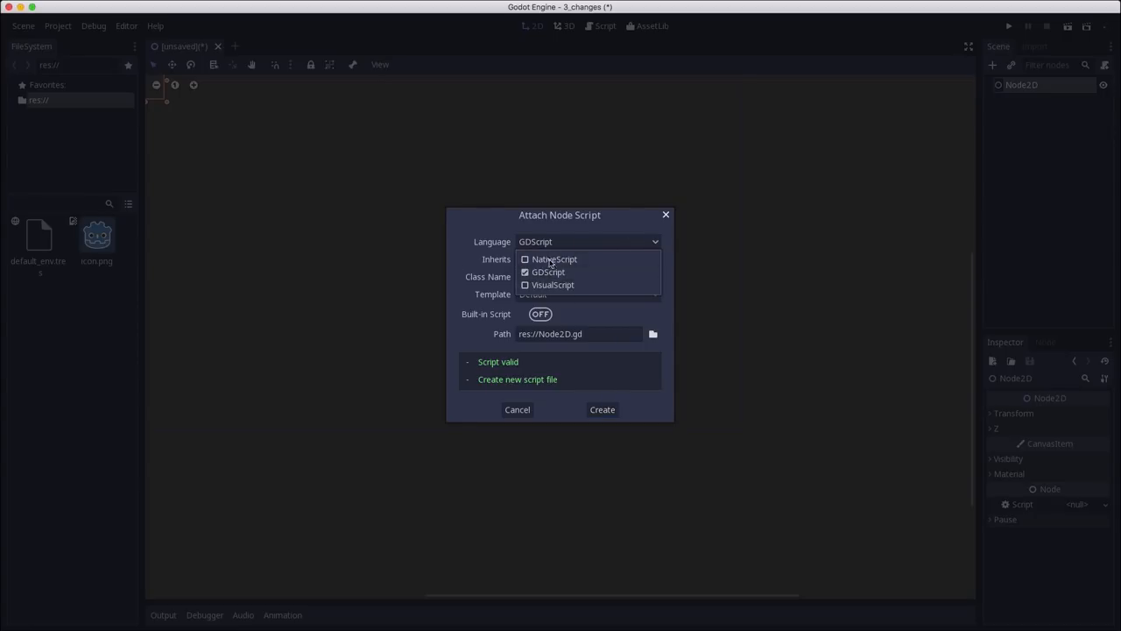
click(548, 272)
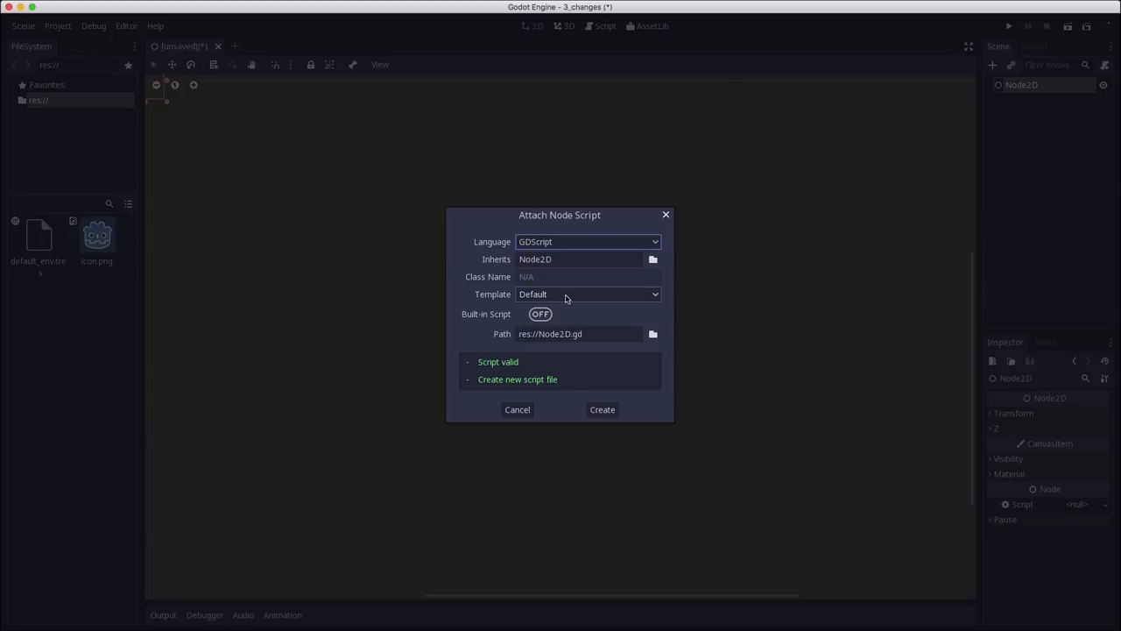
mouse_move(574, 298)
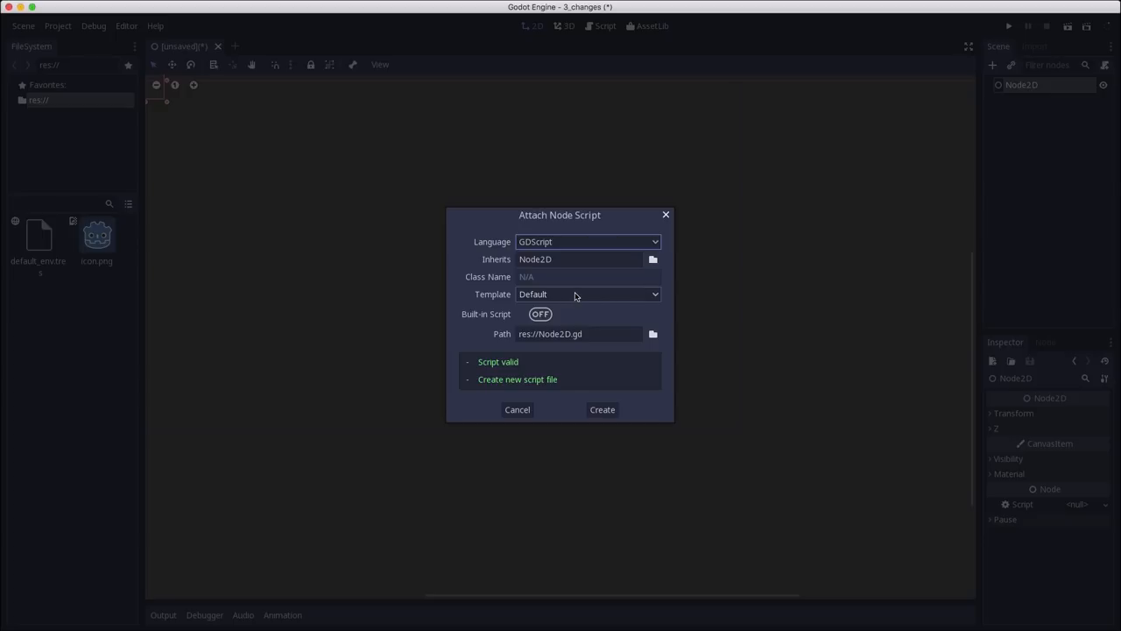
mouse_move(601, 409)
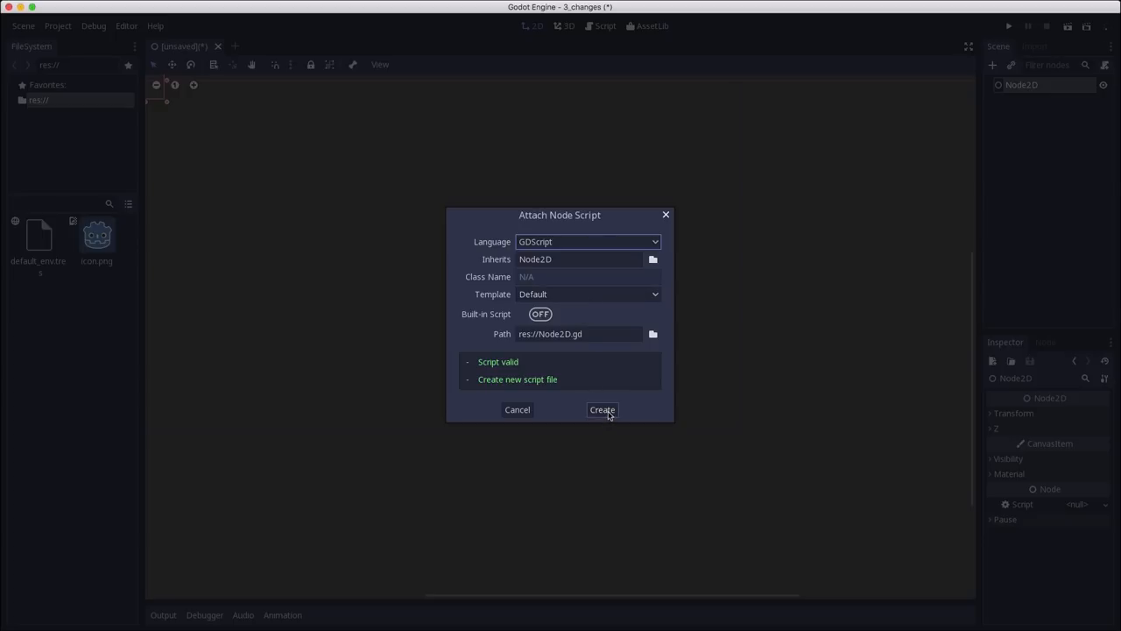
click(602, 410)
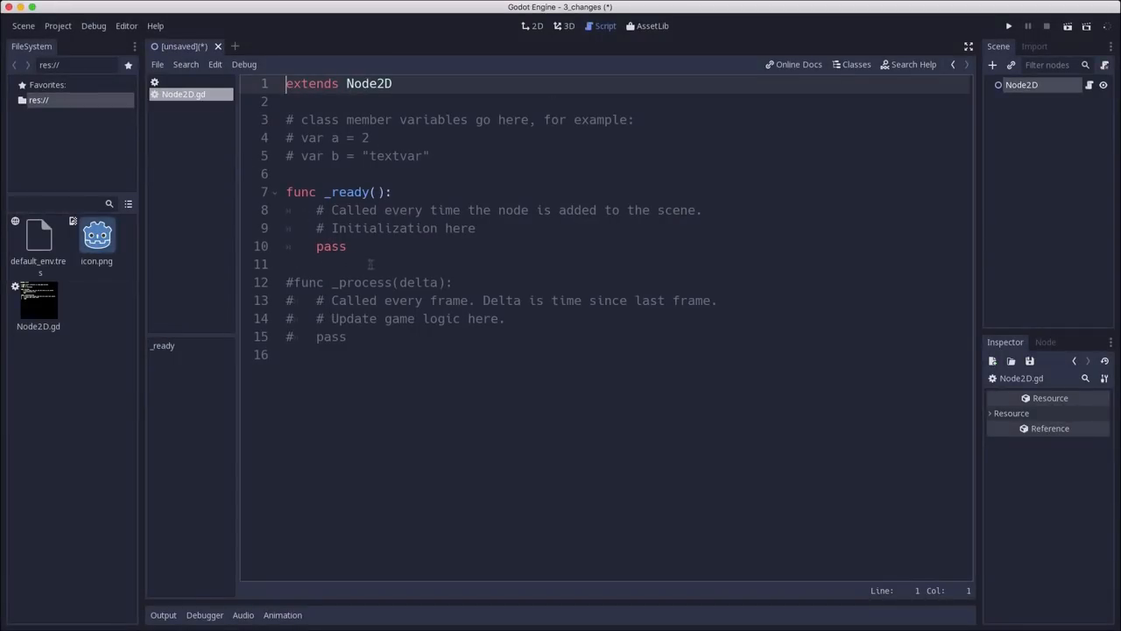
- Detach Node2D.gd and reattach it using the No Comments template
click(374, 209)
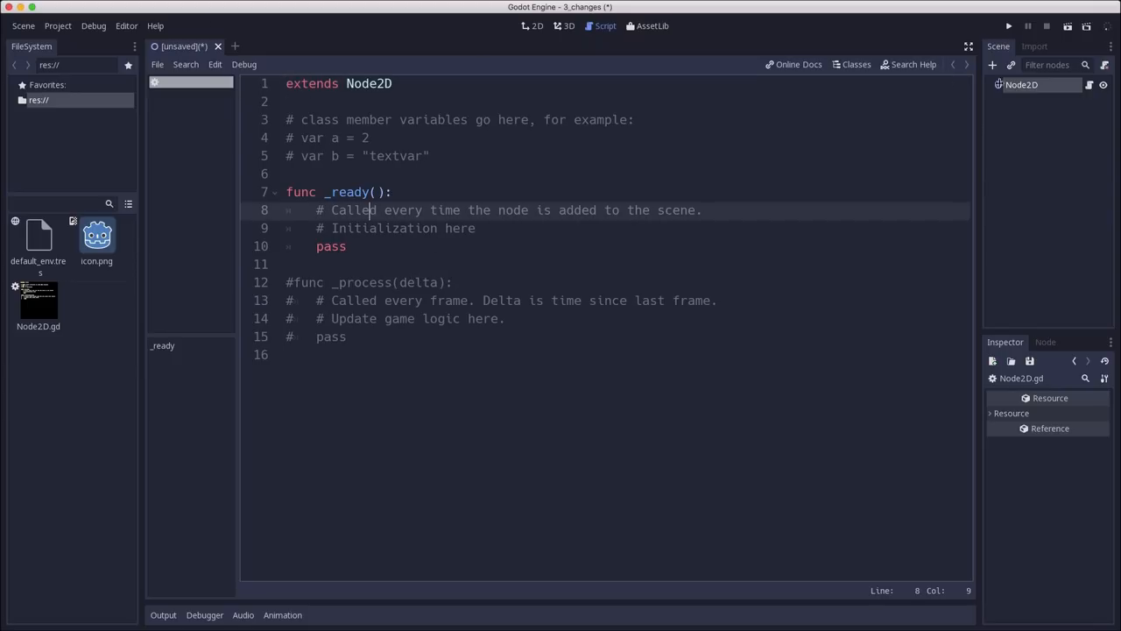
click(537, 25)
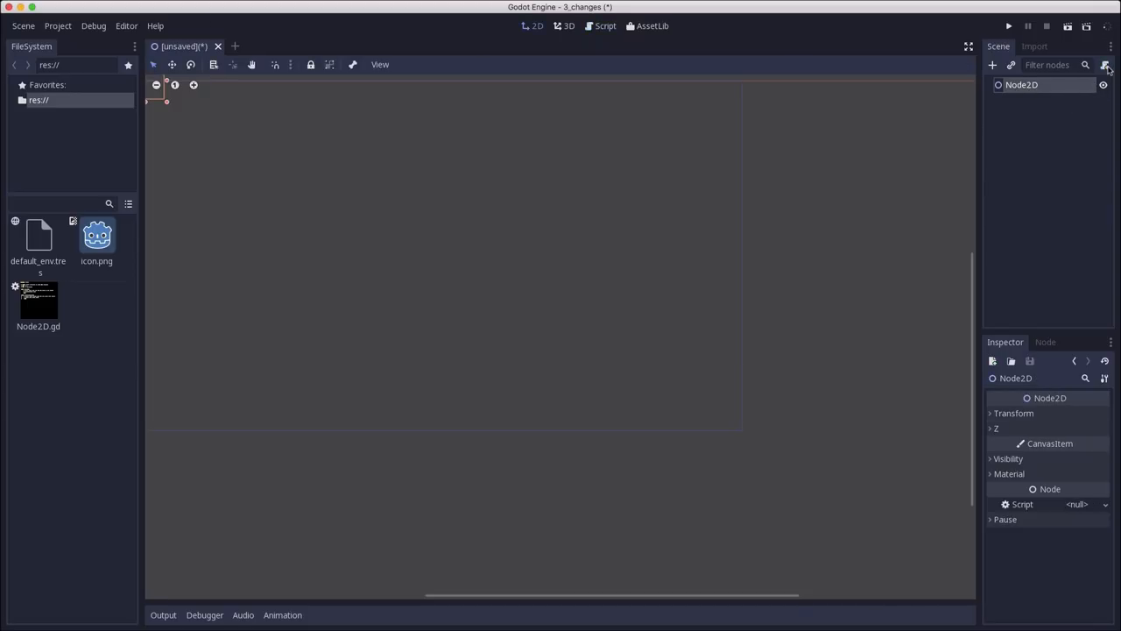
click(1106, 65)
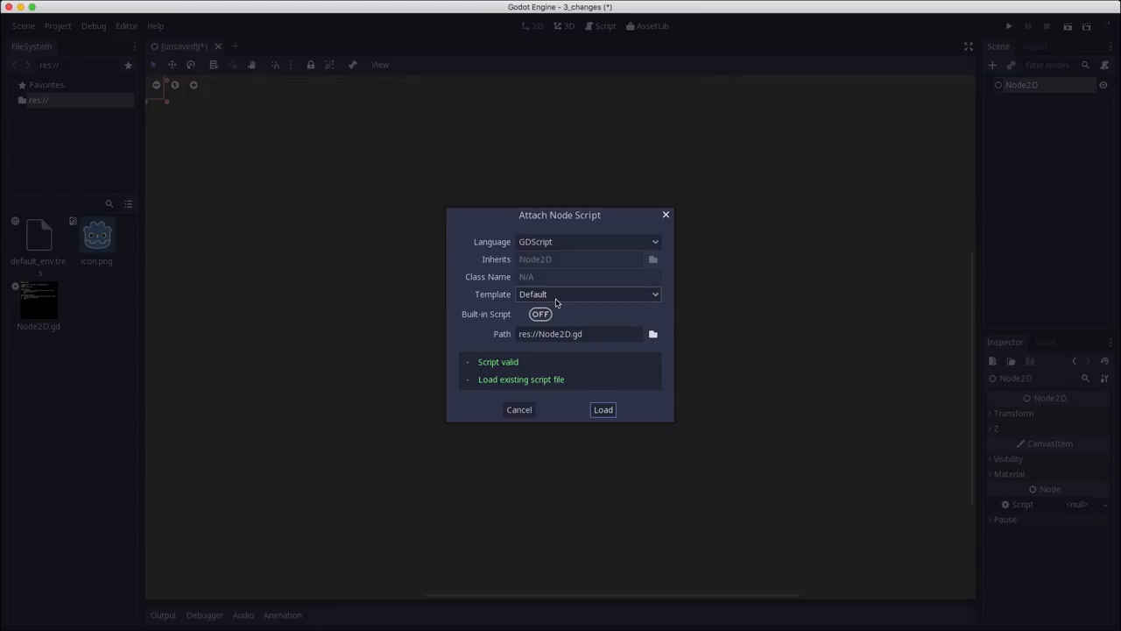
click(589, 293)
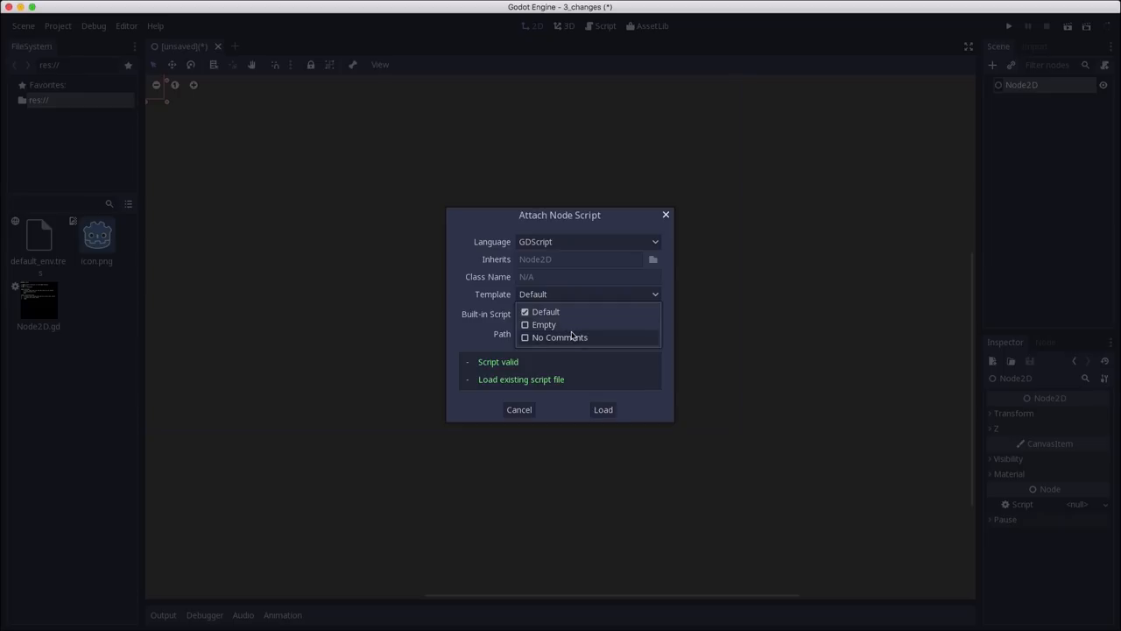
mouse_move(550, 339)
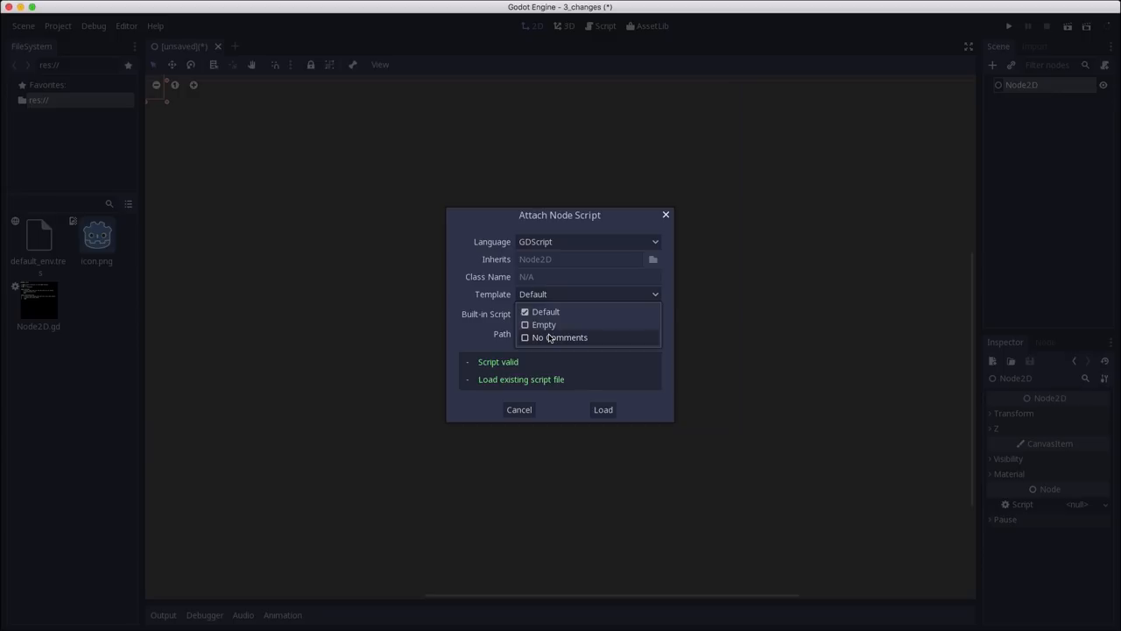
mouse_move(543, 324)
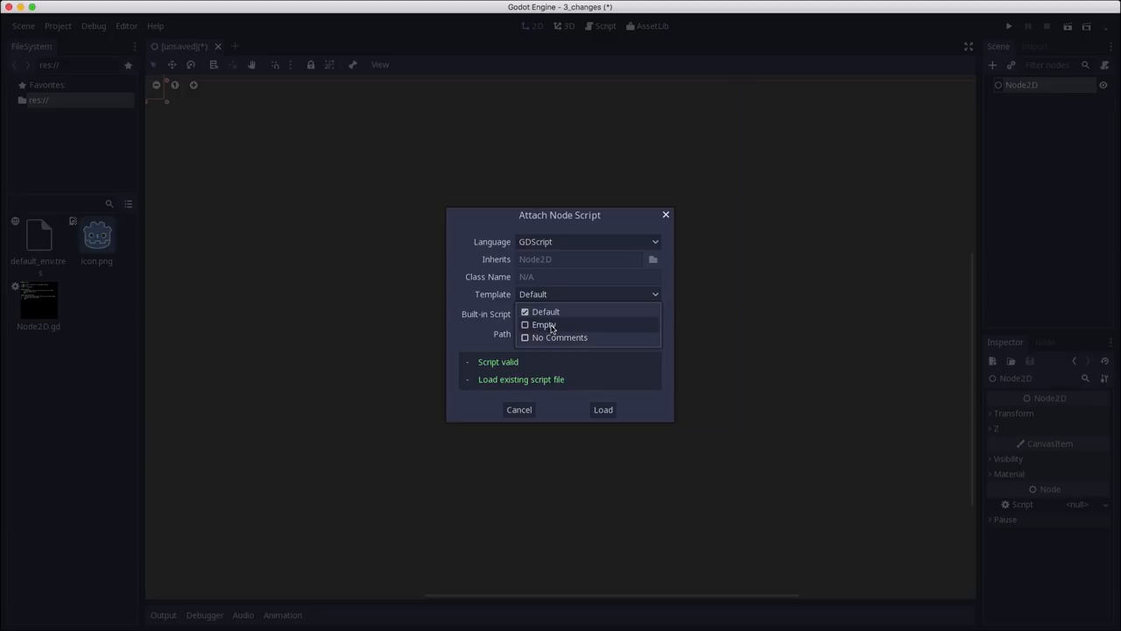
mouse_move(560, 338)
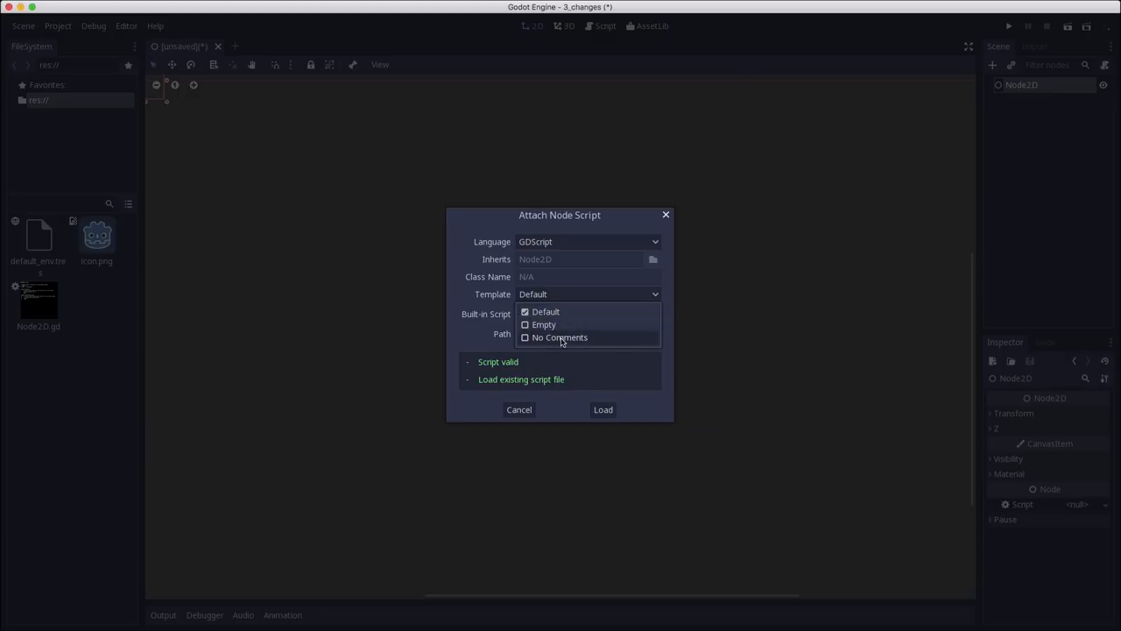
click(603, 409)
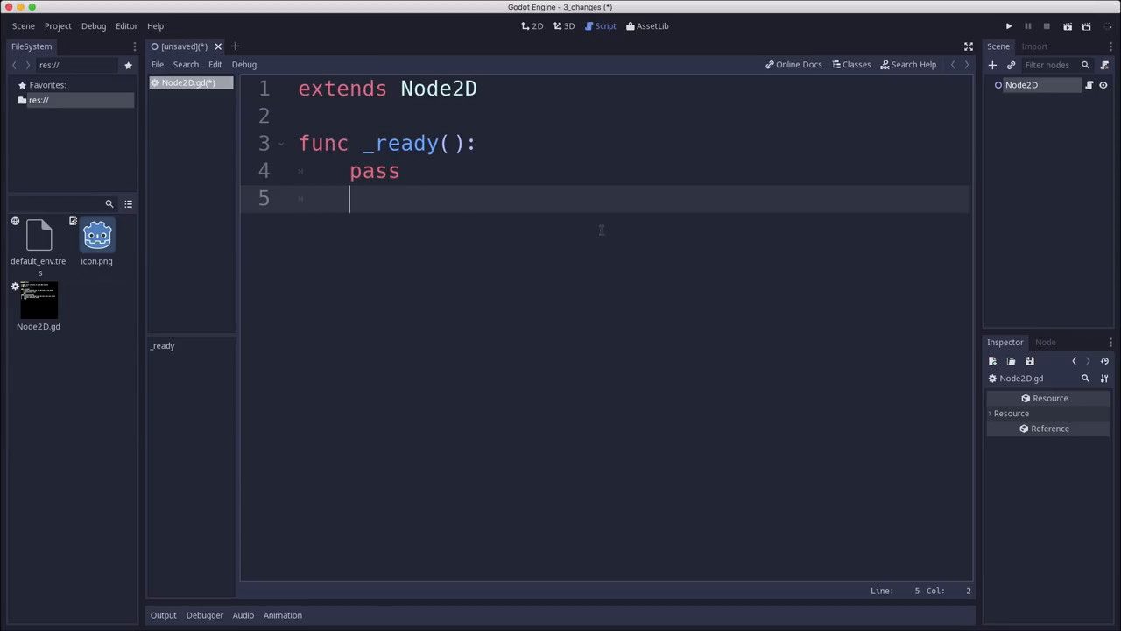
- Add empty _input(event), _process(delta) and _physics_process(delta) functions via autocompletion
key(Return)
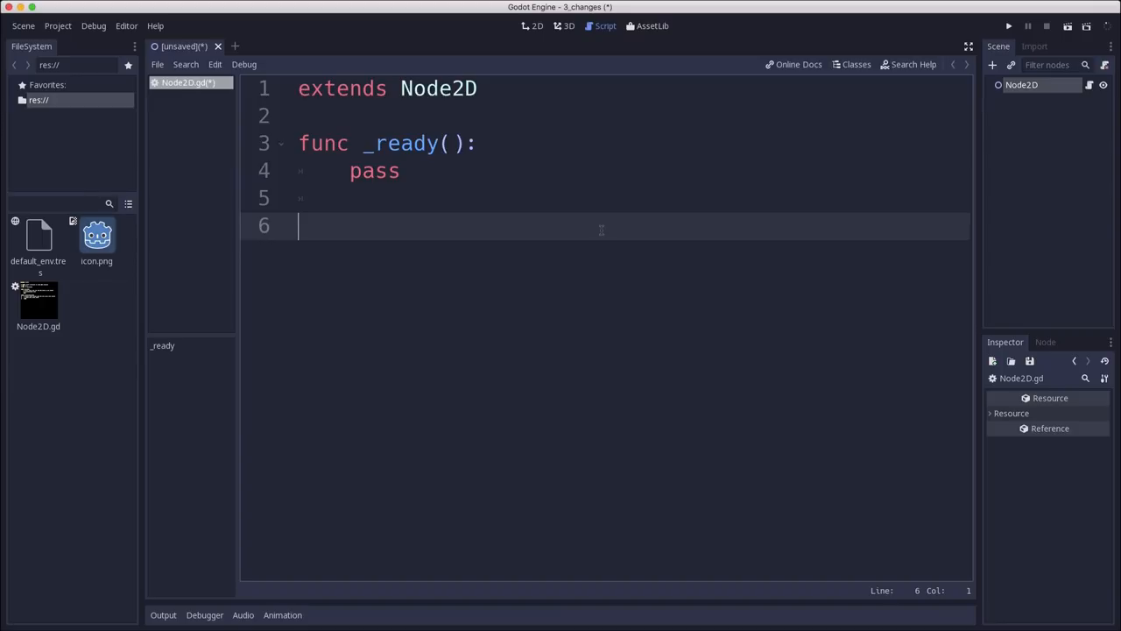
text(func _p)
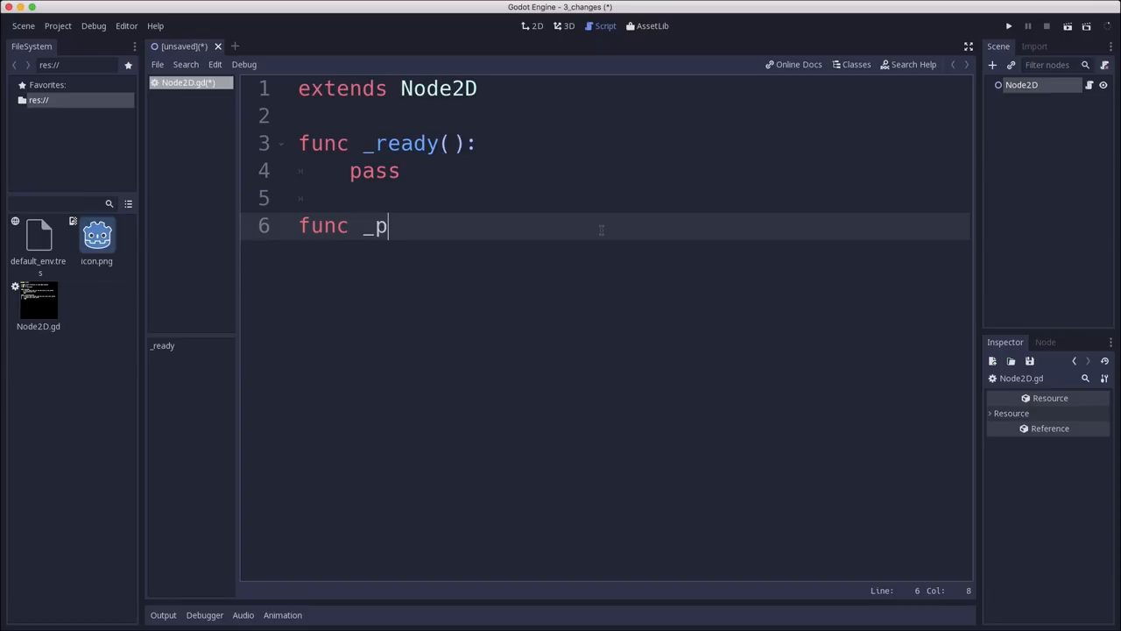
text(input(event):)
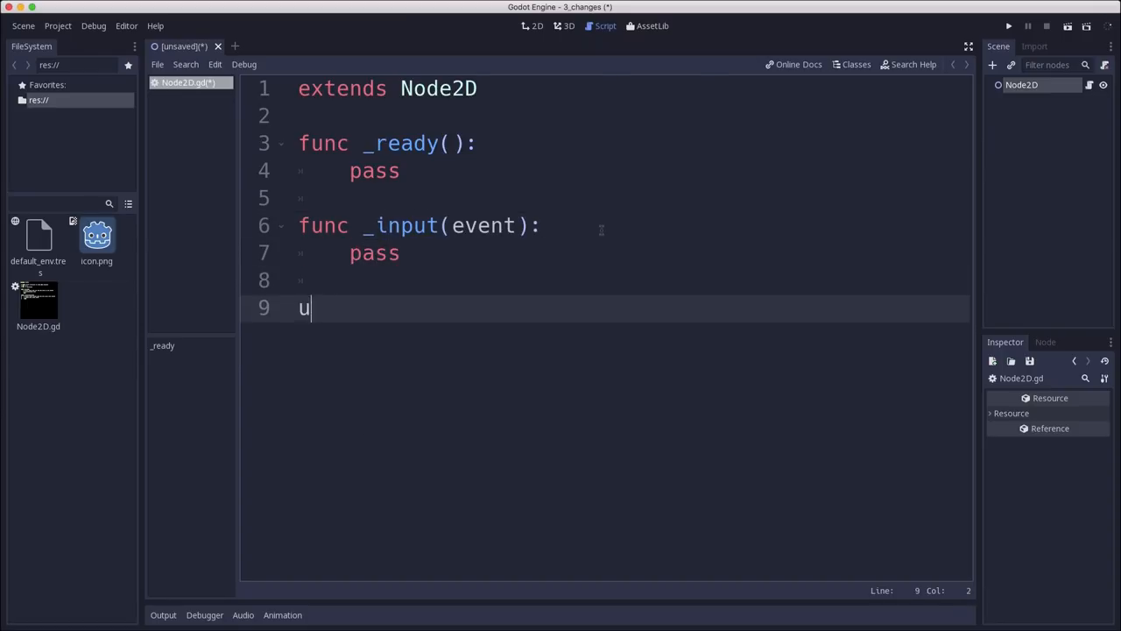
text(func _process(delta):)
text(pass)
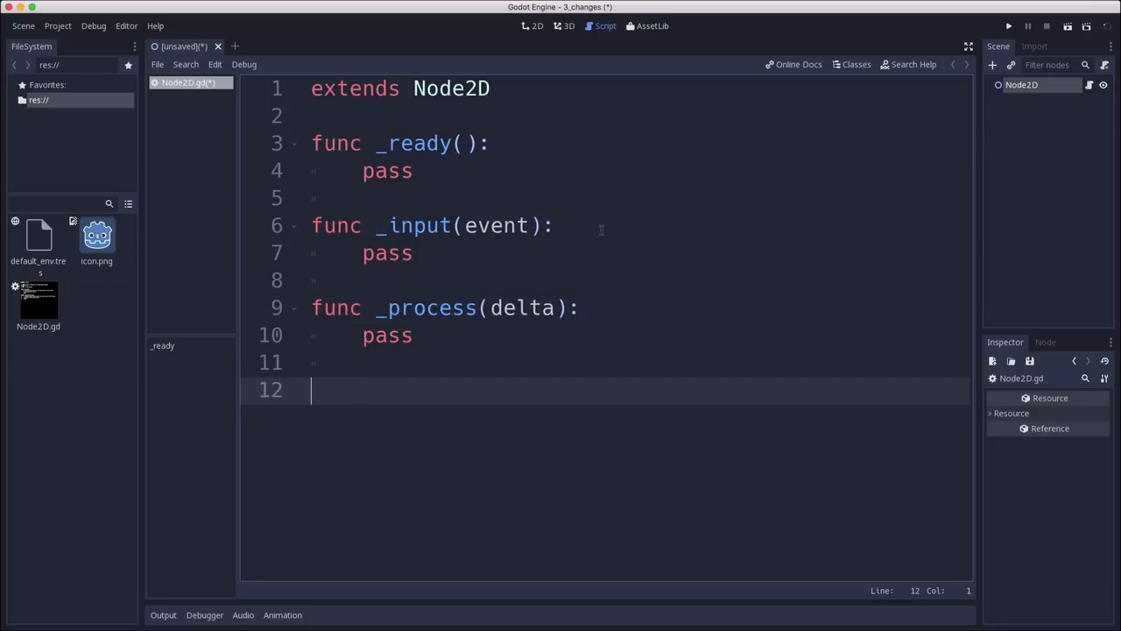
text(func _)
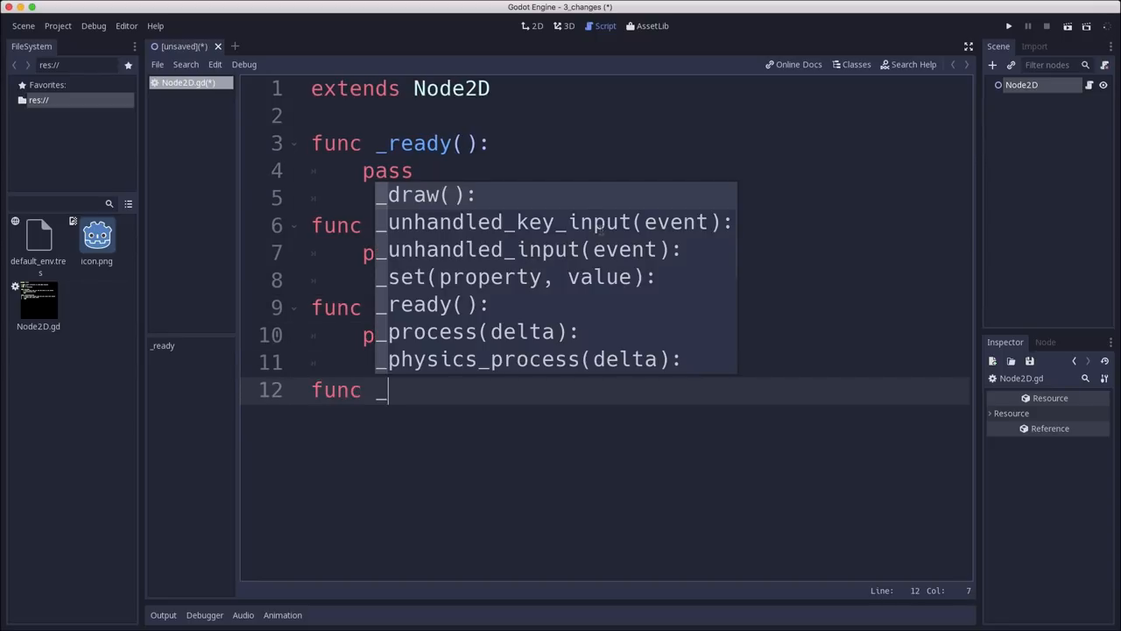
text(physics_process(delta):)
text(pass)
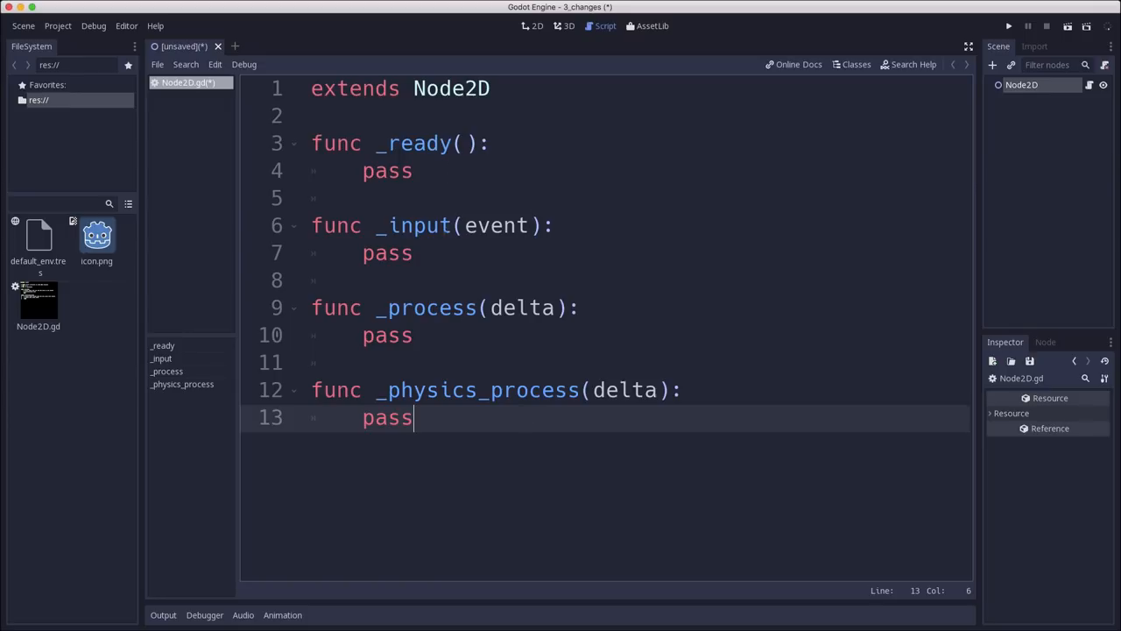
click(386, 171)
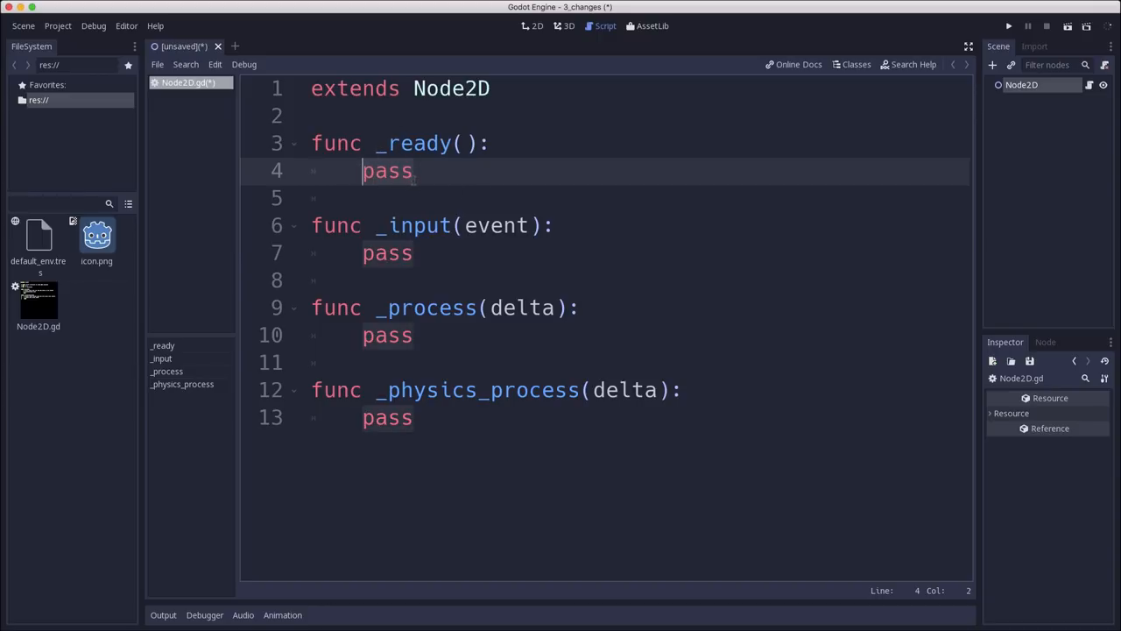
click(401, 225)
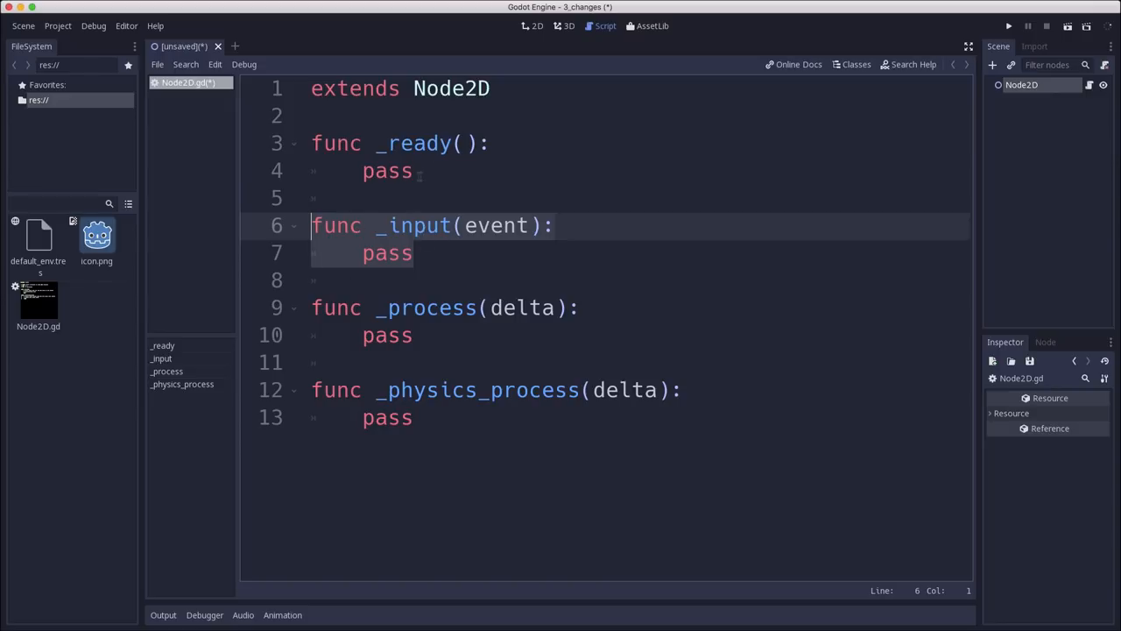
click(363, 170)
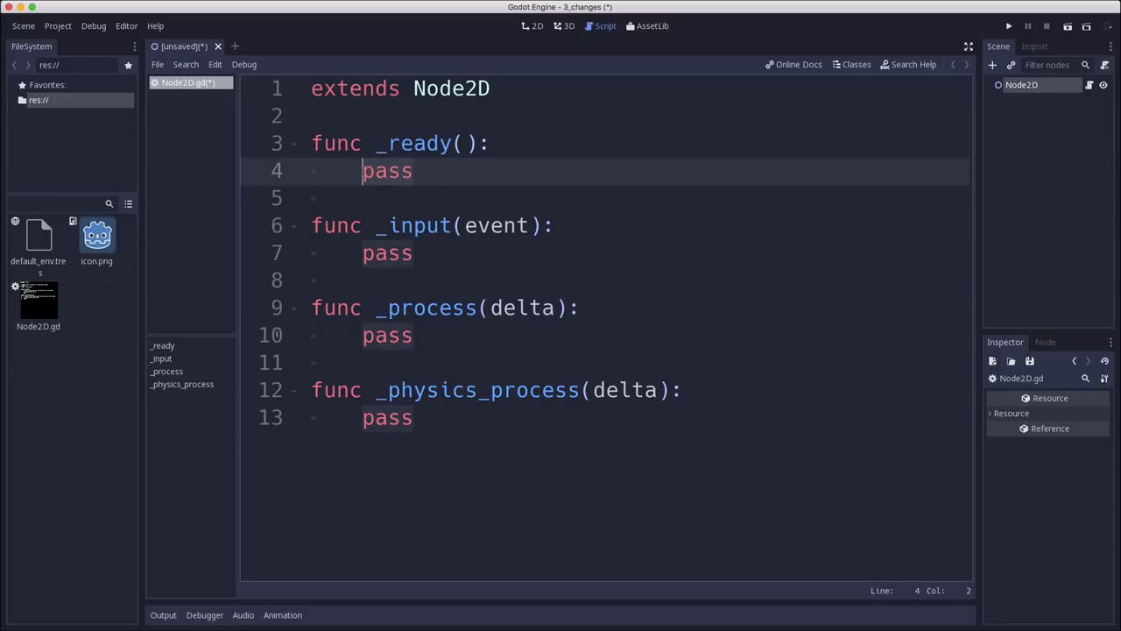
text(set_pr)
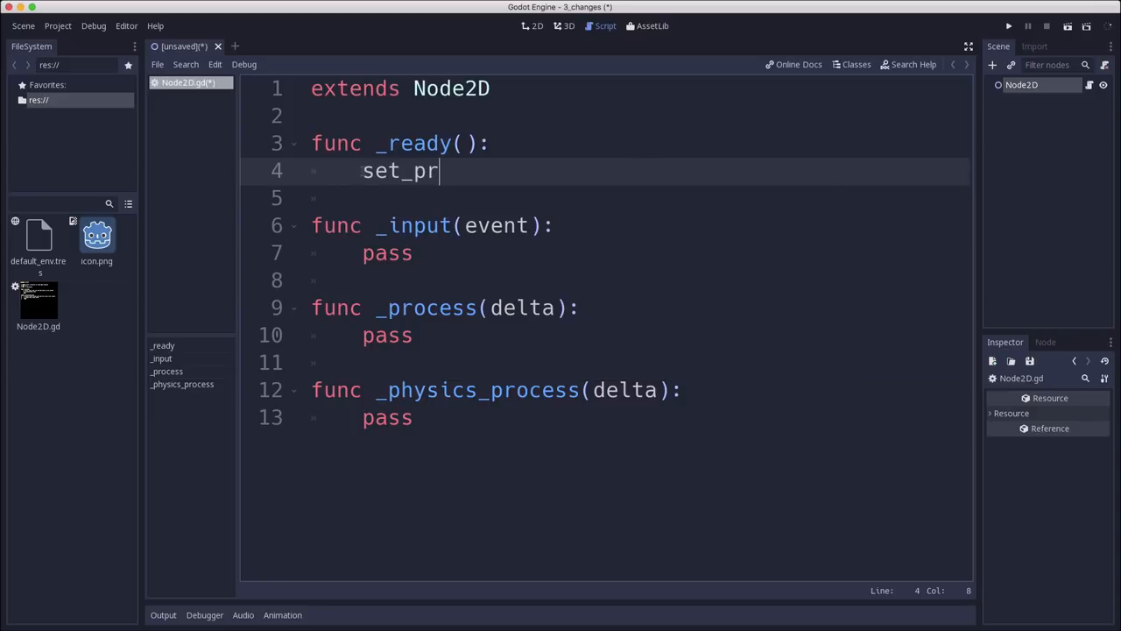
text(ocess(false)
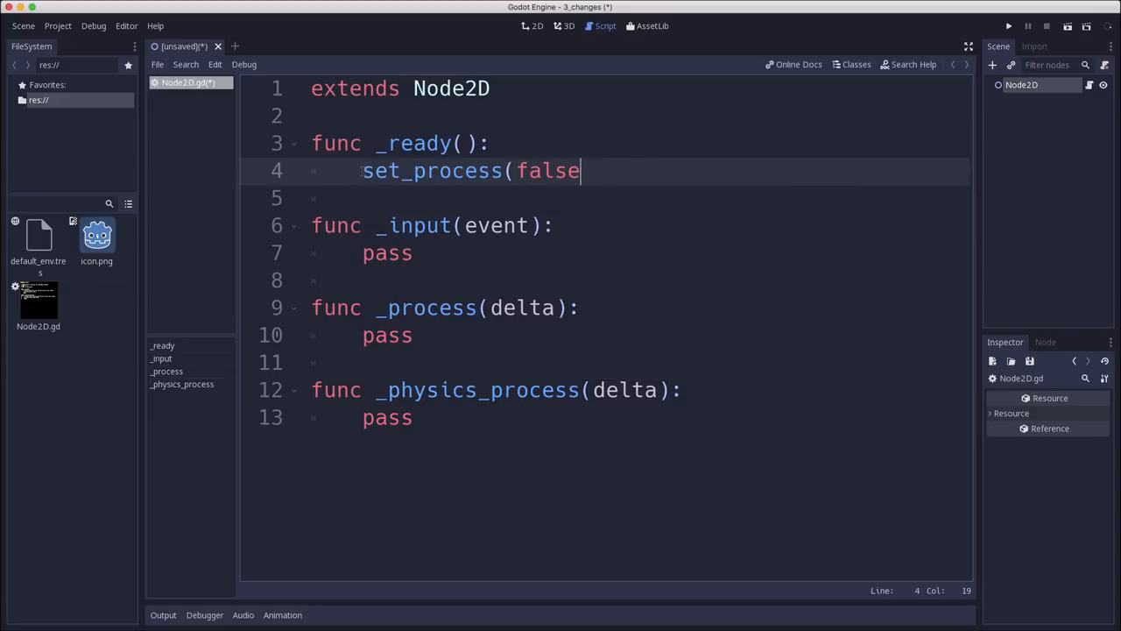
text())
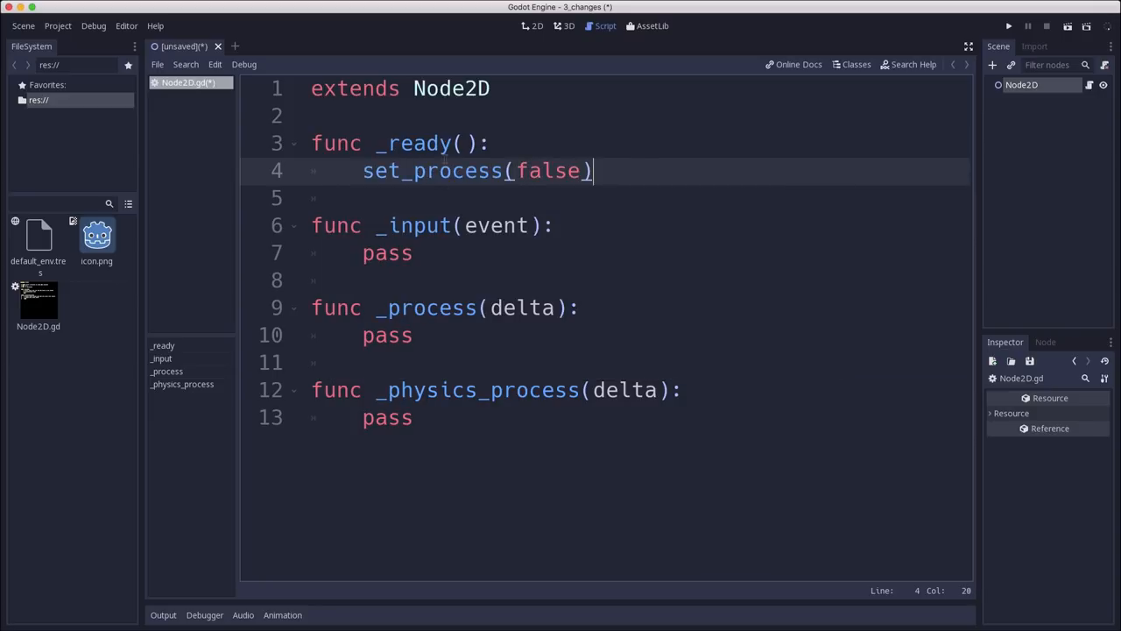
click(505, 171)
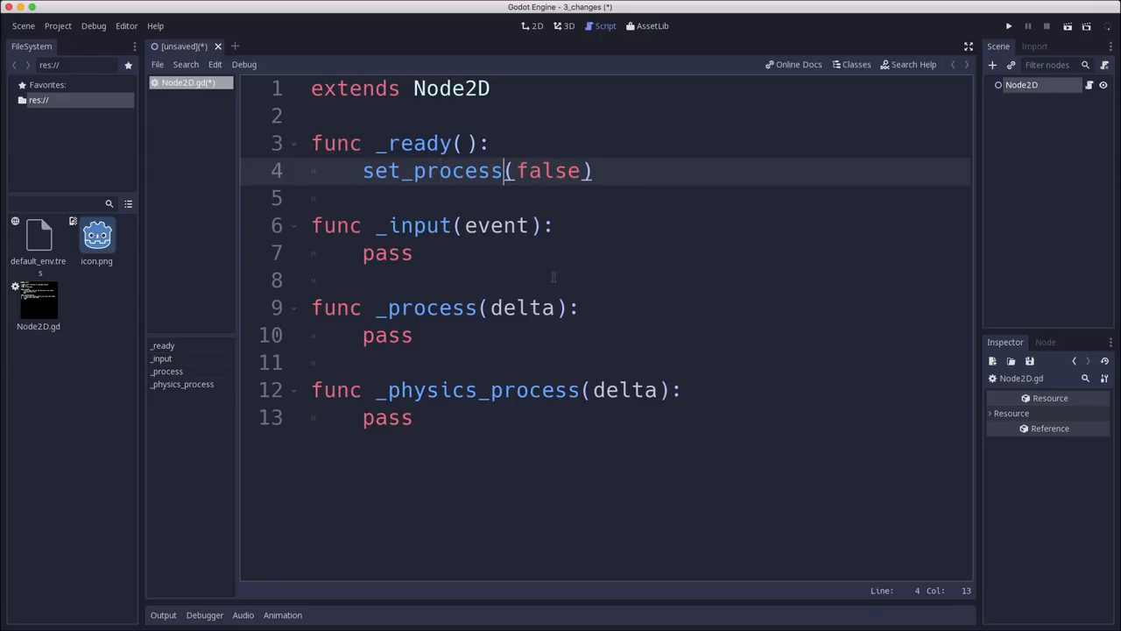
click(593, 171)
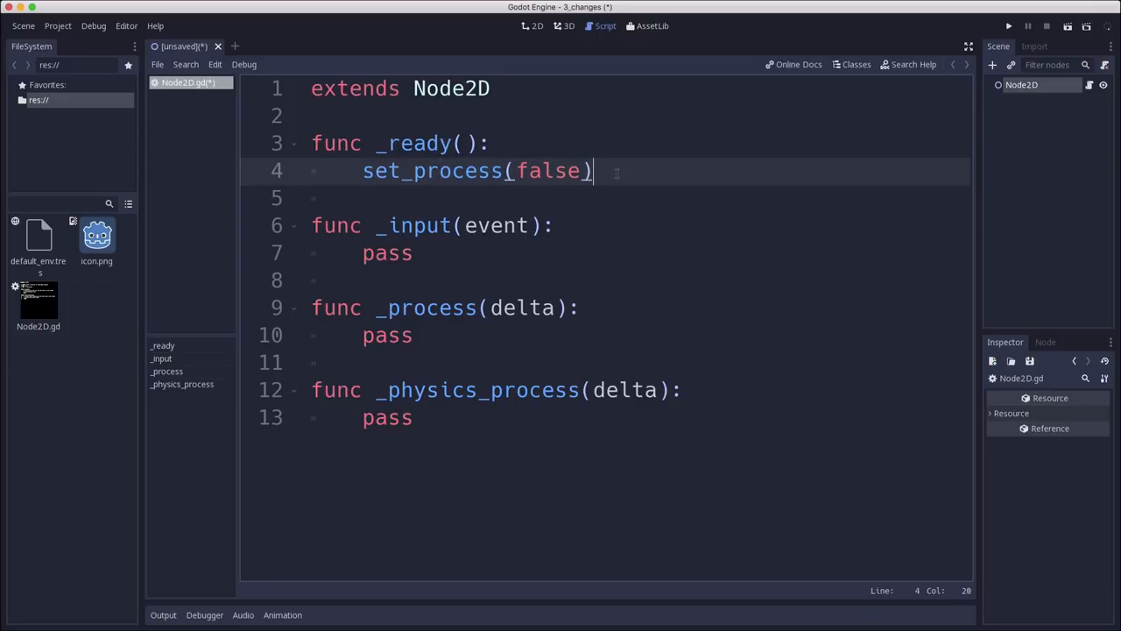
text(p)
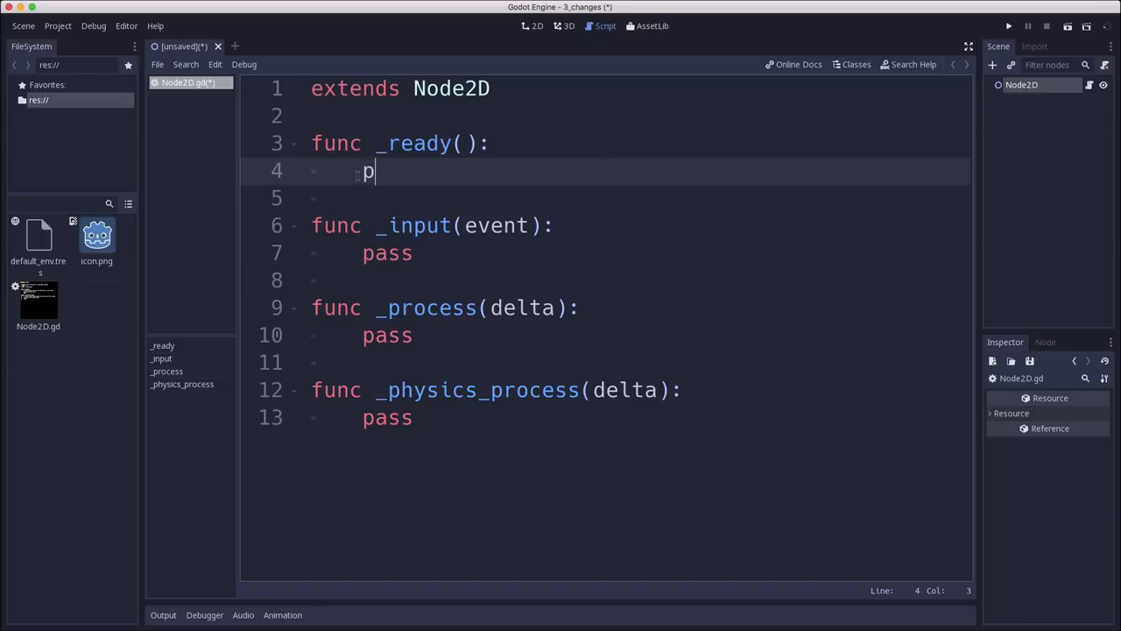
text(ass)
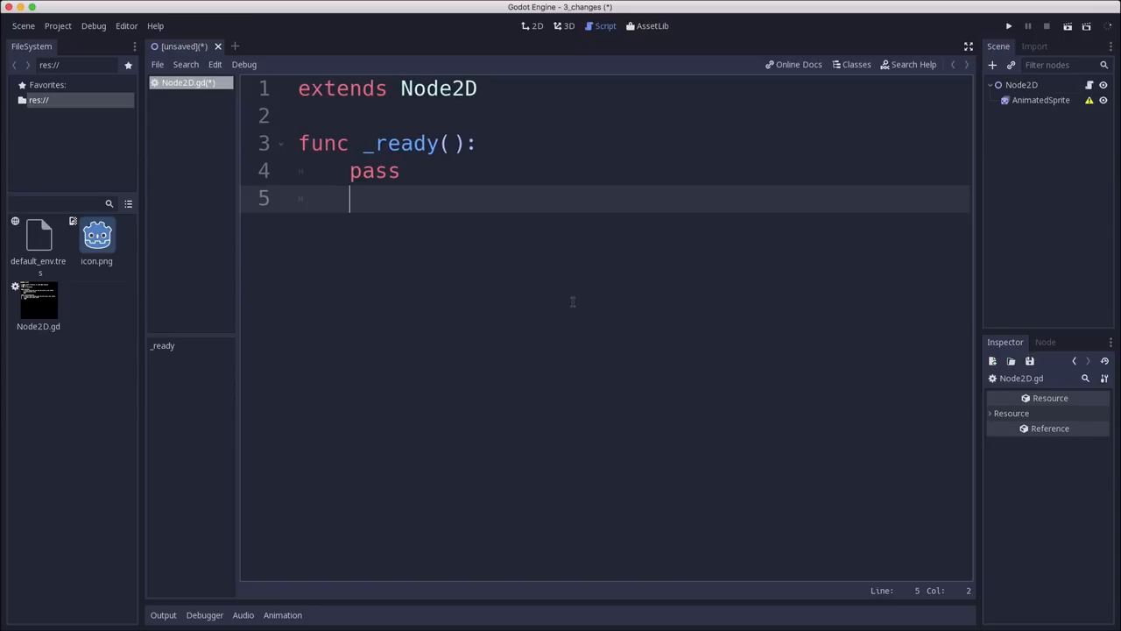
mouse_move(1037, 109)
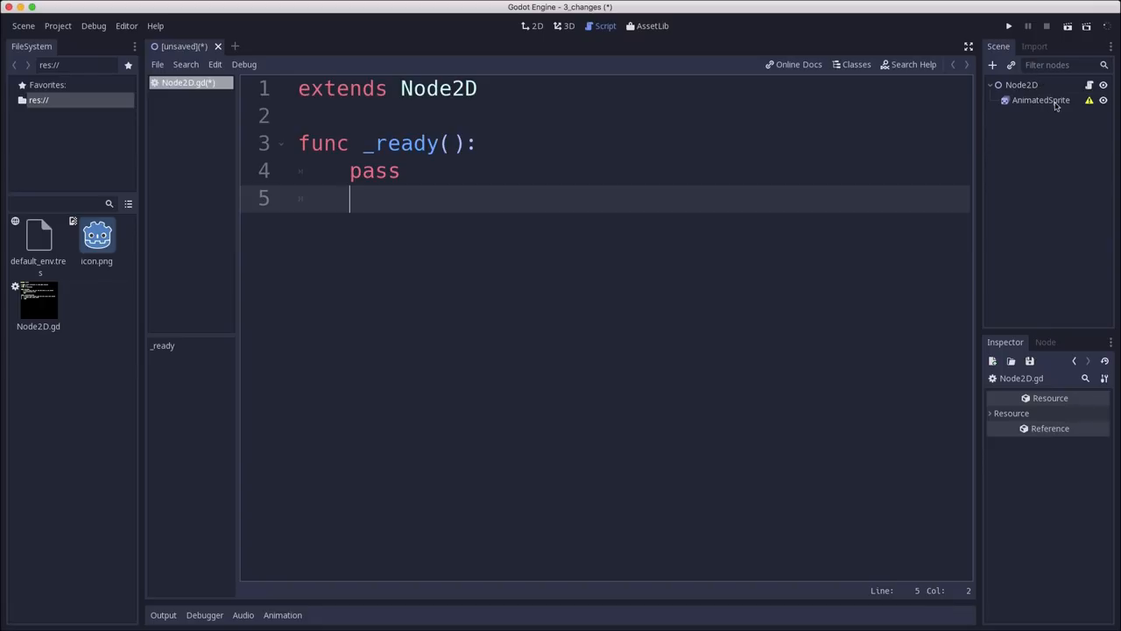
mouse_move(732, 170)
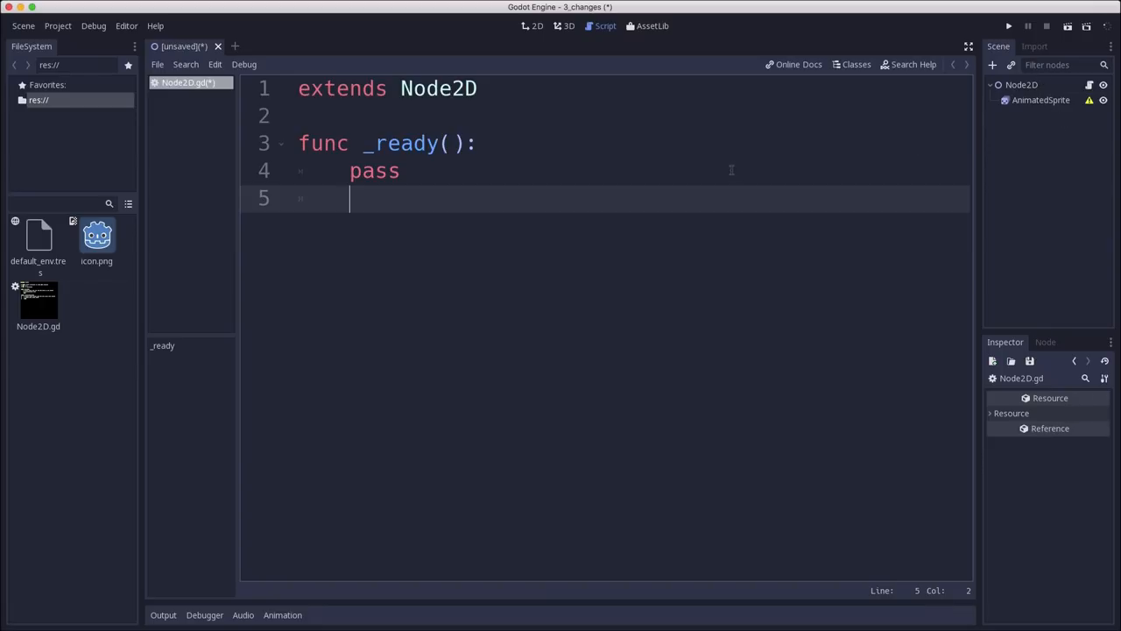
mouse_move(423, 335)
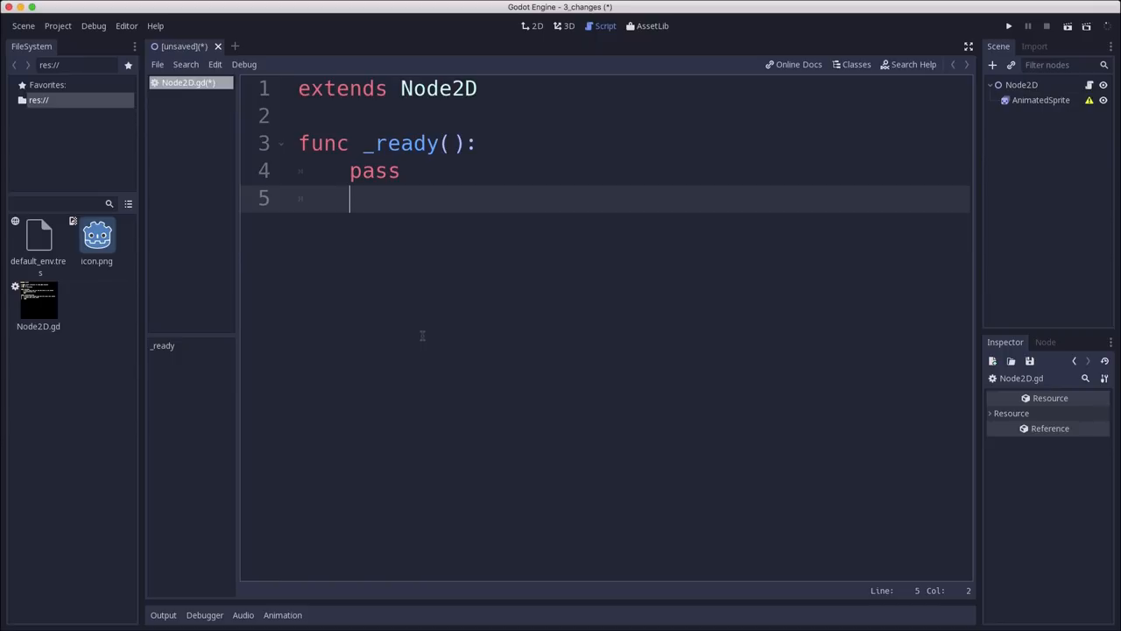
mouse_move(448, 258)
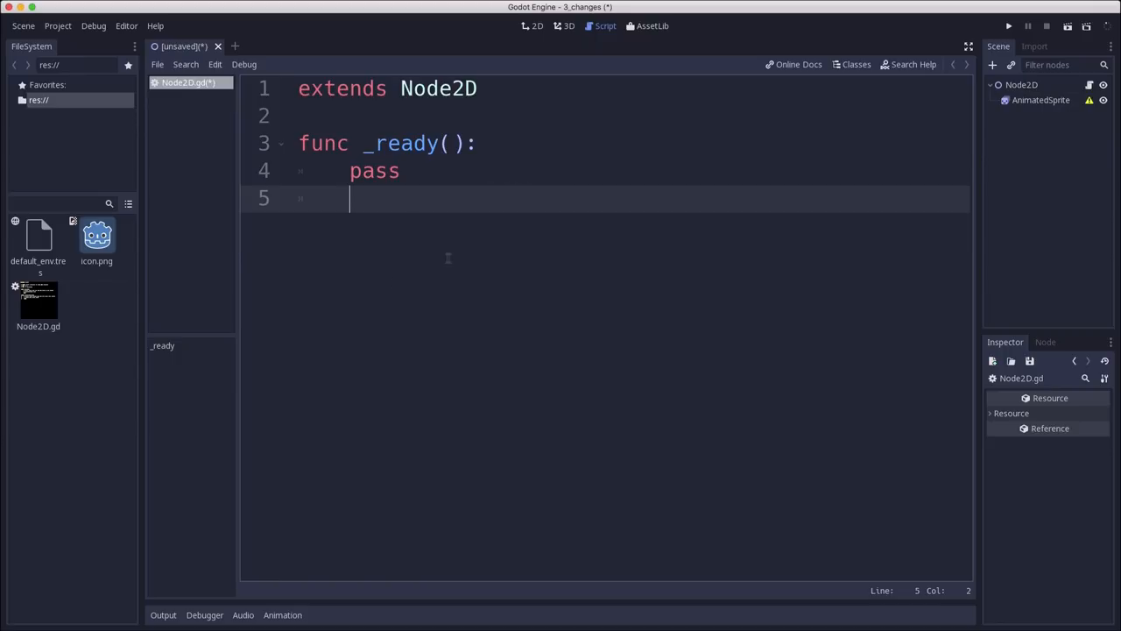
mouse_move(397, 191)
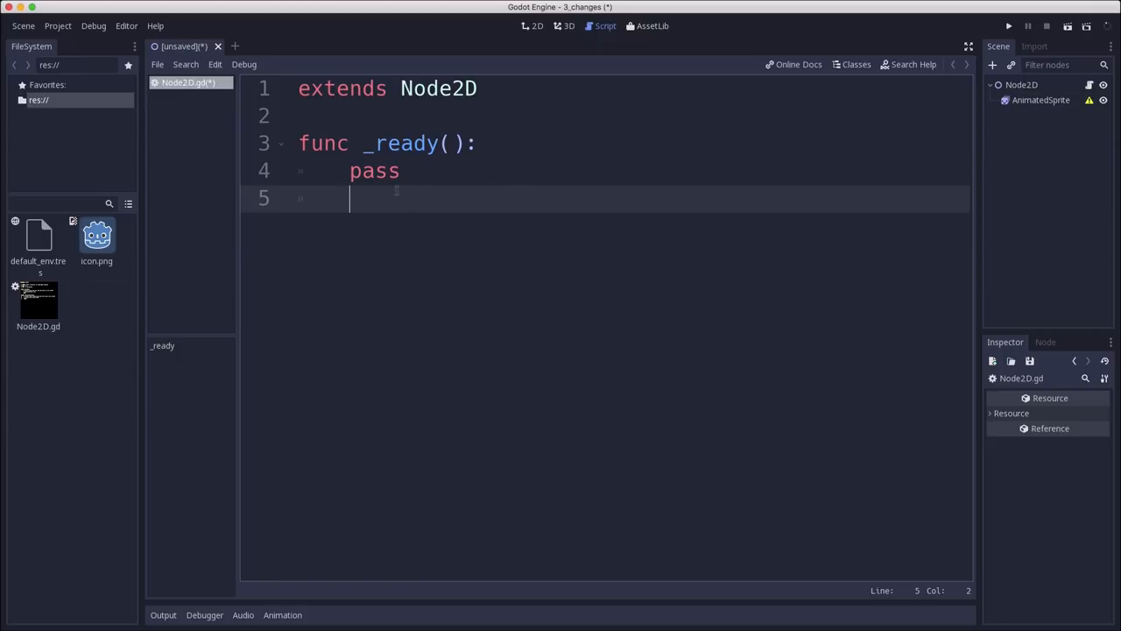
- Make _ready call get_node("AnimatedSprite").play()
text(get_)
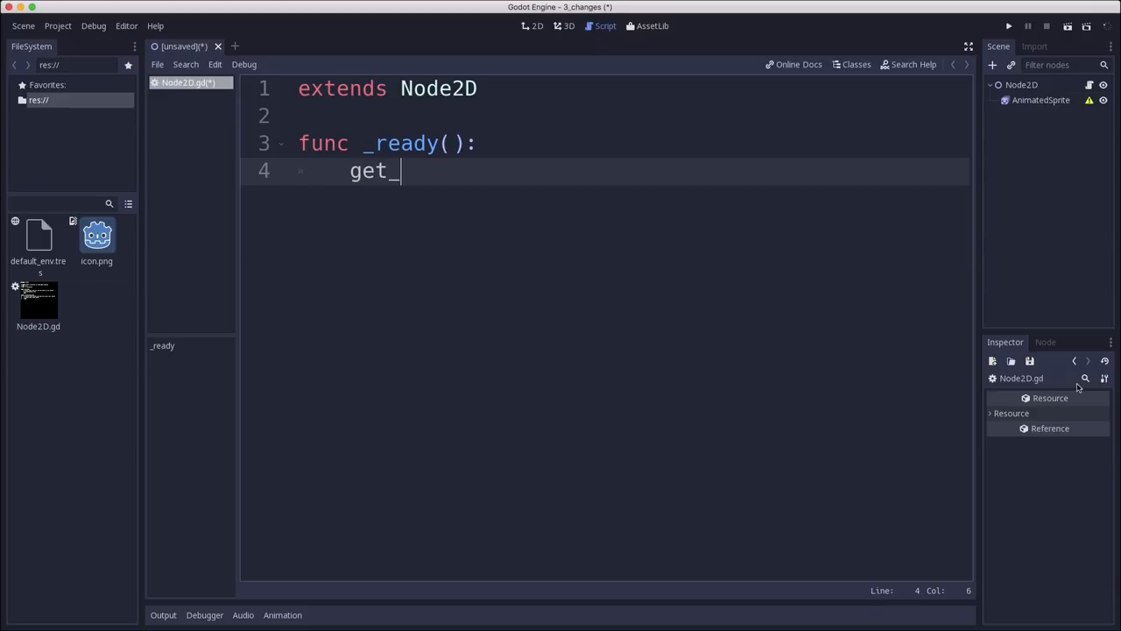
text(node()
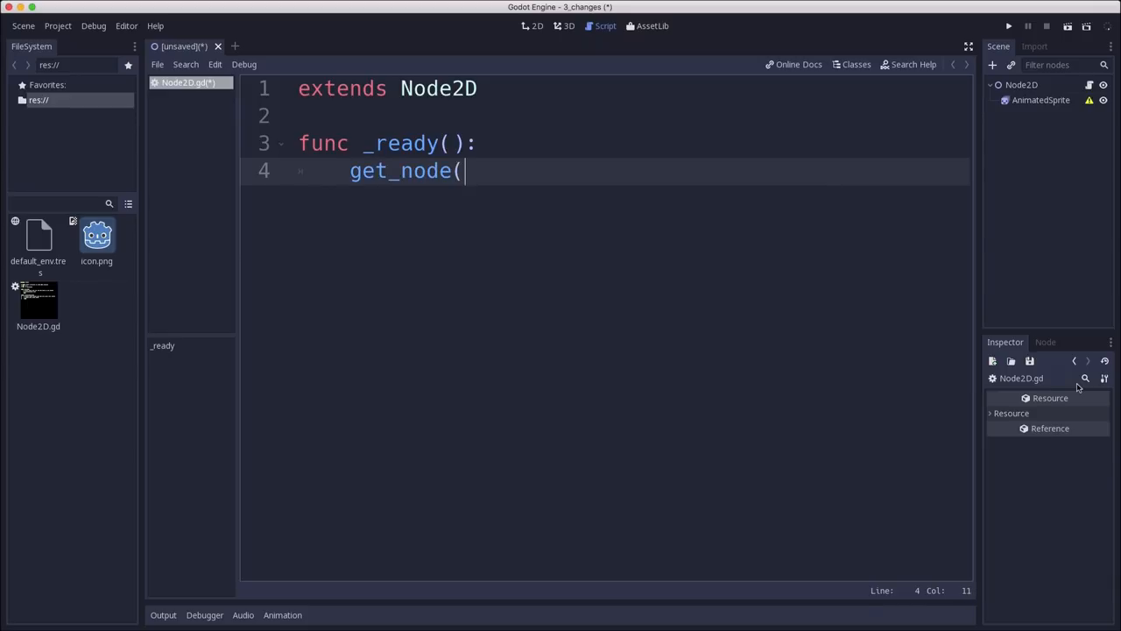
text("AnimatedSprite")
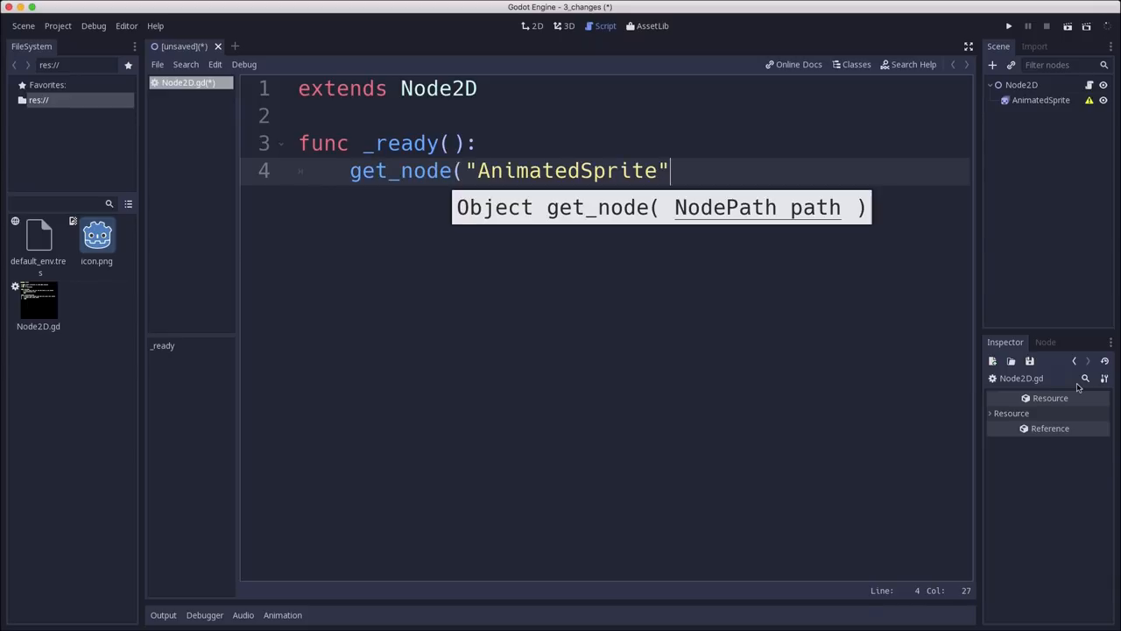
text().play())
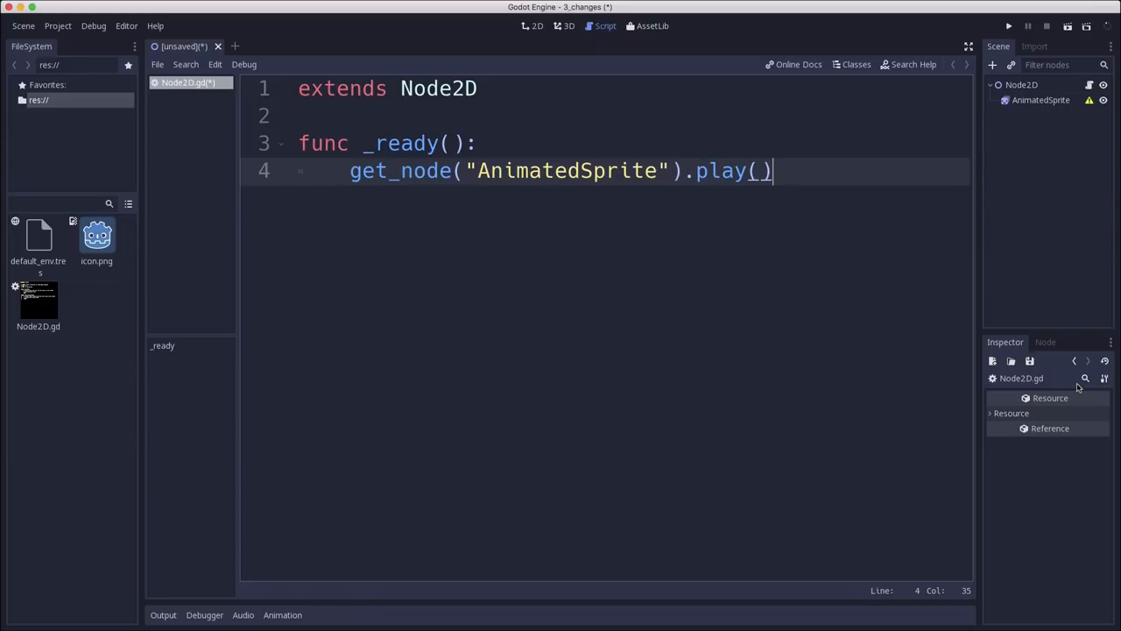
mouse_move(727, 380)
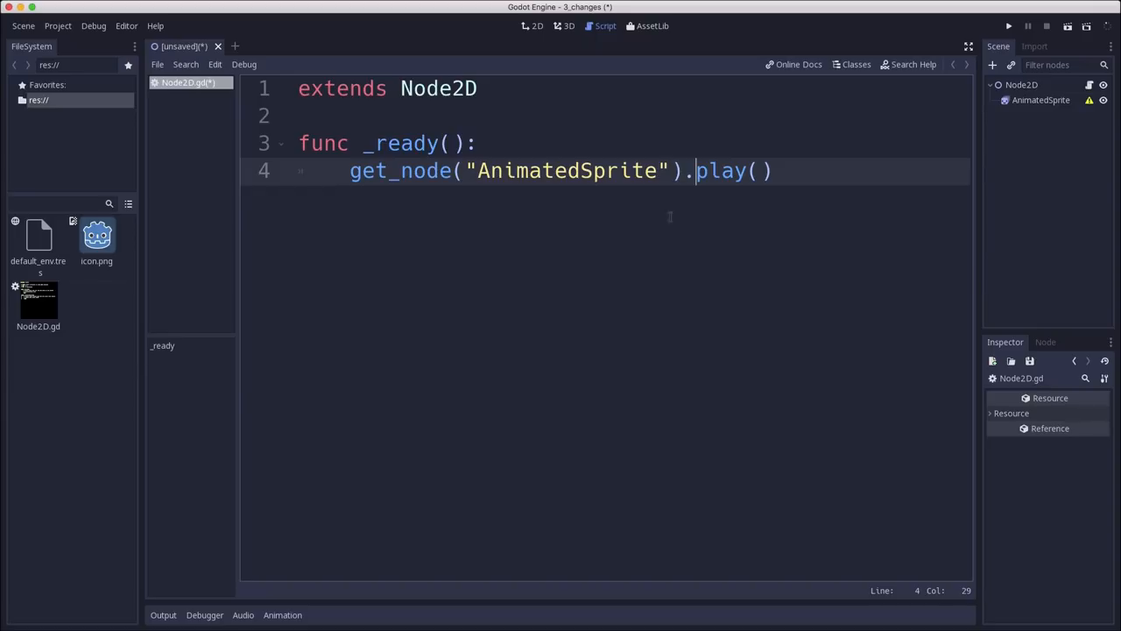
mouse_move(1039, 125)
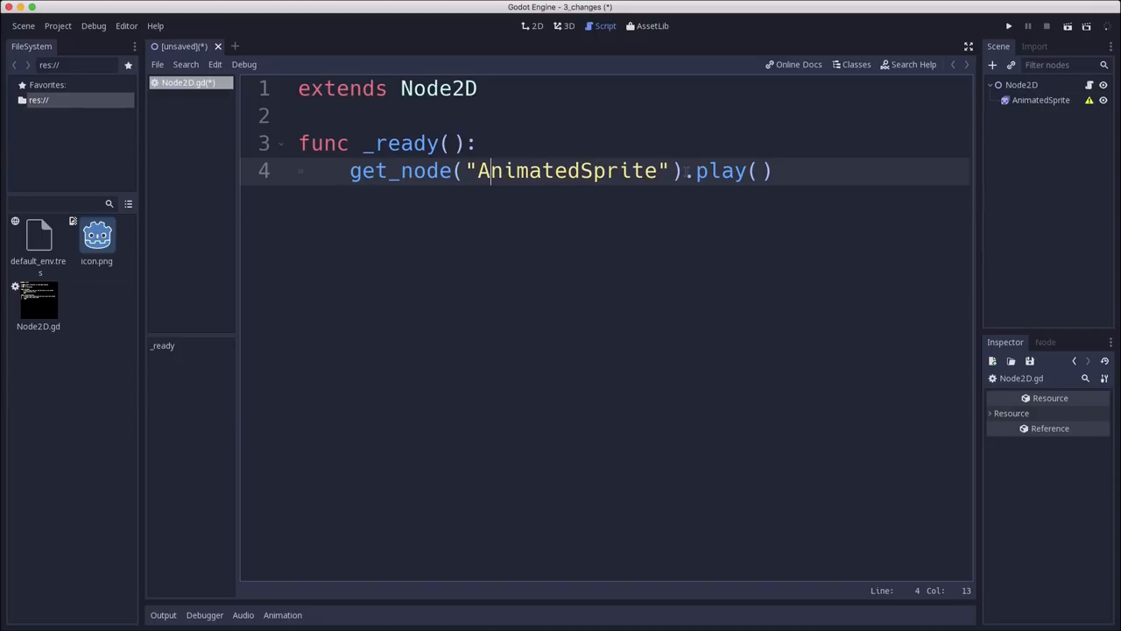
- Declare onready var animation = get_node("AnimatedSprite") and call animation.play() in _ready
click(478, 88)
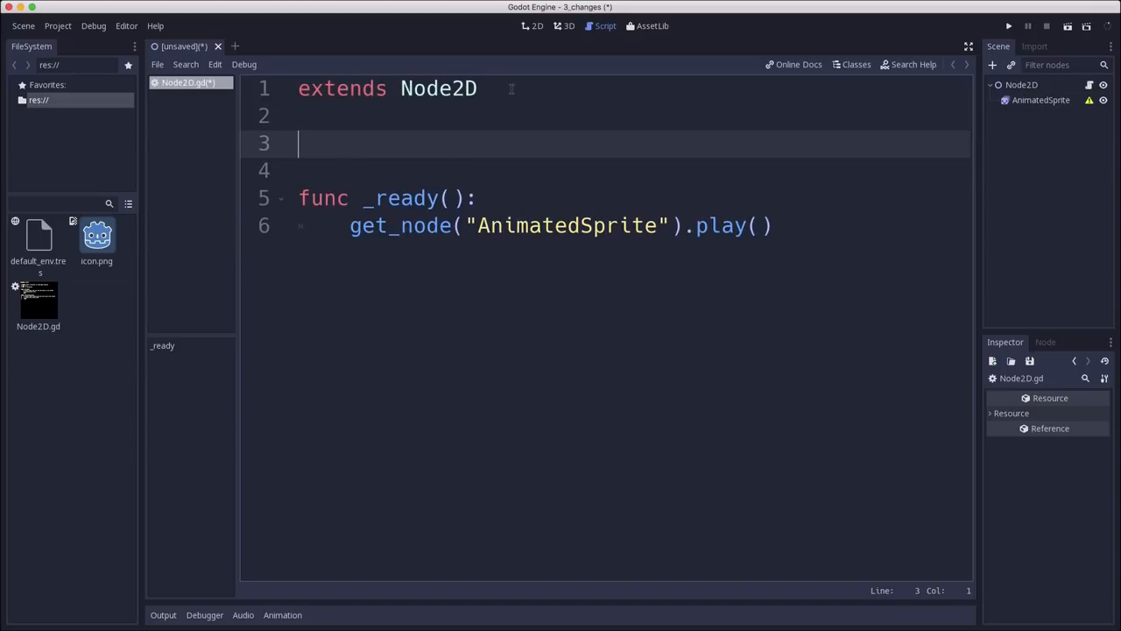
text(onrea)
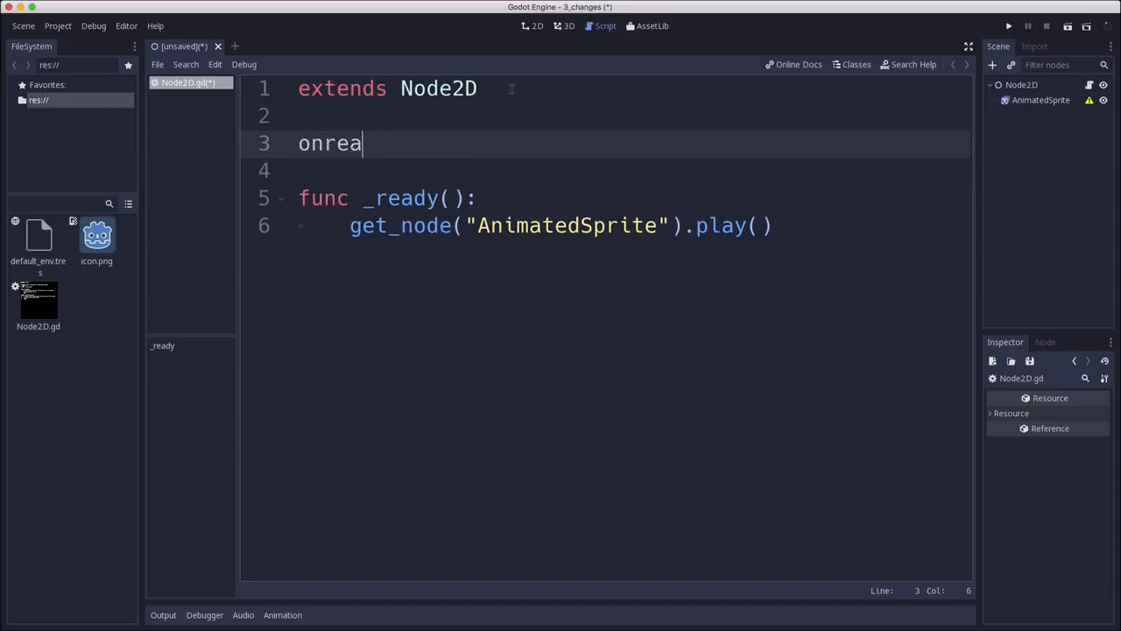
text(dy var)
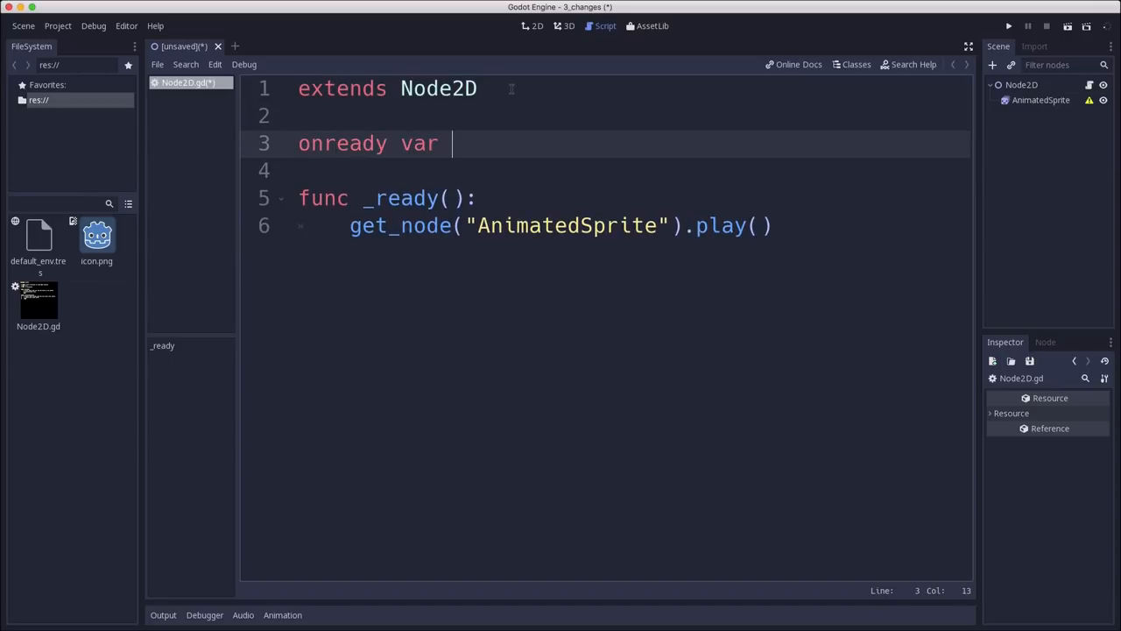
text(animation = get-)
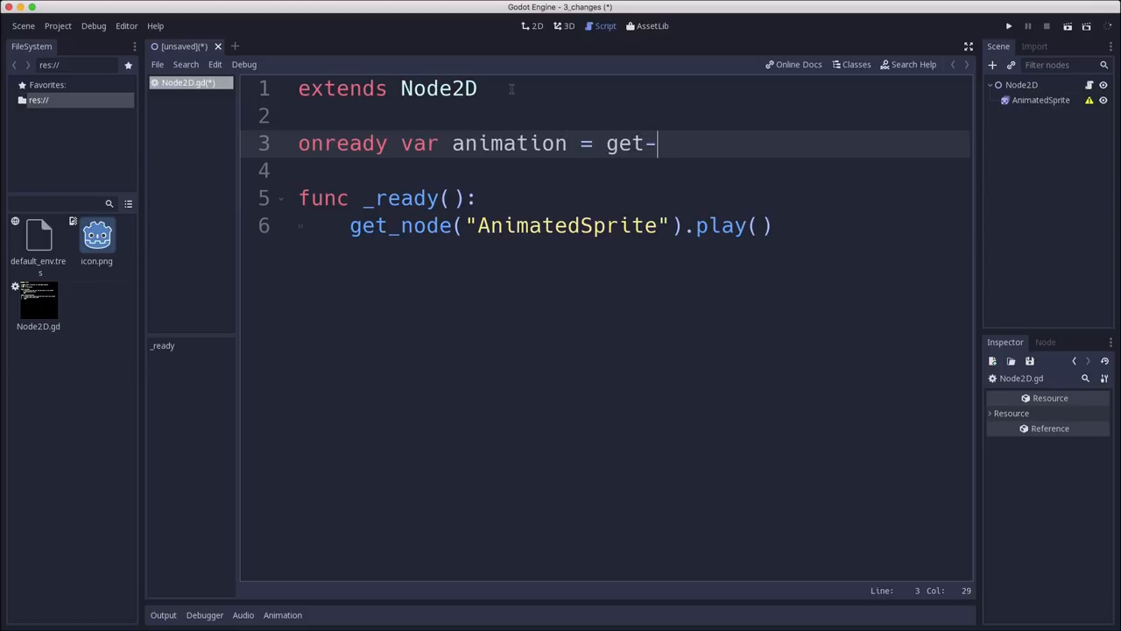
key(BackSpace)
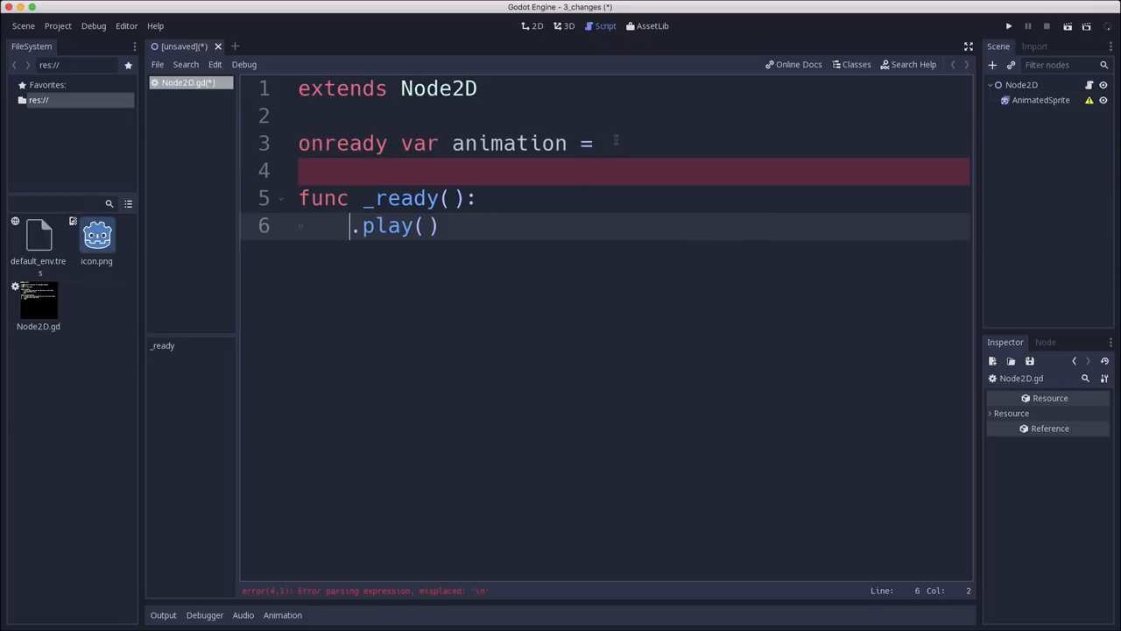
text(get_node("AnimatedSprite"))
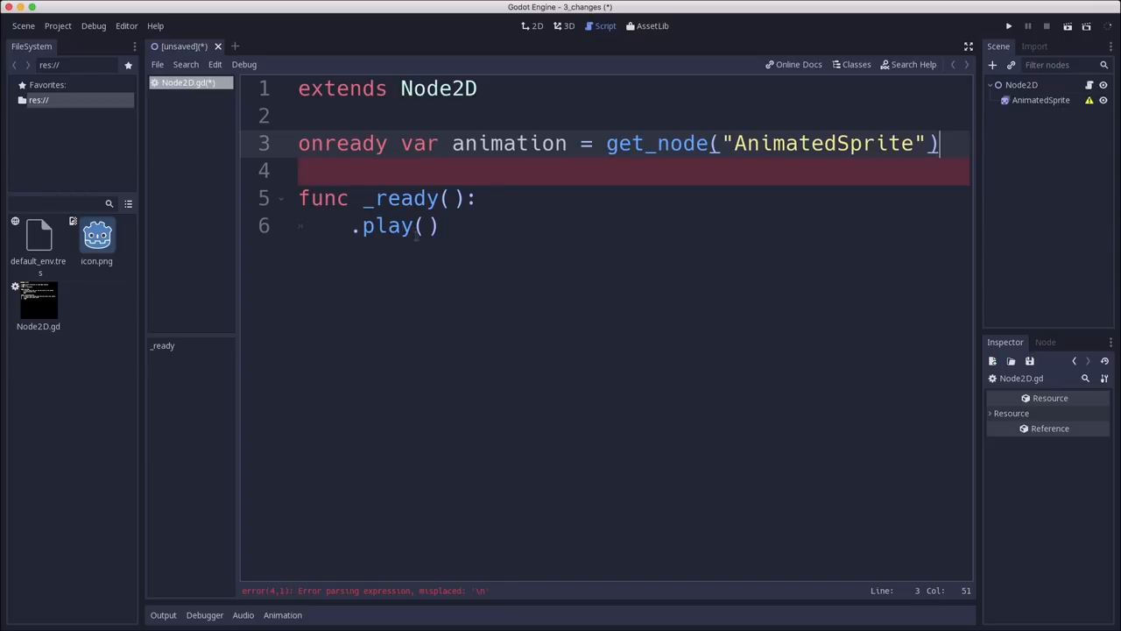
text(animation)
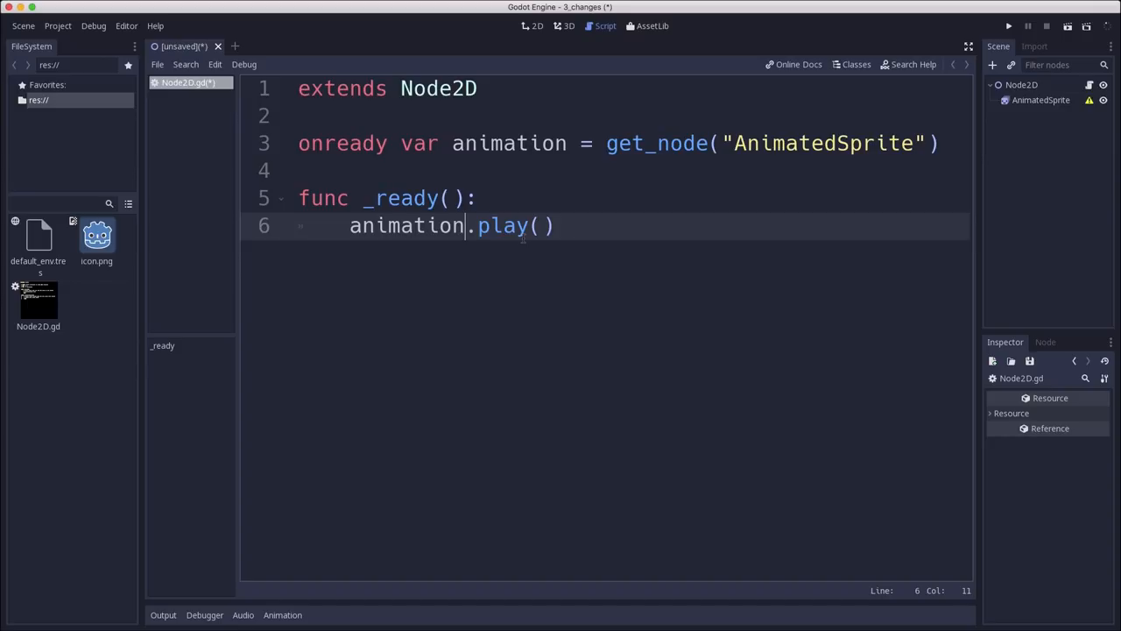
- Delete the onready animation declaration line, keeping animation.play() in _ready
click(937, 143)
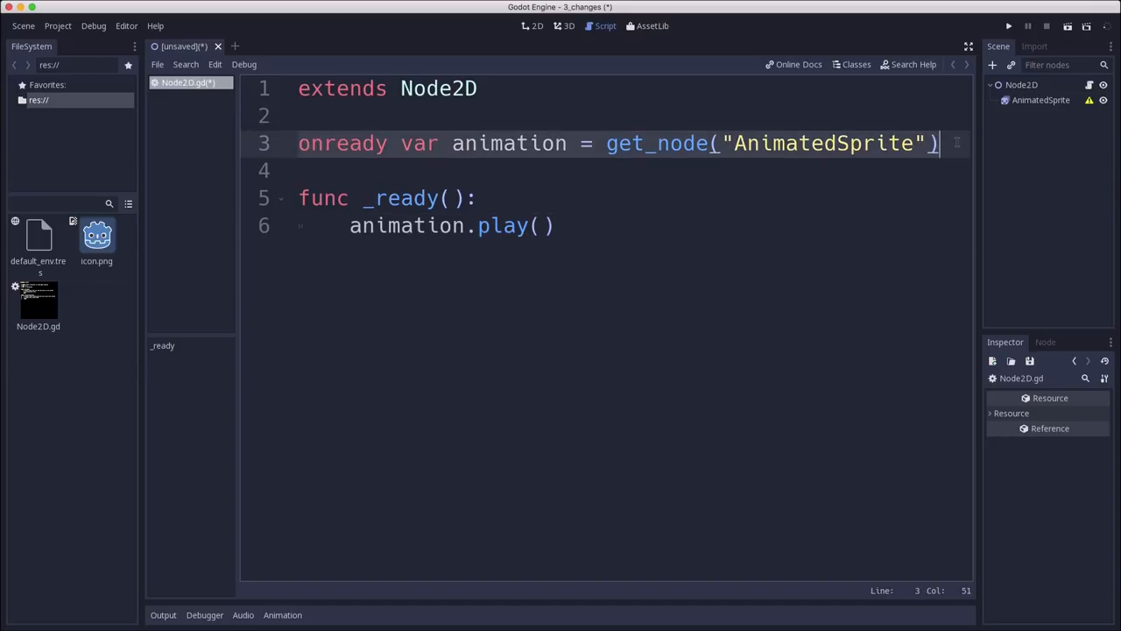
click(474, 225)
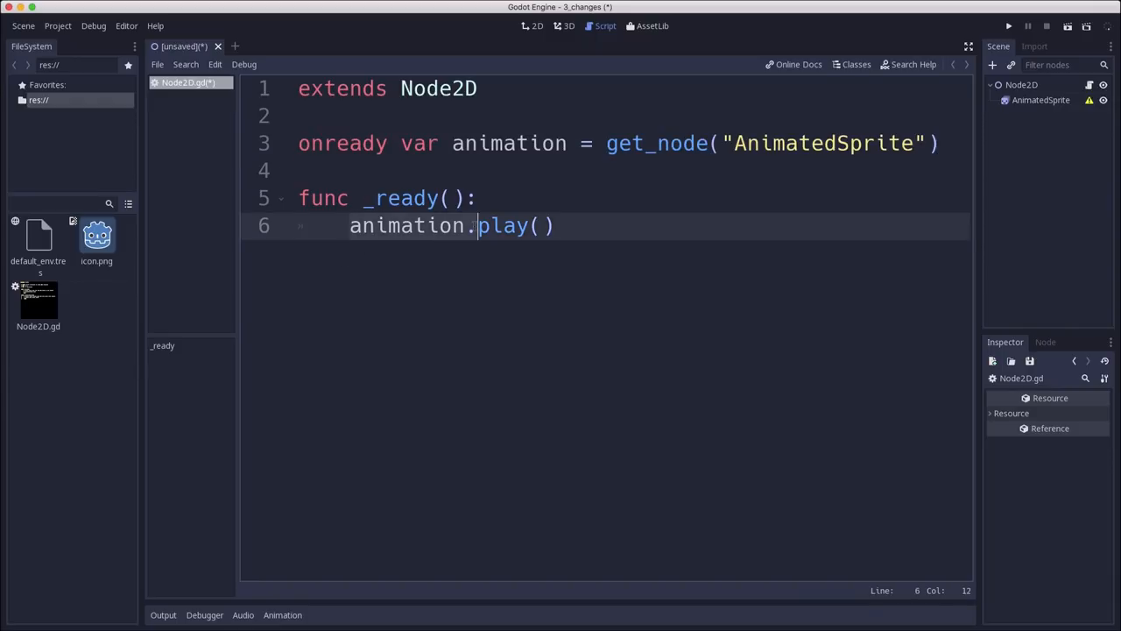
mouse_move(371, 598)
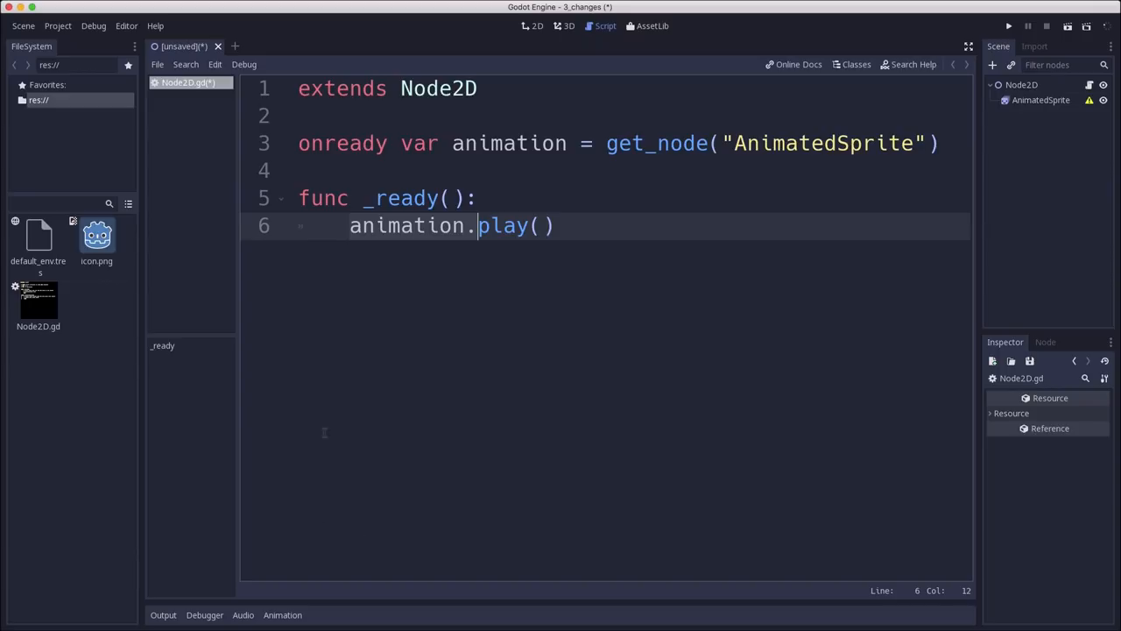
click(307, 170)
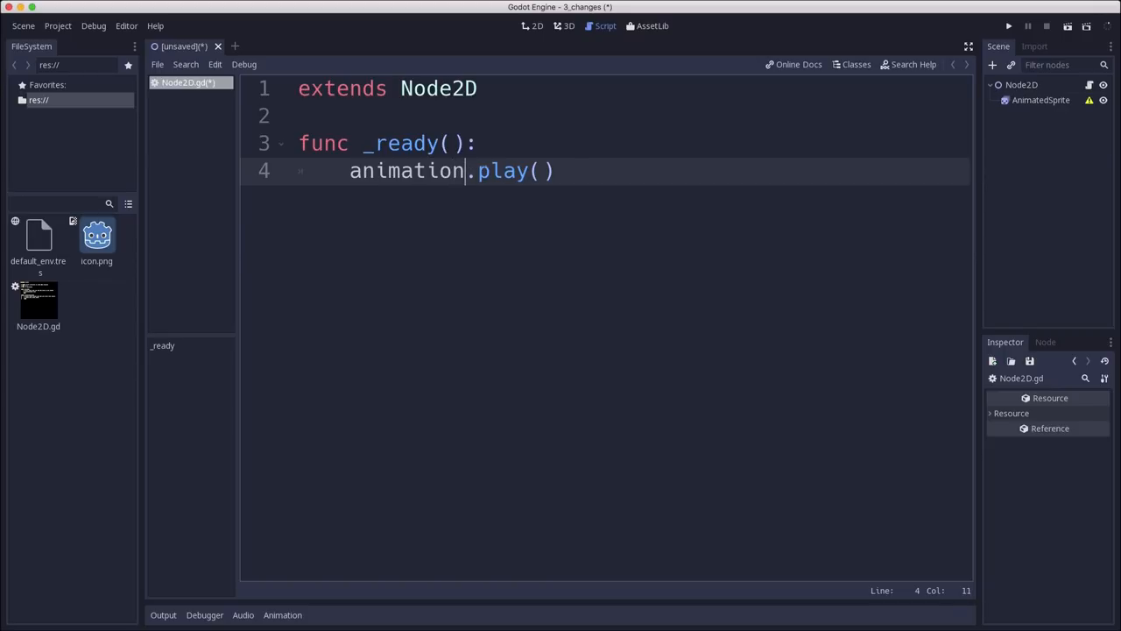
- Change the _ready call to $AnimatedSprite.play() and select AnimatedSprite in the 2D scene
key(Home)
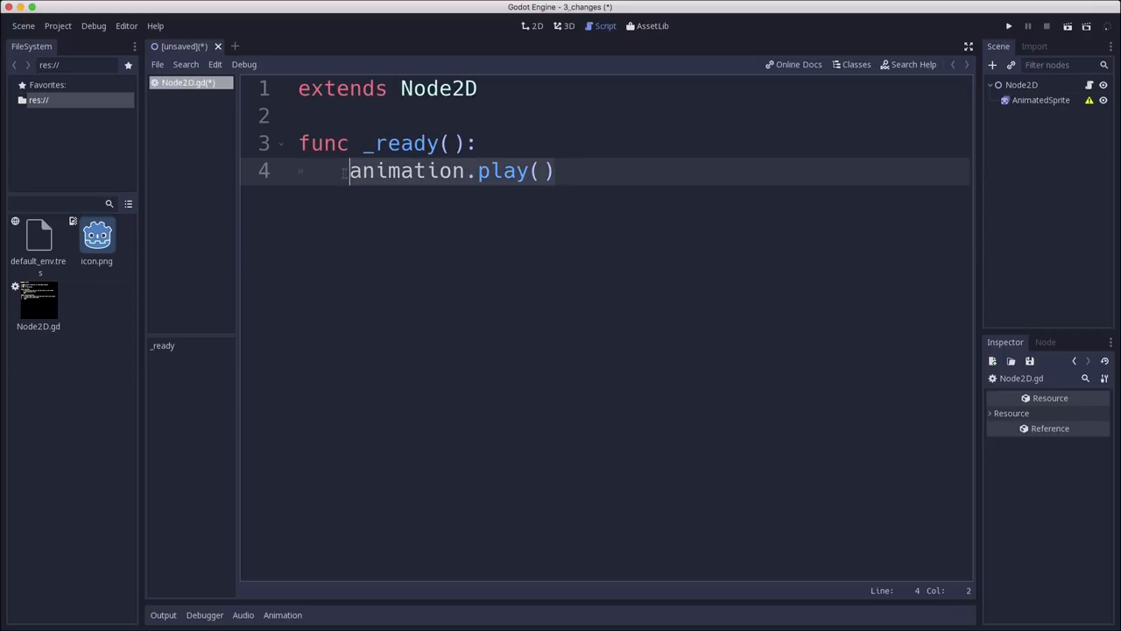
text($)
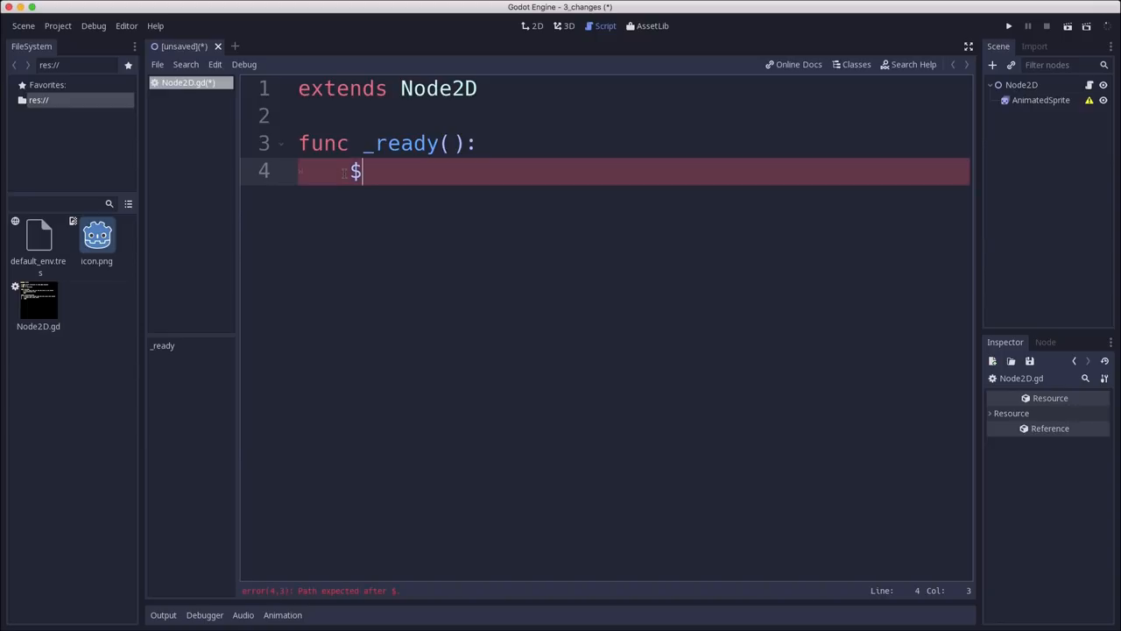
text(AnimatedSprite)
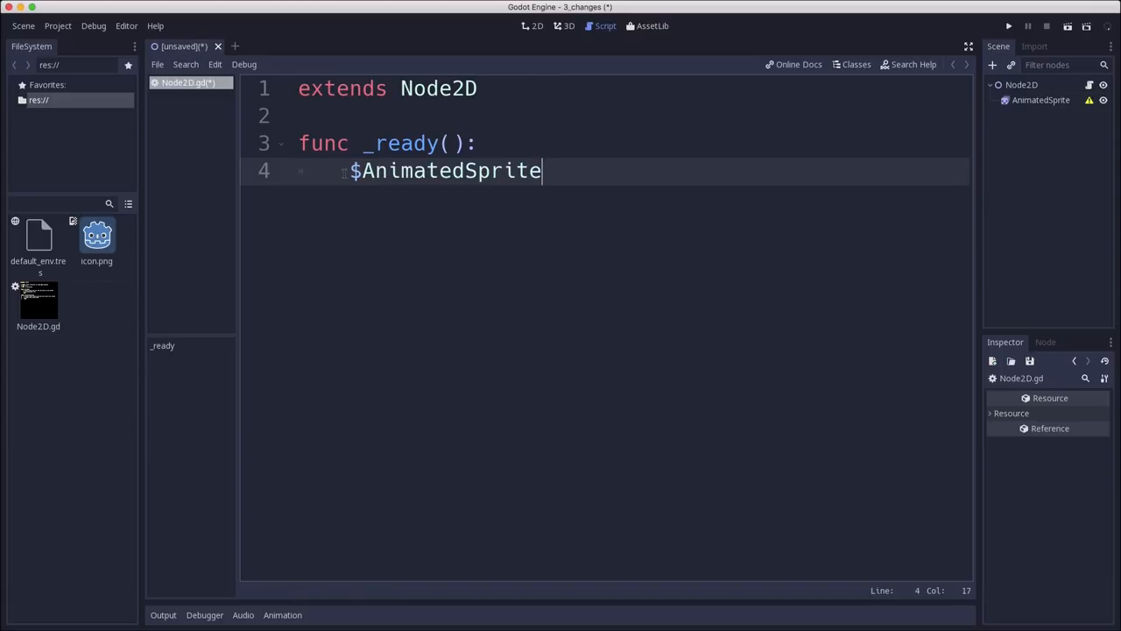
text(.play())
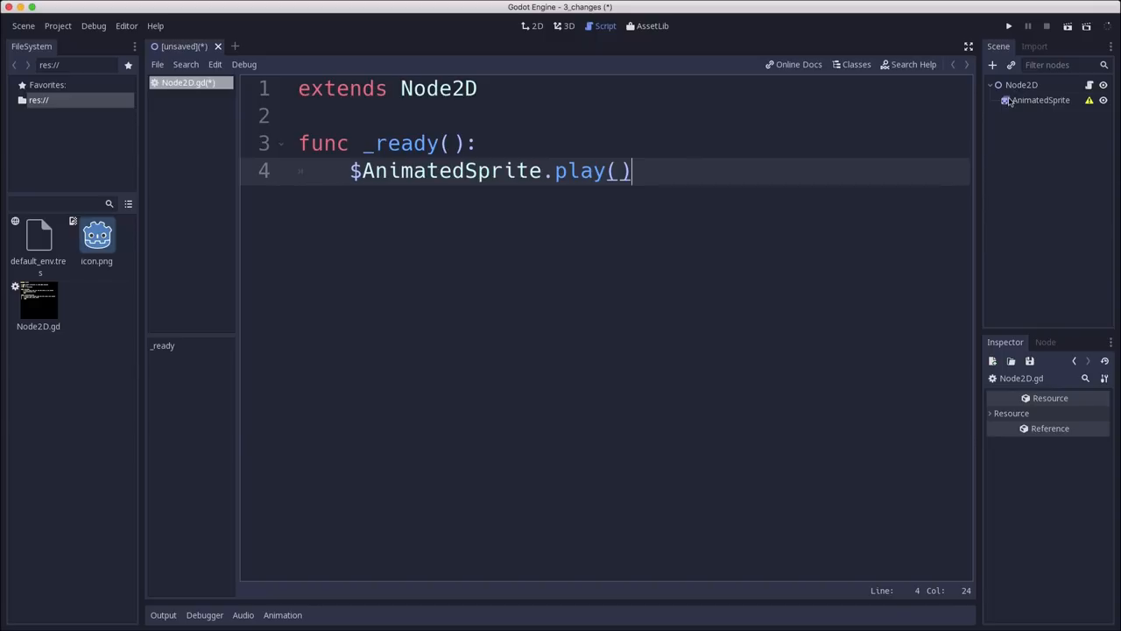
click(1041, 99)
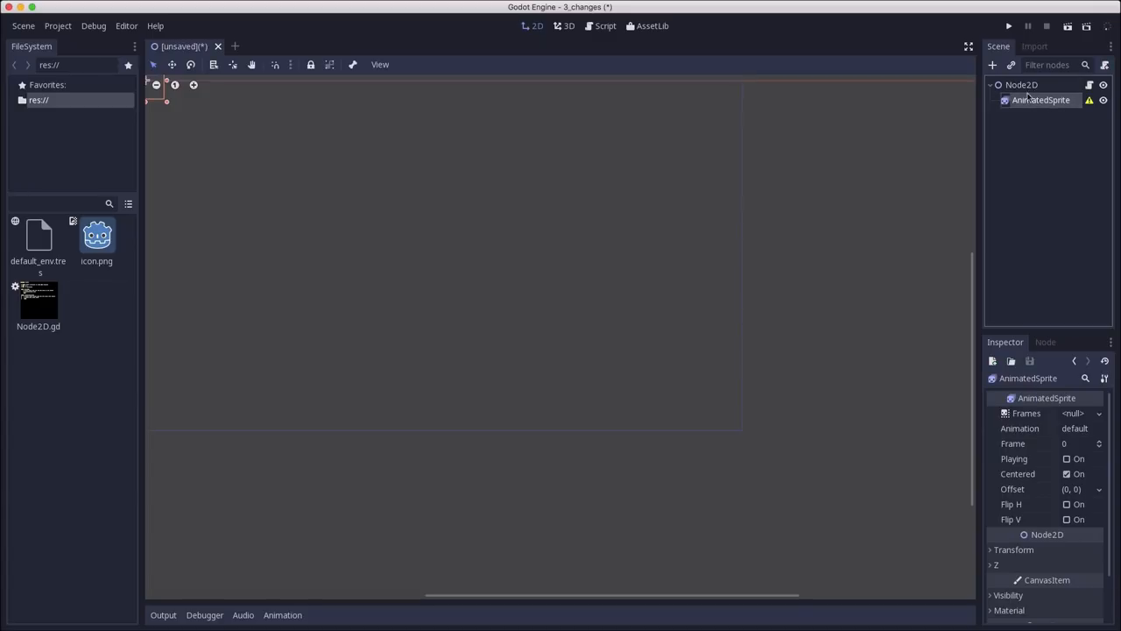
- Add a Particles2D child named Trail under AnimatedSprite, then reopen Node2D.gd
click(993, 65)
text(part)
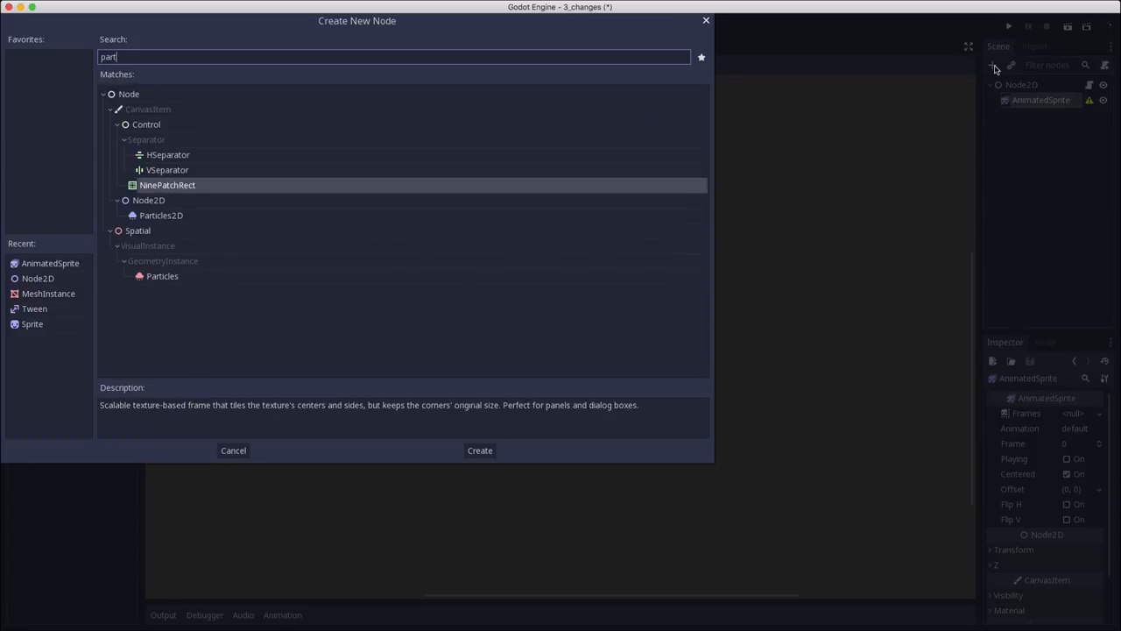
click(479, 451)
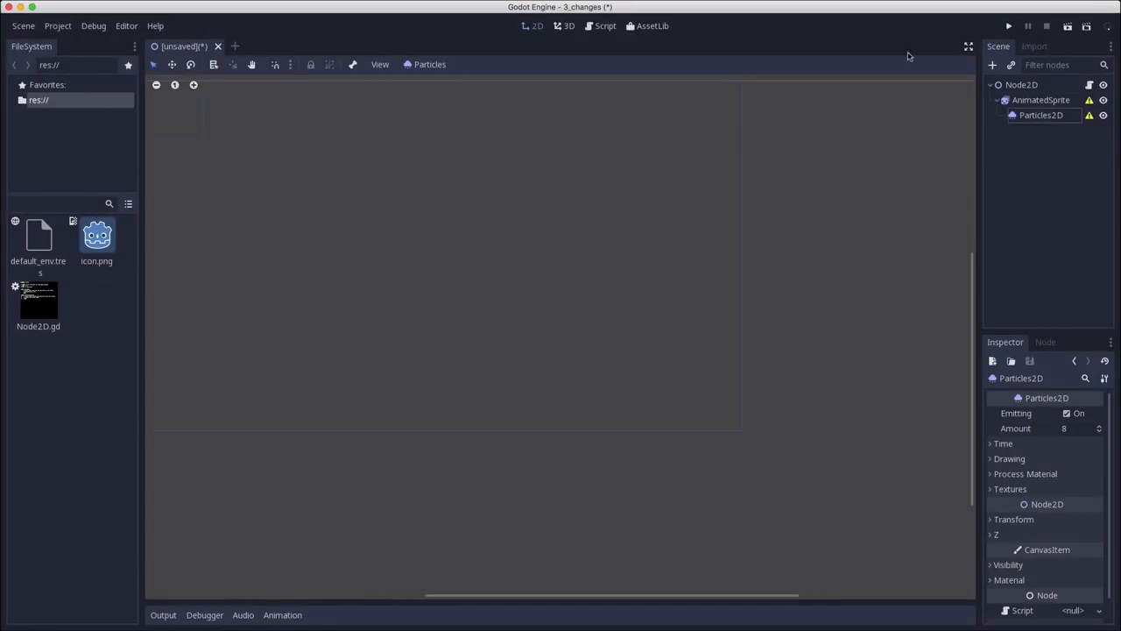
double_click(1041, 115)
text(Trail)
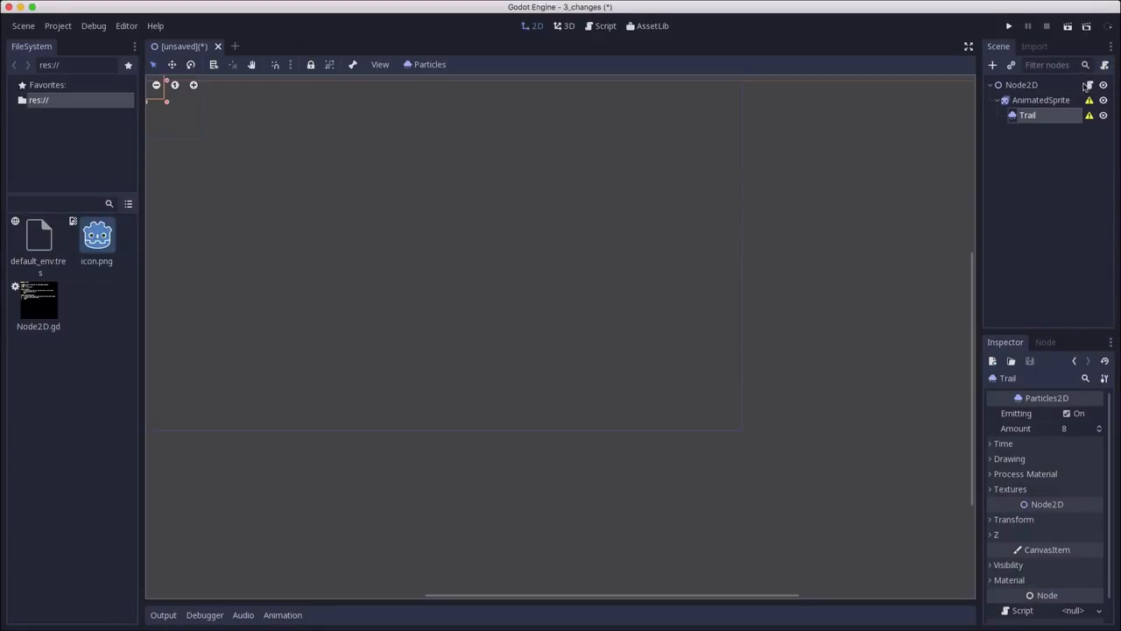
click(604, 25)
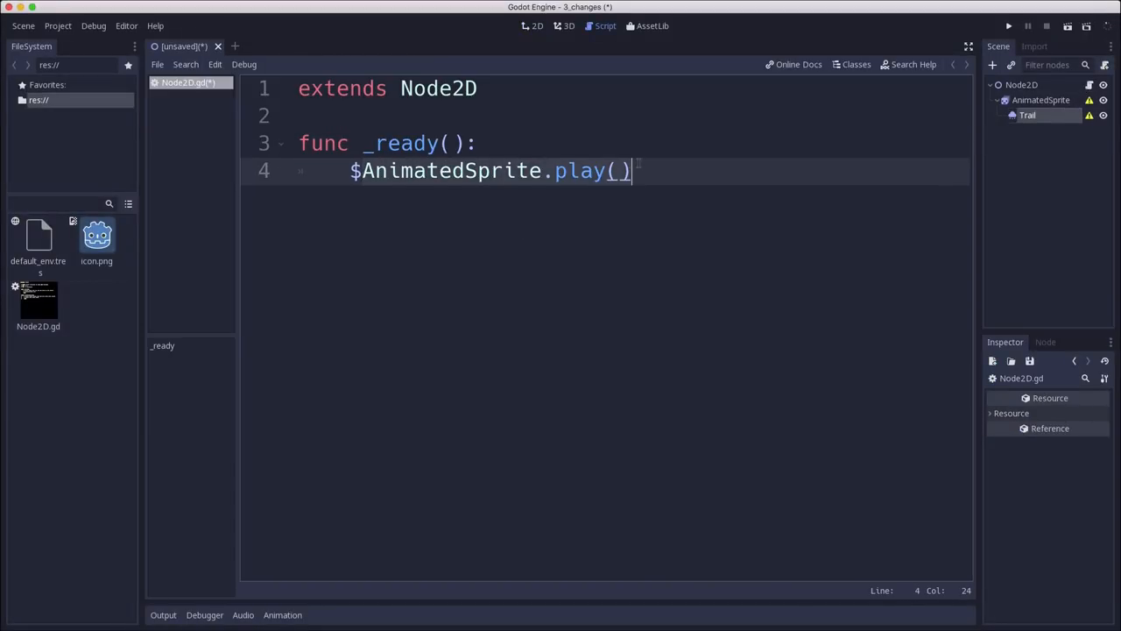
- Replace the play() call with $AnimatedSprite/Trail.emitting = true on line 4
key(BackSpace)
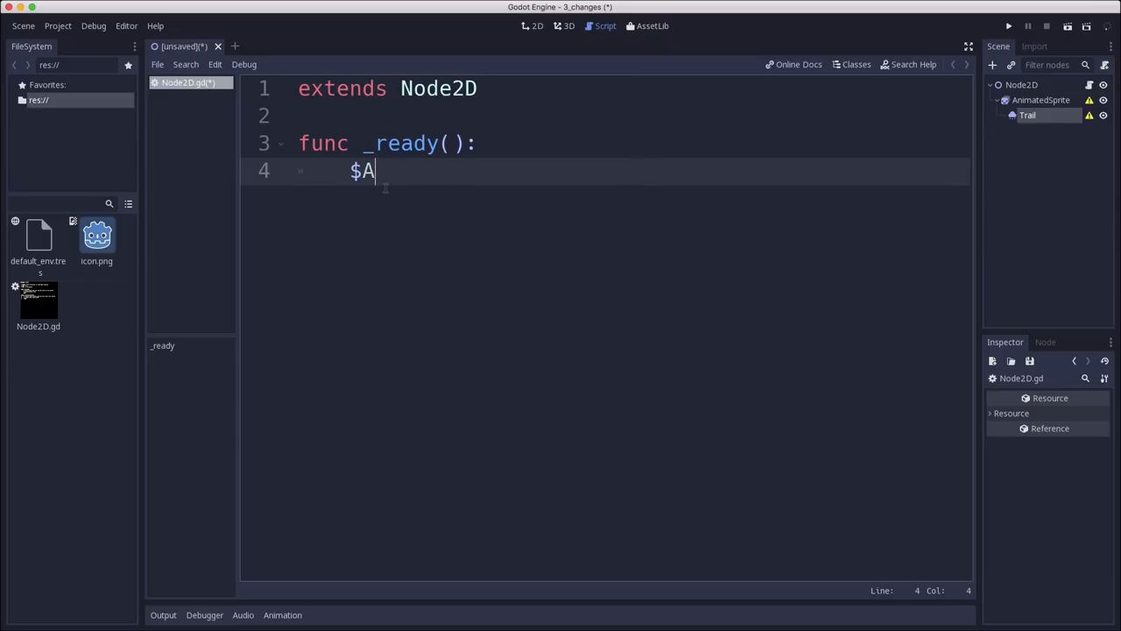
text(n)
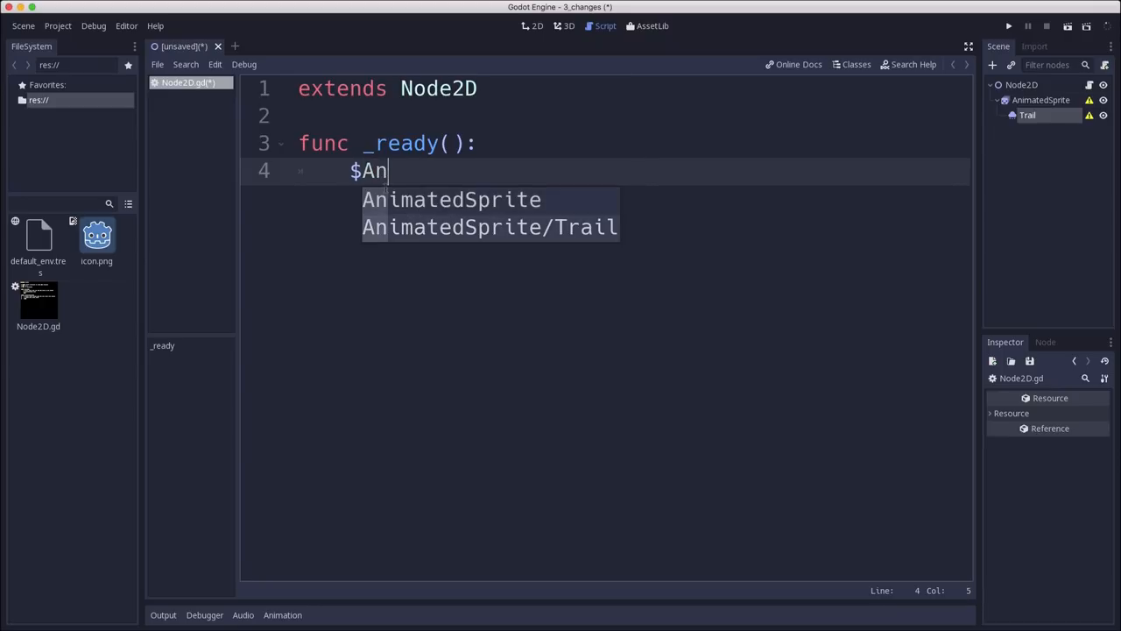
click(489, 227)
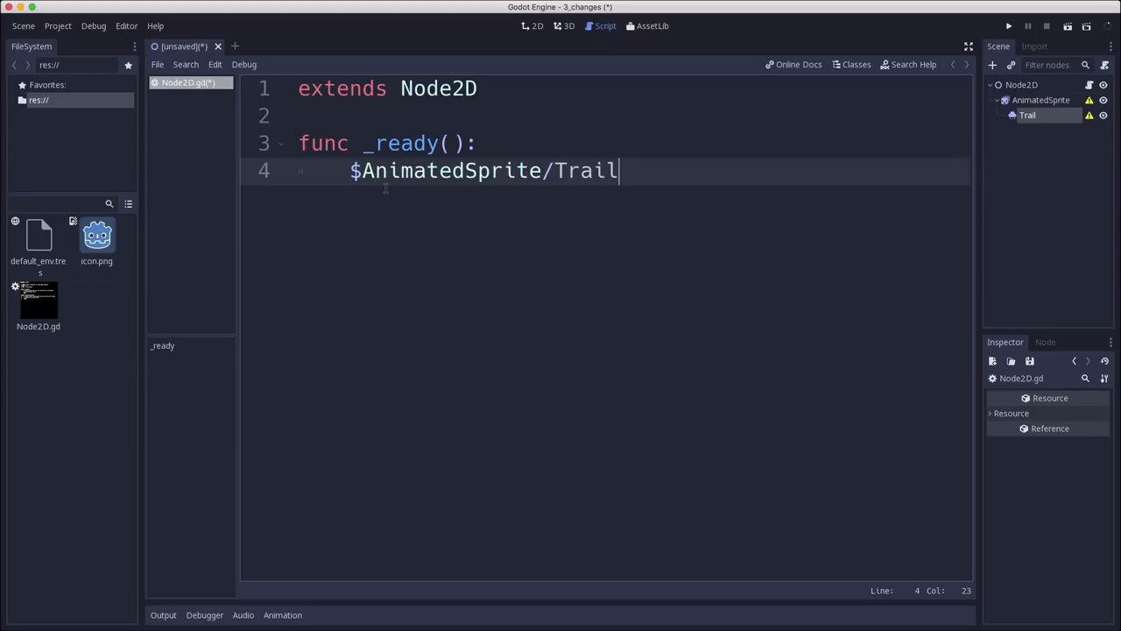
text(.e)
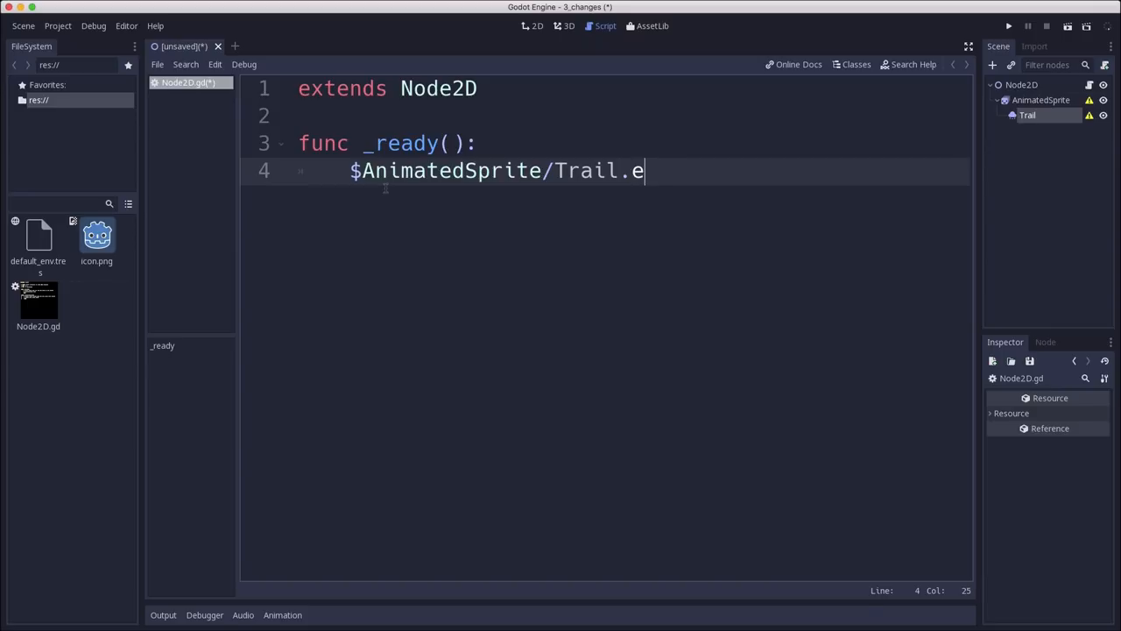
text(mitting = tr)
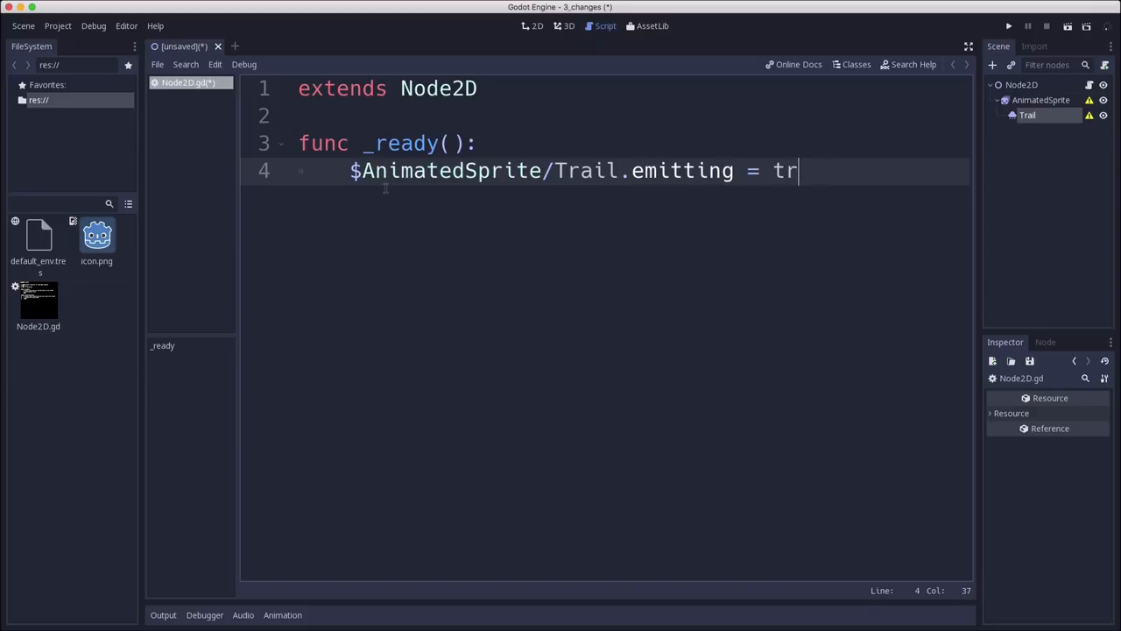
text(ue)
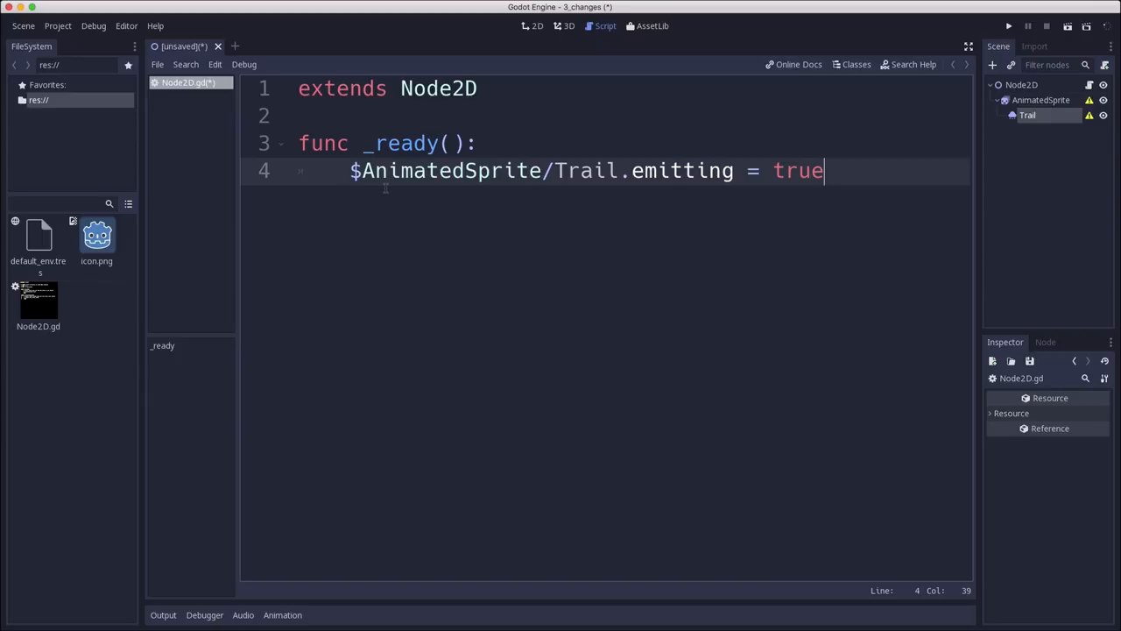
mouse_move(377, 126)
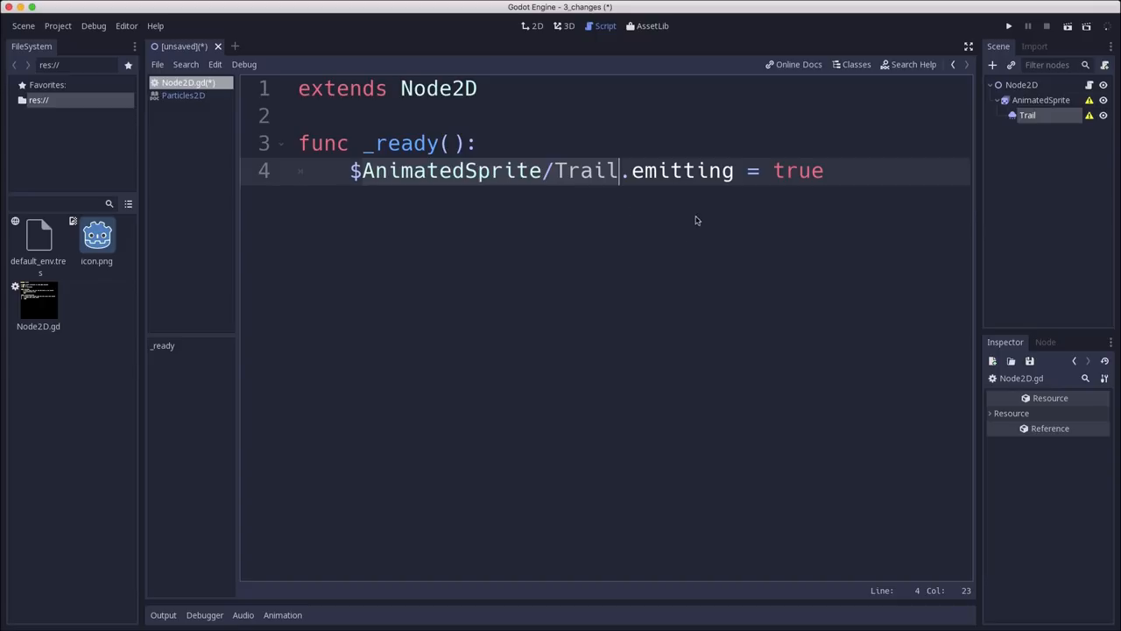
mouse_move(646, 191)
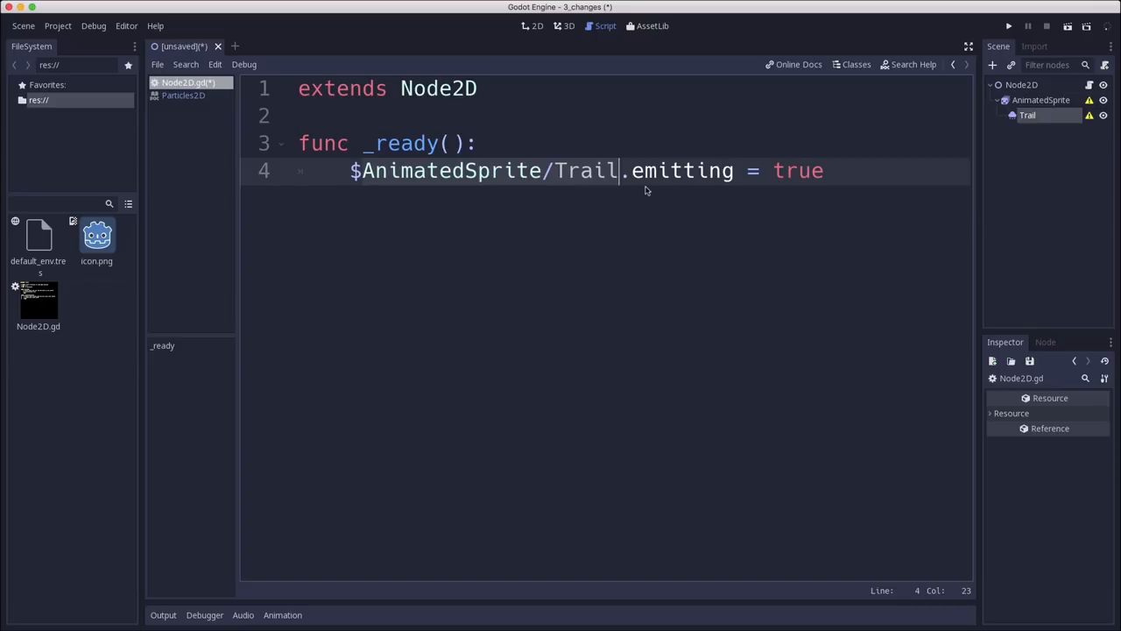
mouse_move(712, 73)
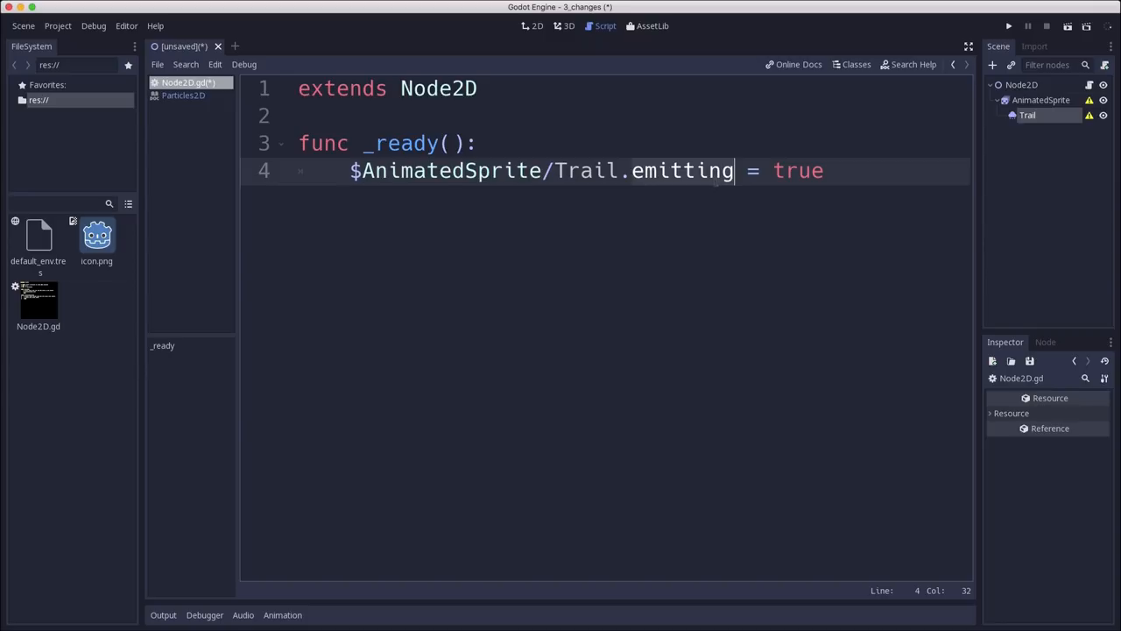
- Look up the Particles2D class reference, then return to Node2D.gd
click(856, 64)
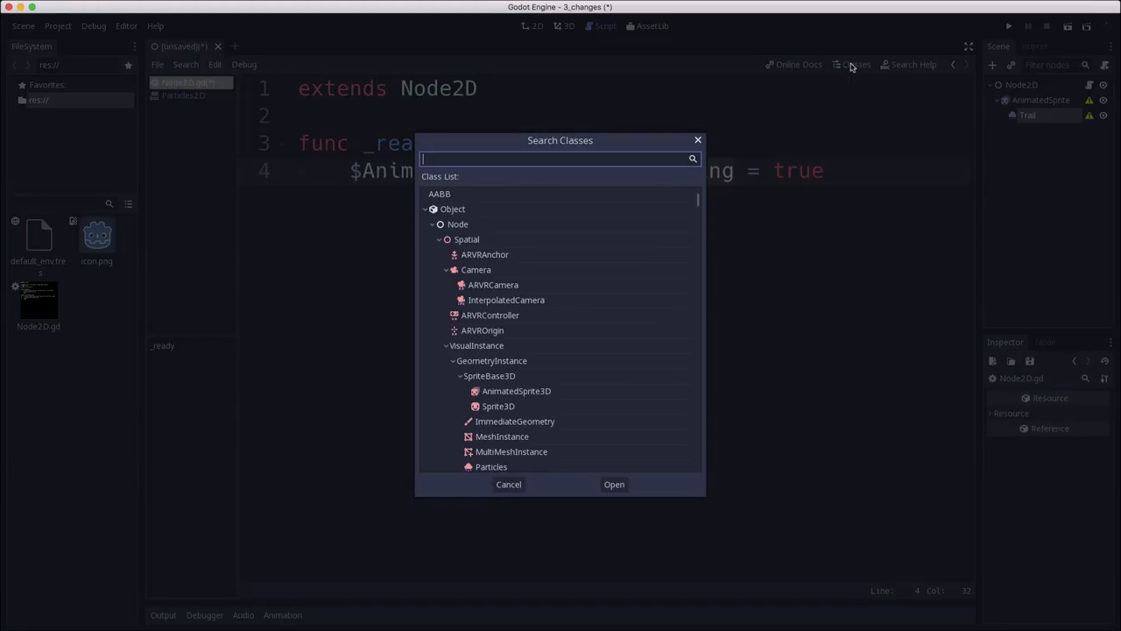
mouse_move(707, 146)
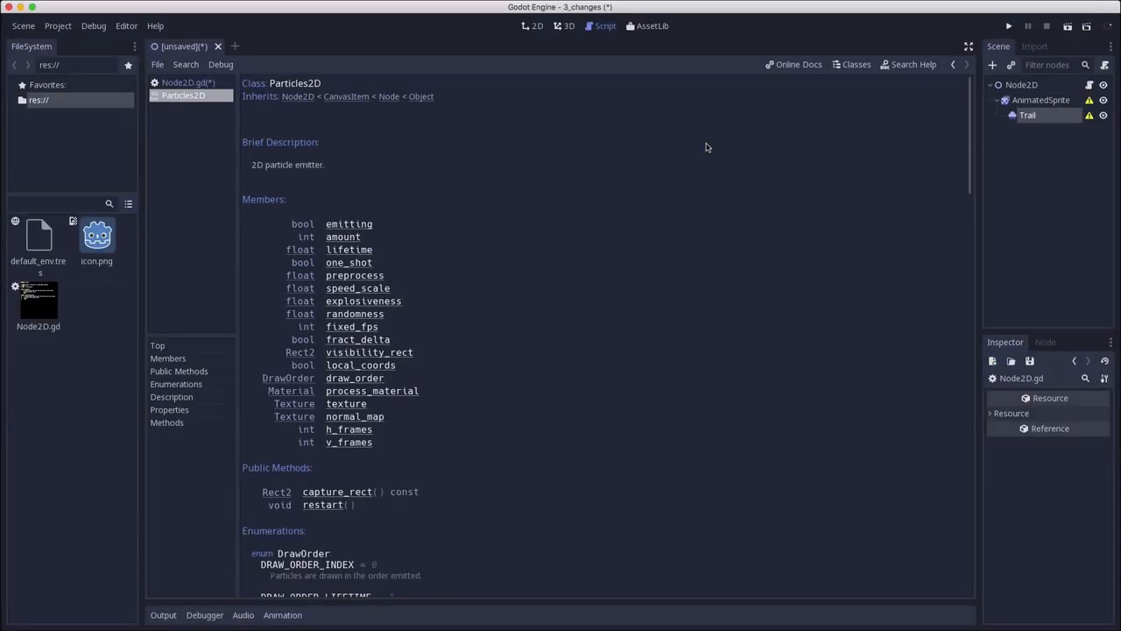
mouse_move(282, 213)
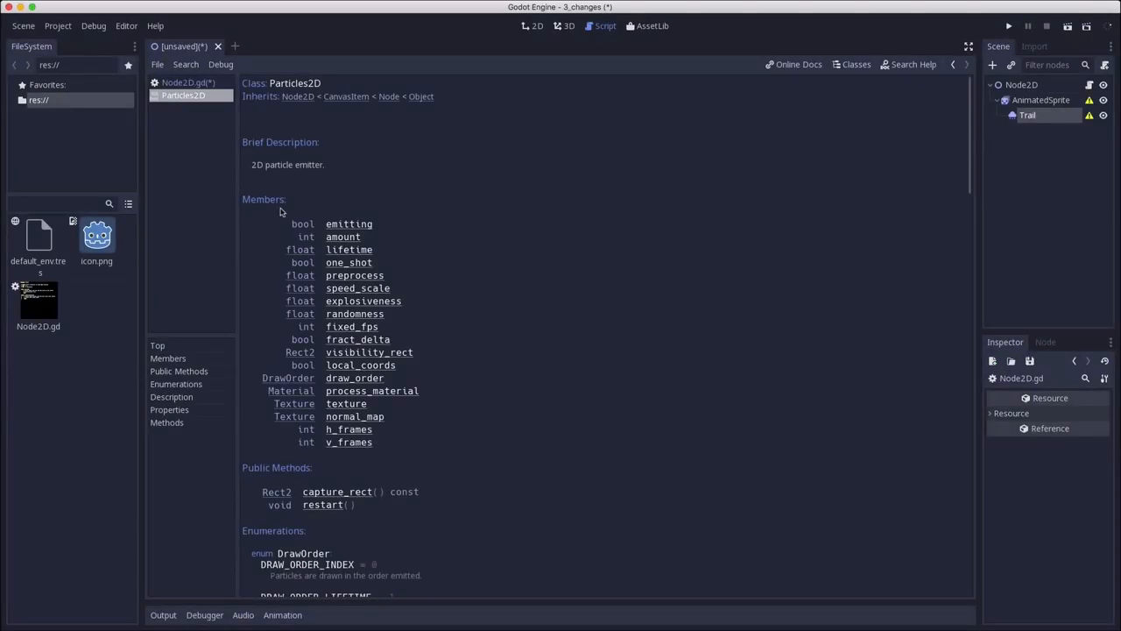
mouse_move(297, 405)
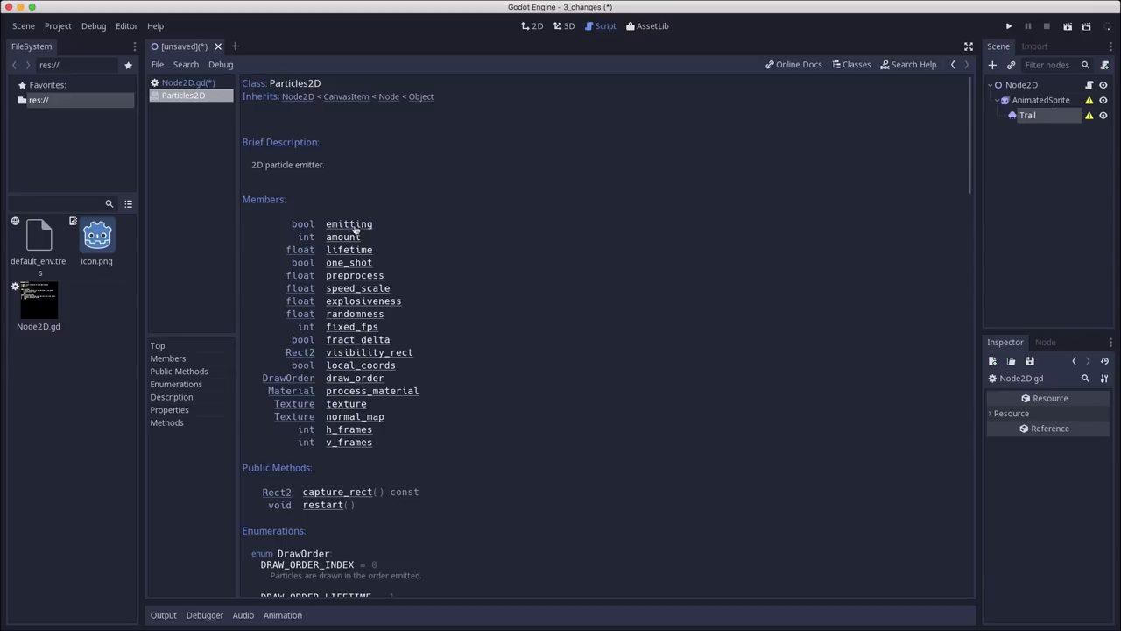
mouse_move(317, 232)
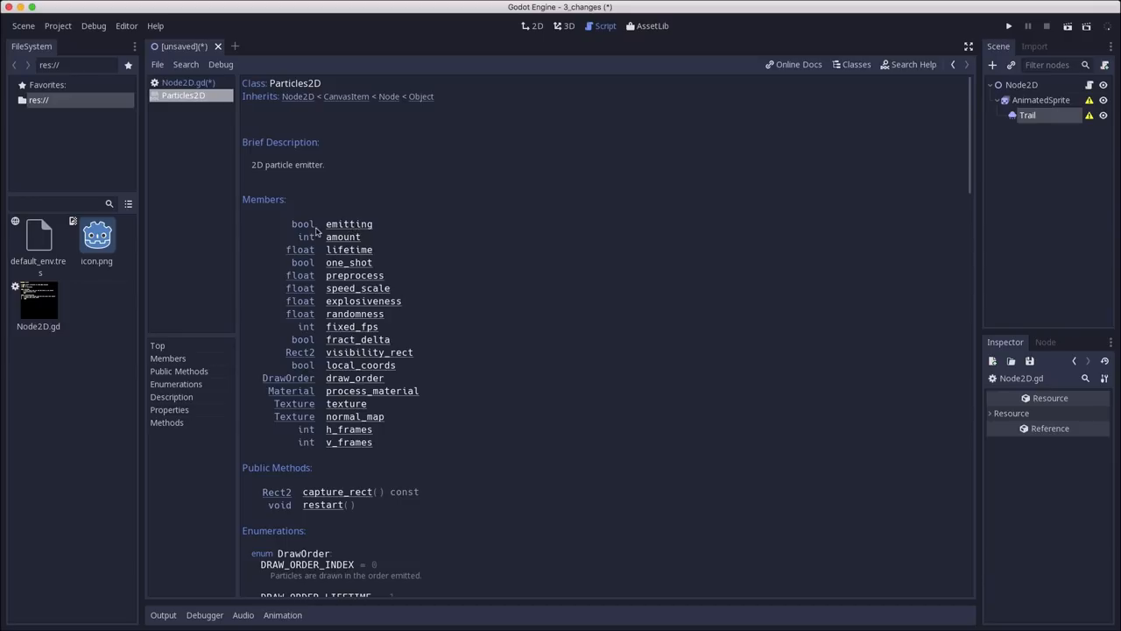
mouse_move(354, 232)
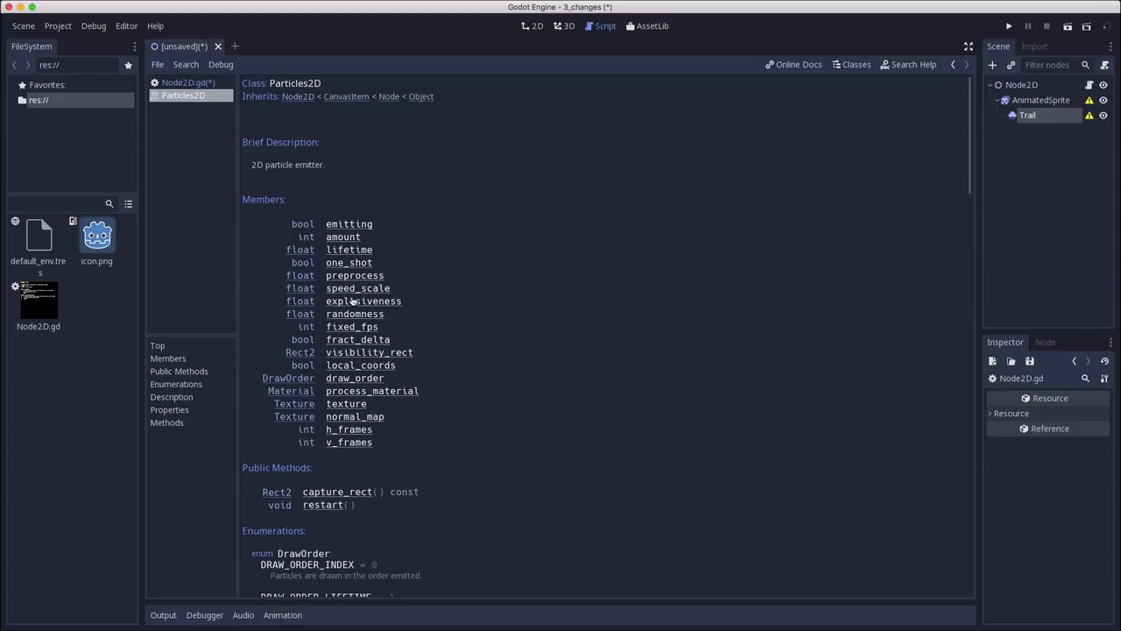
mouse_move(178, 72)
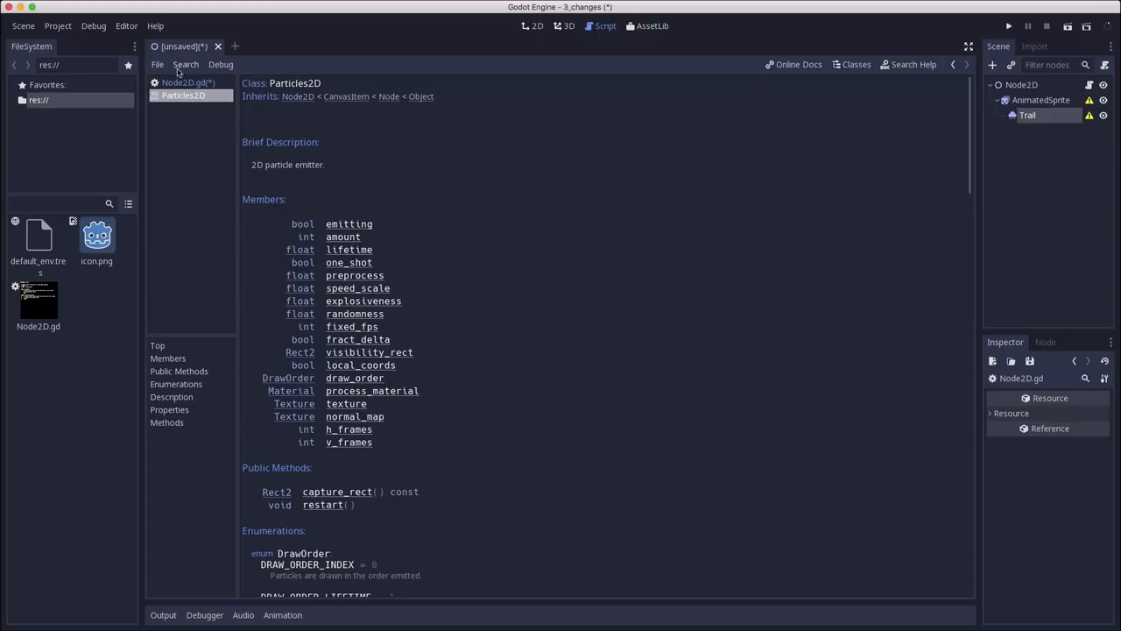
click(184, 82)
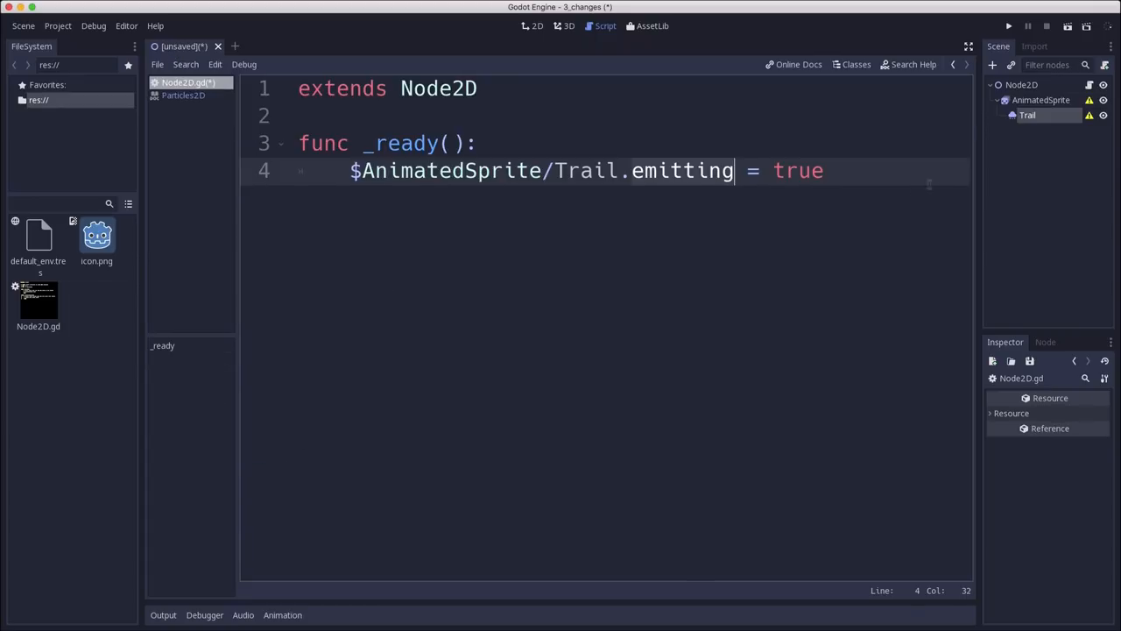
mouse_move(828, 193)
text(func _process(delta):)
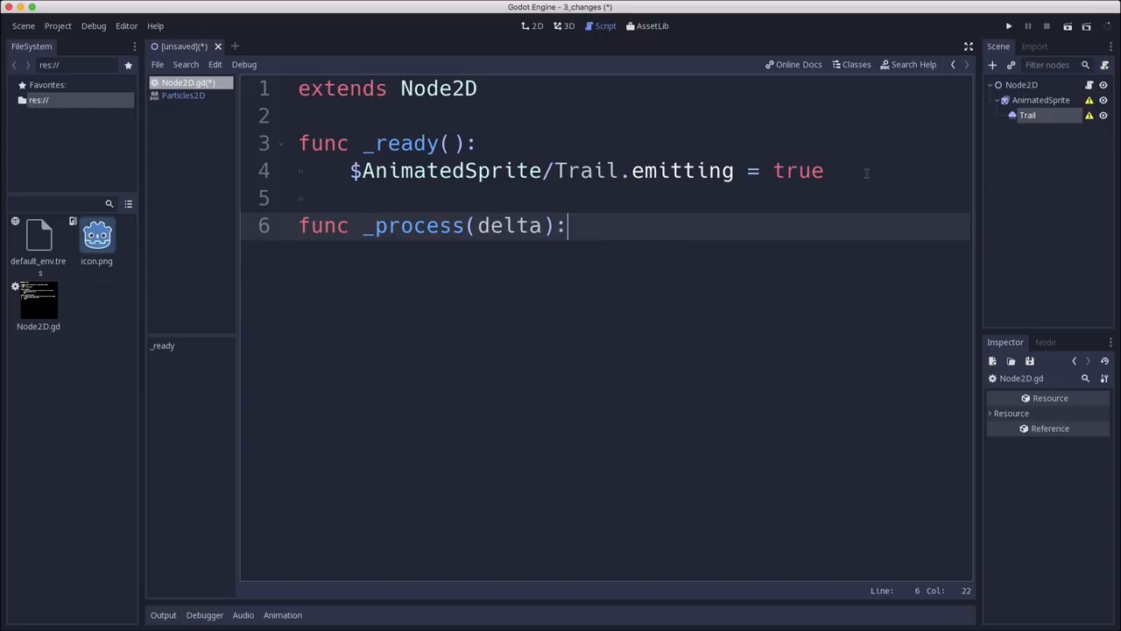
- Declare var velocity = Vector2(10, 10) in the _process body
key(Return)
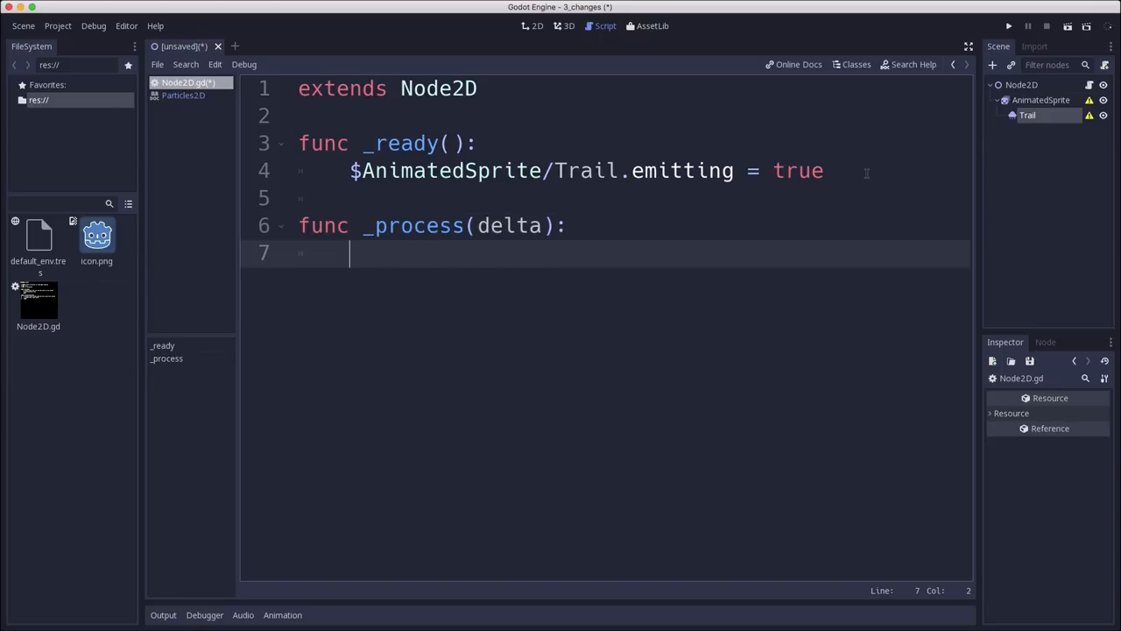
text(var veloc)
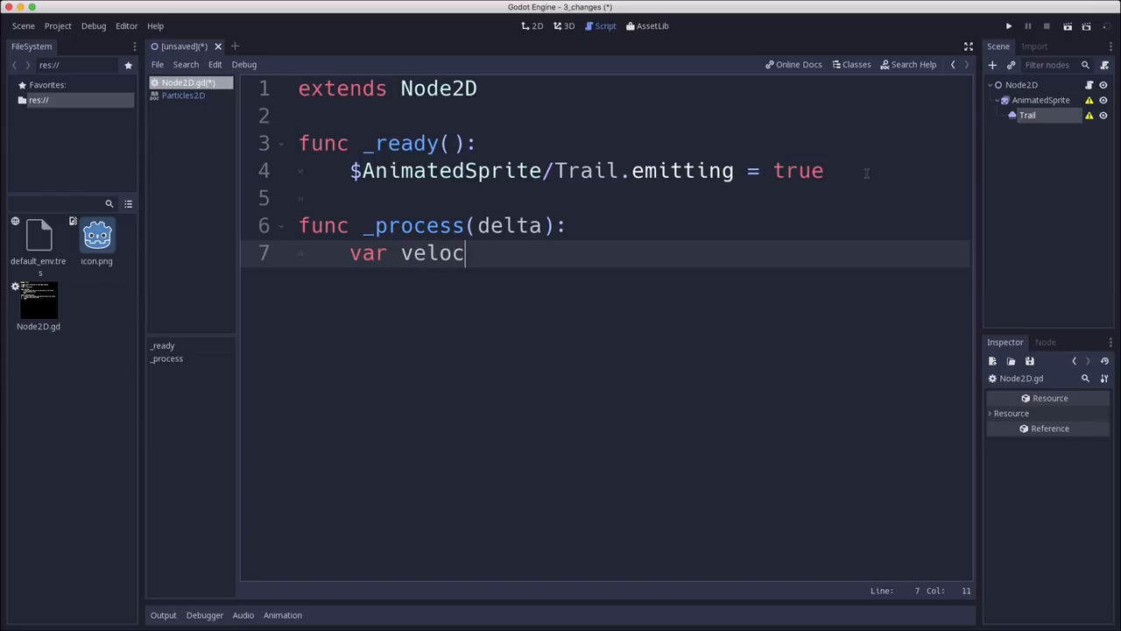
text(ity = VEct)
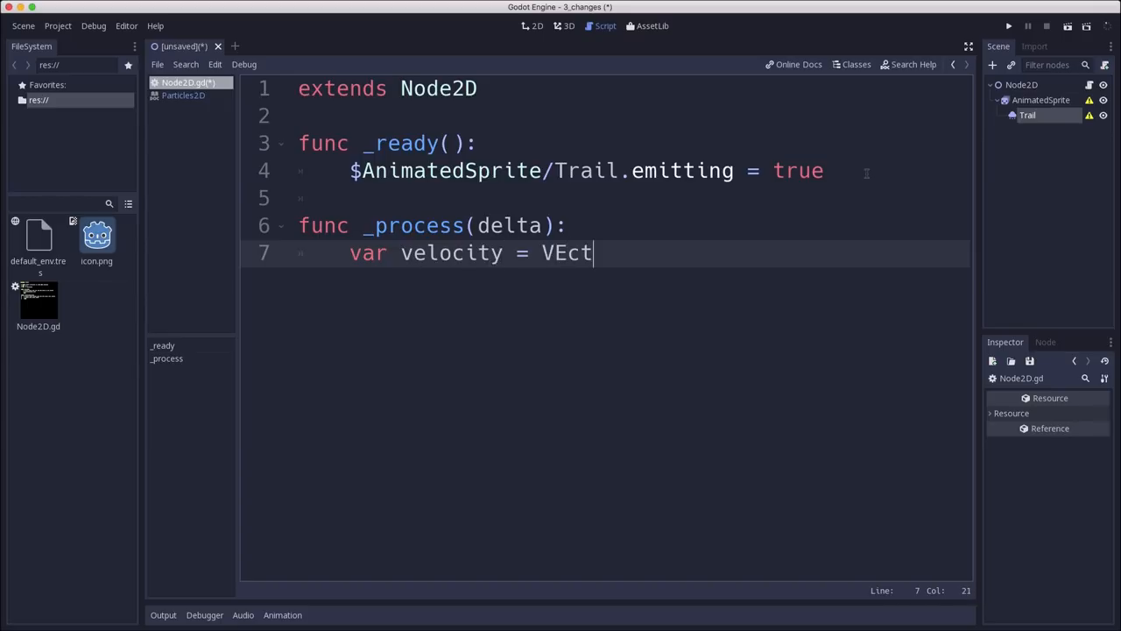
text(or)
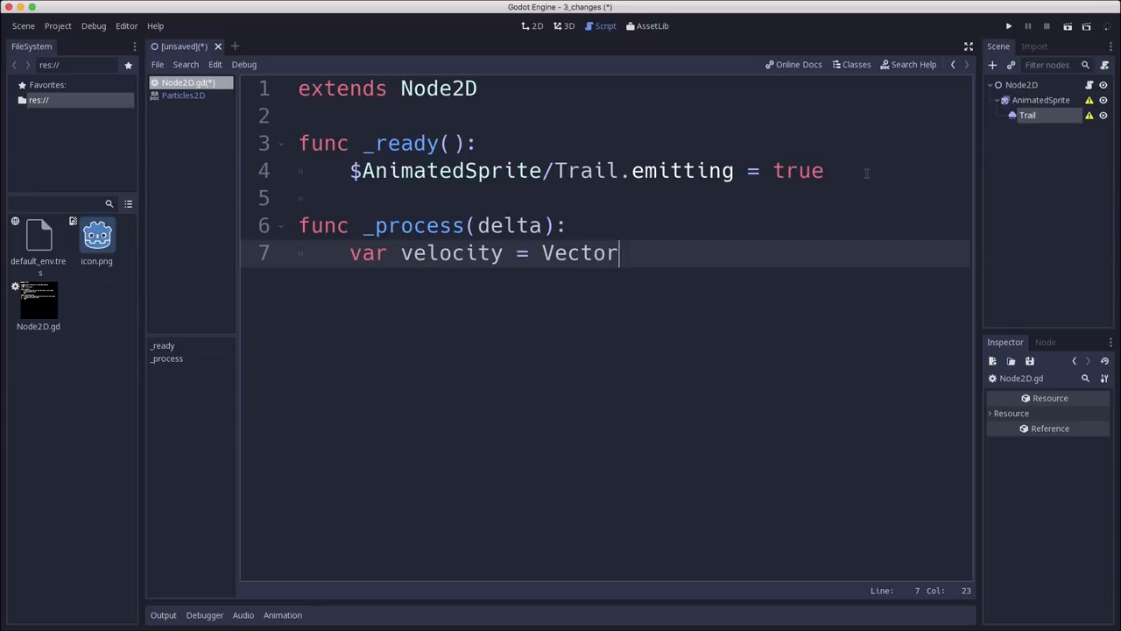
text(2(10, 10))
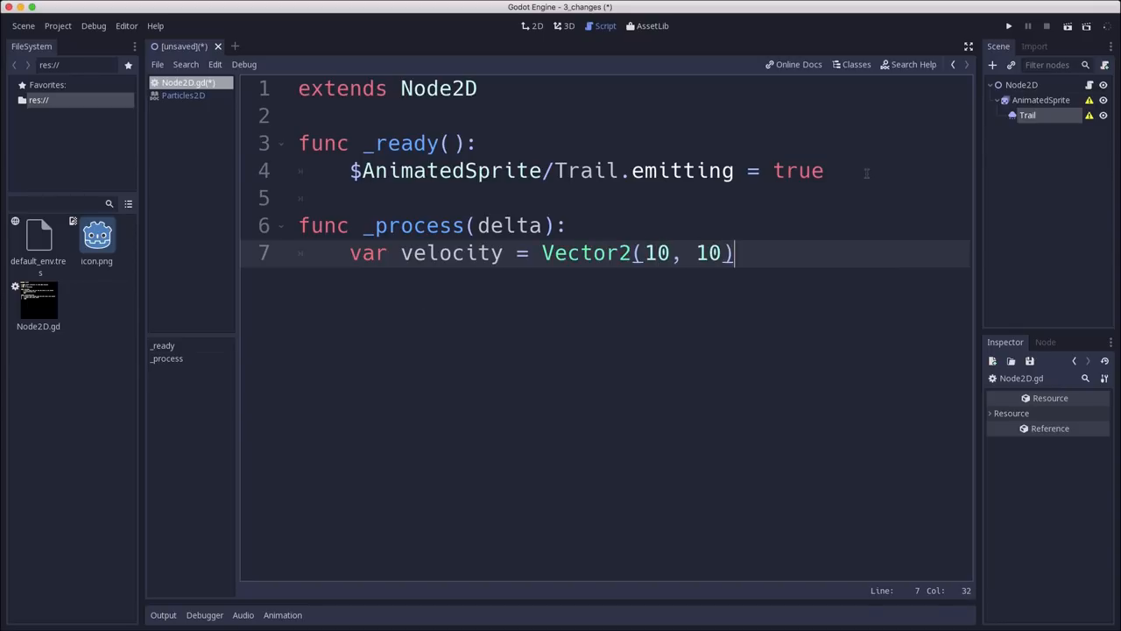
key(Return)
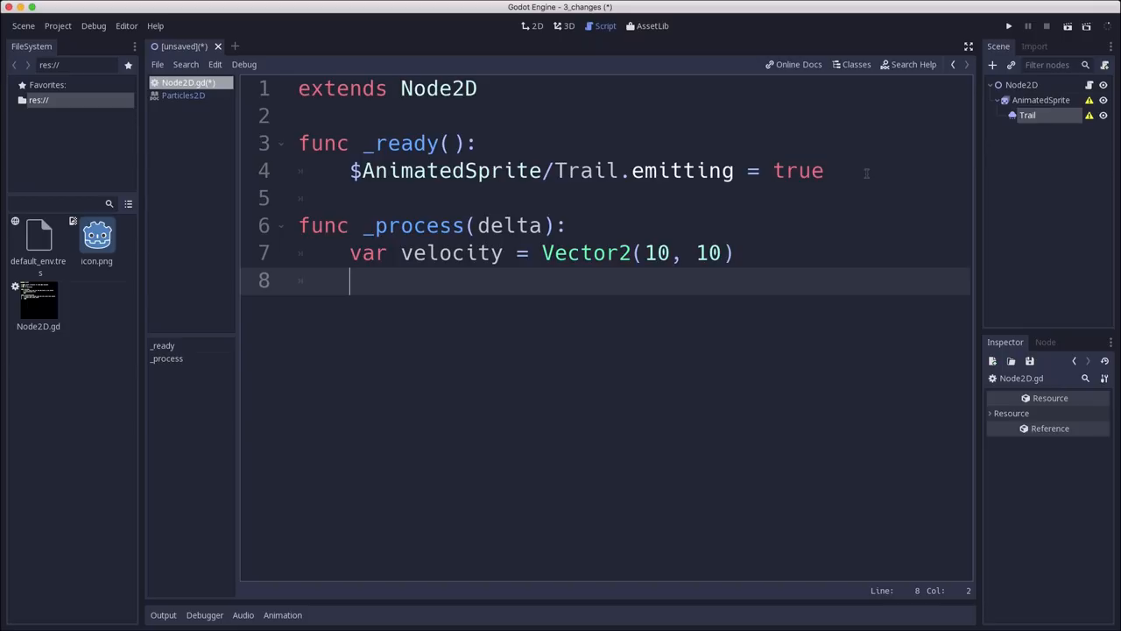
- Add the line set_pos(get_pos() + velocity) to move the node
text(g)
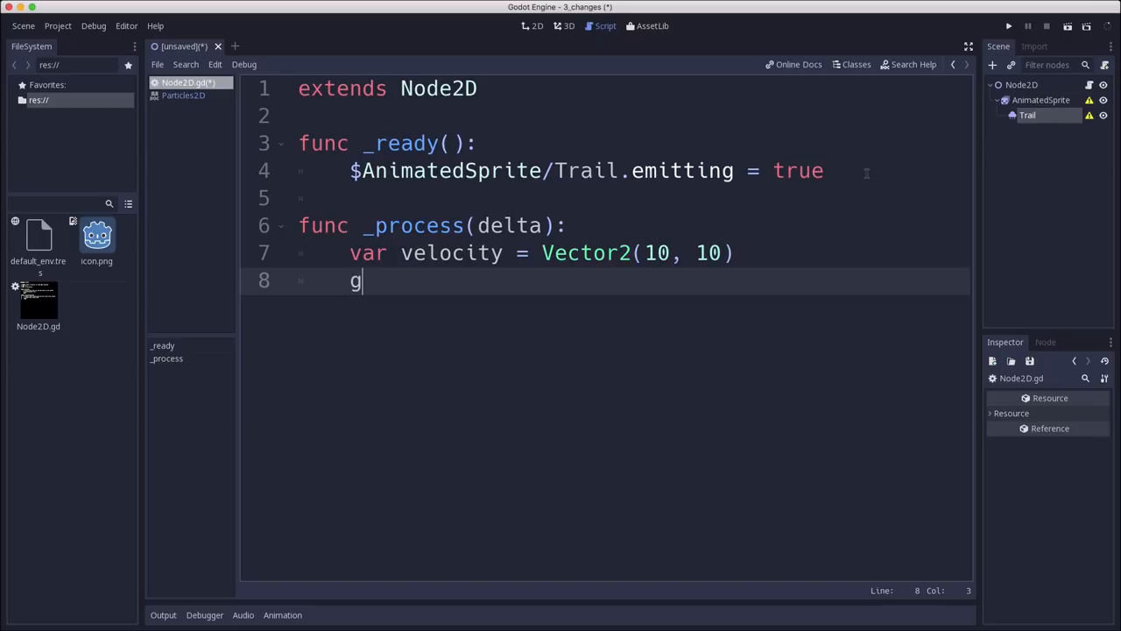
text(et)
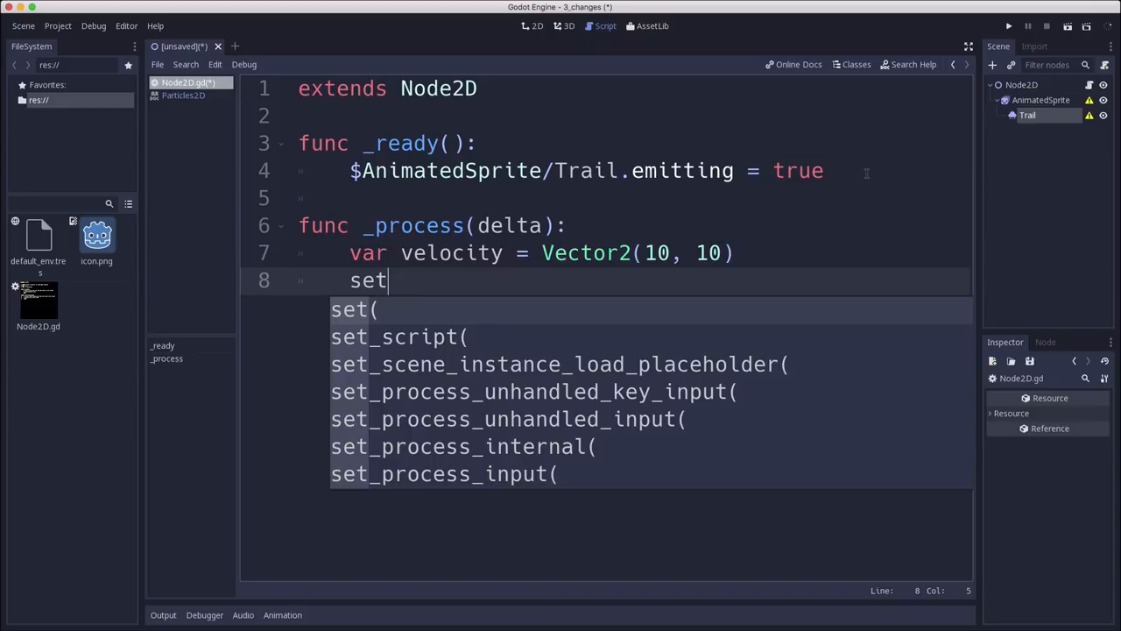
text(_pos(get)
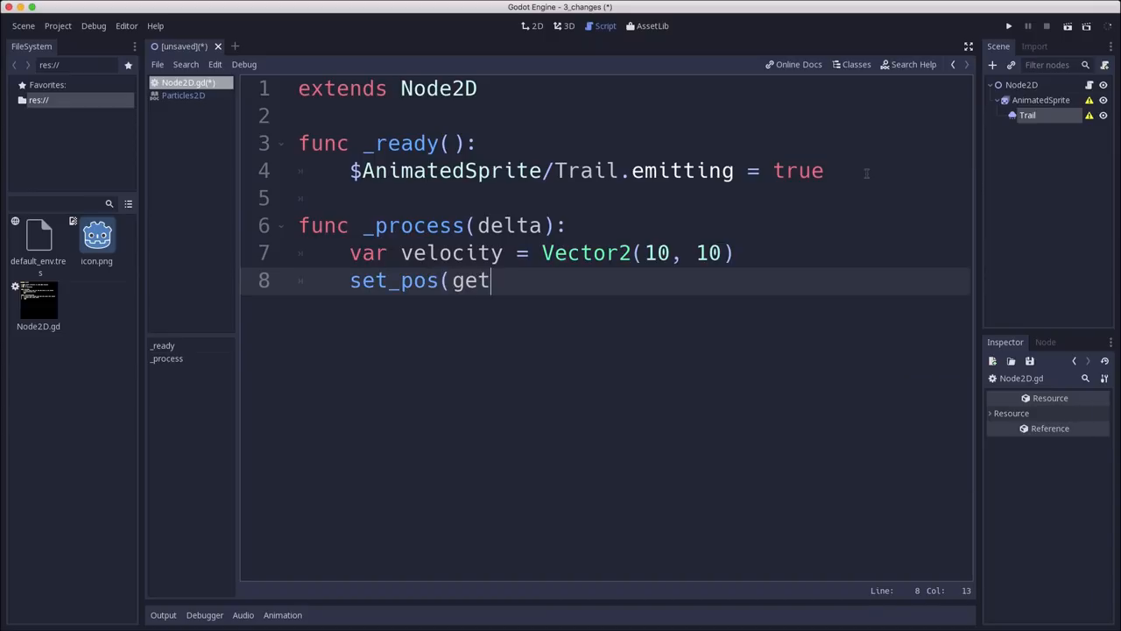
text(_pos() +)
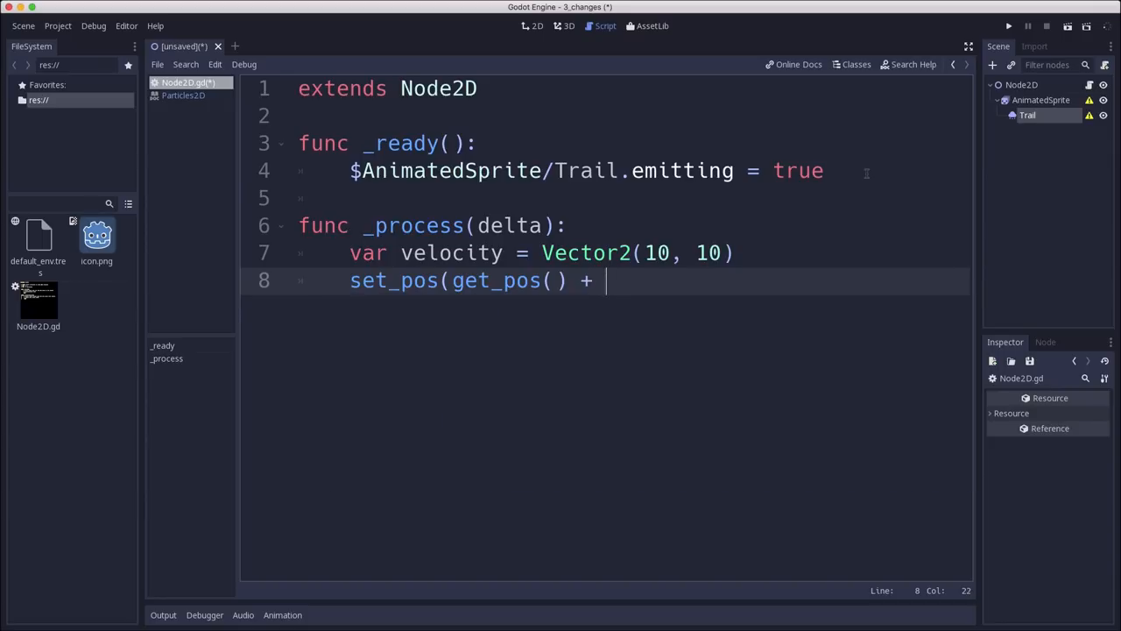
text(velocity))
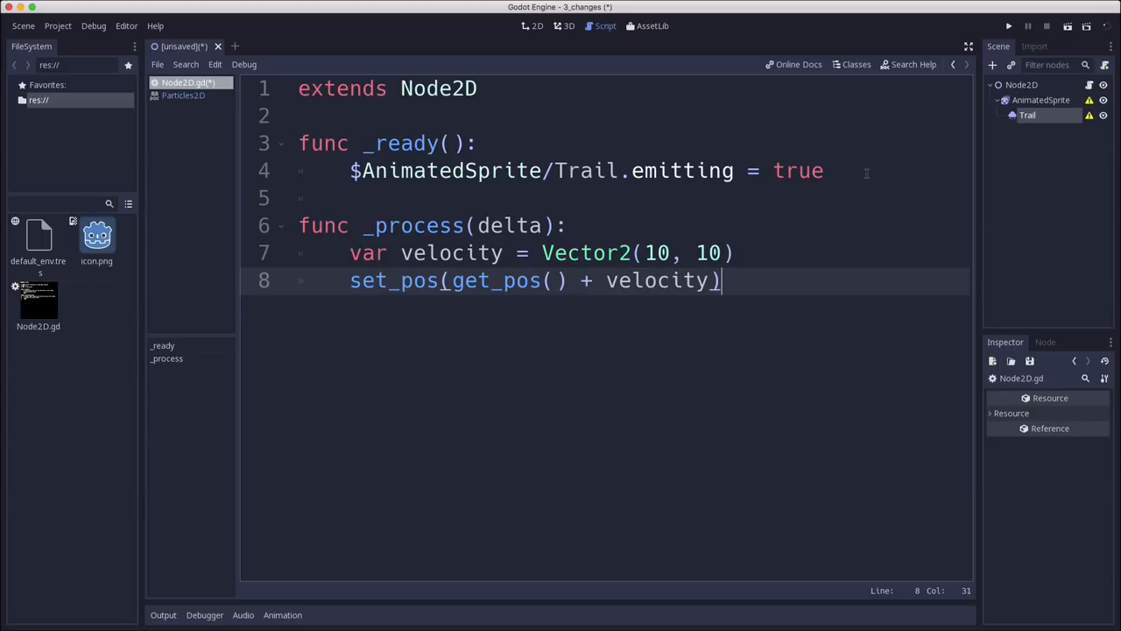
mouse_move(331, 279)
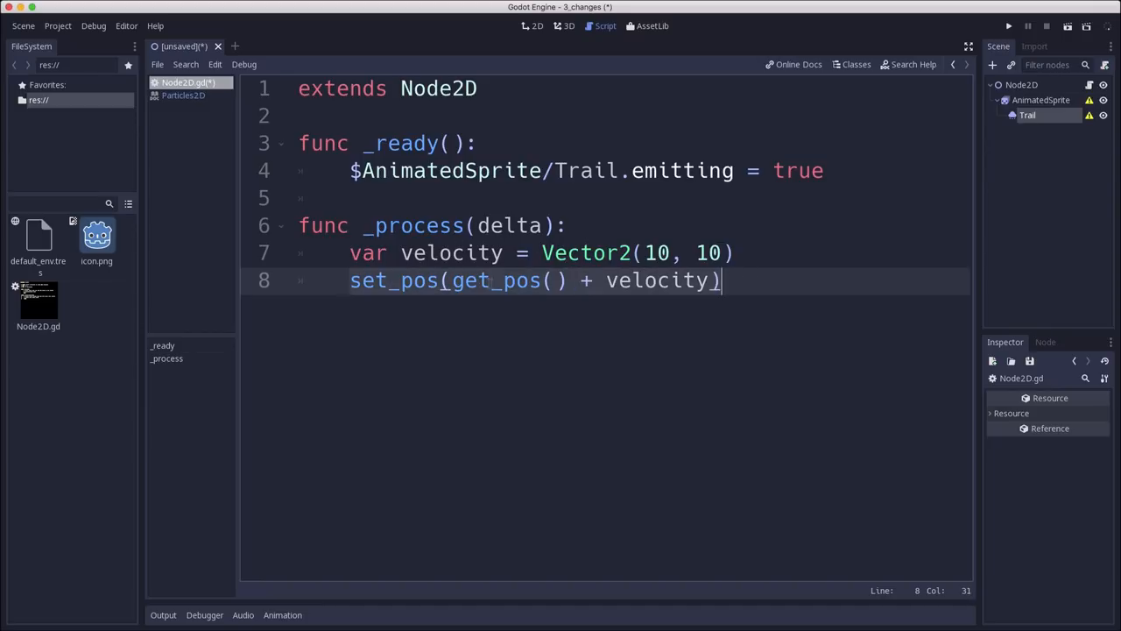
- Replace the set_pos line with position += velocity
click(430, 253)
text(position +=)
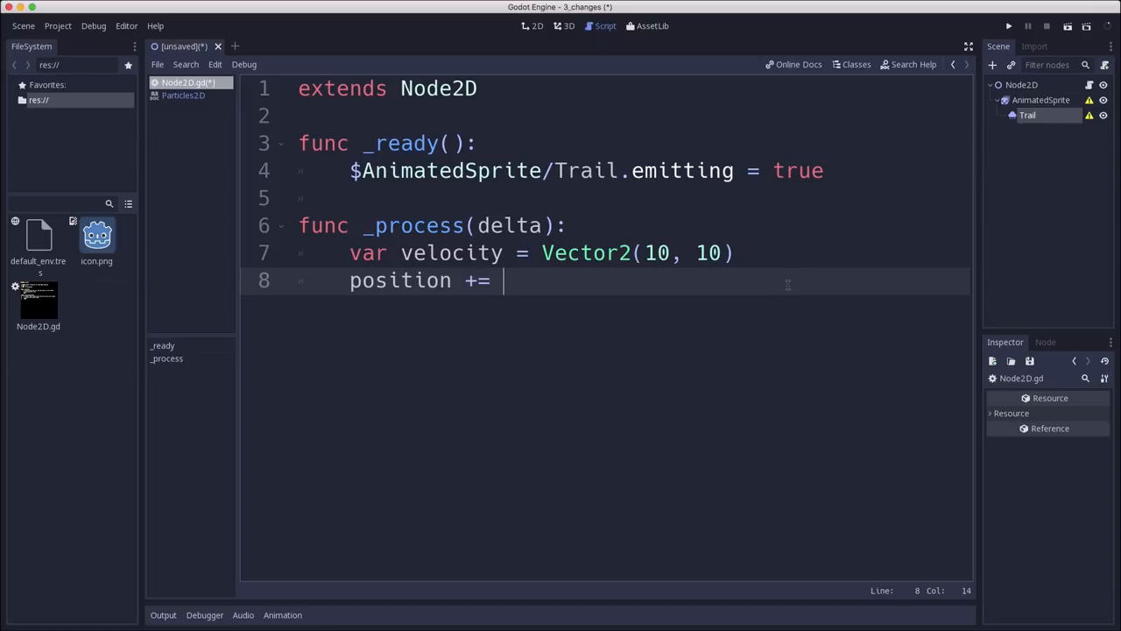
text(velocity)
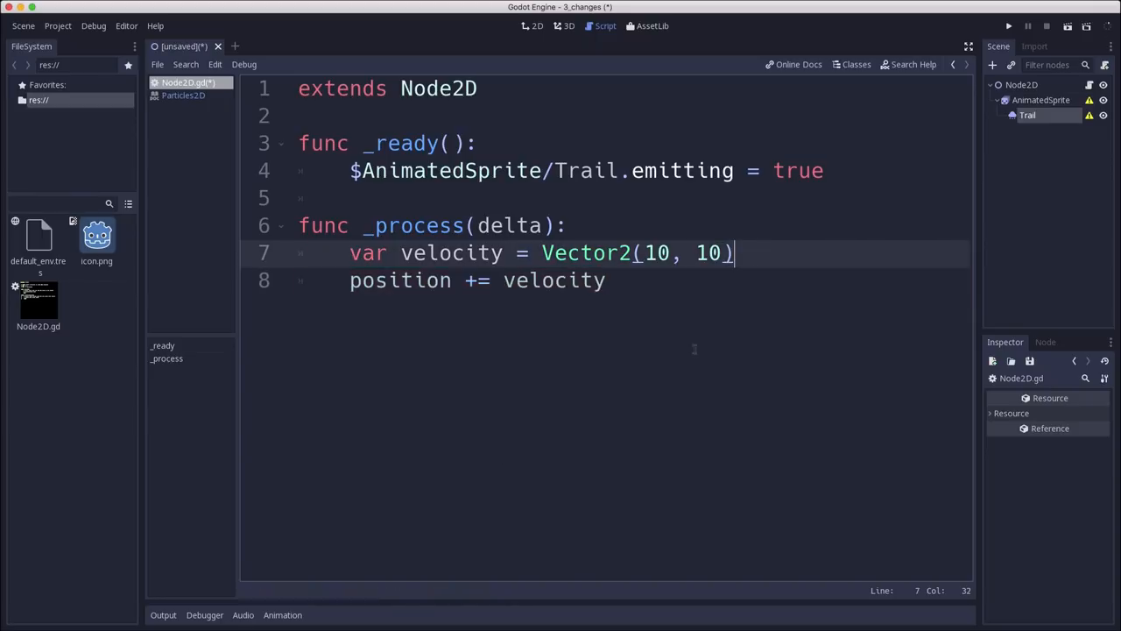
click(604, 281)
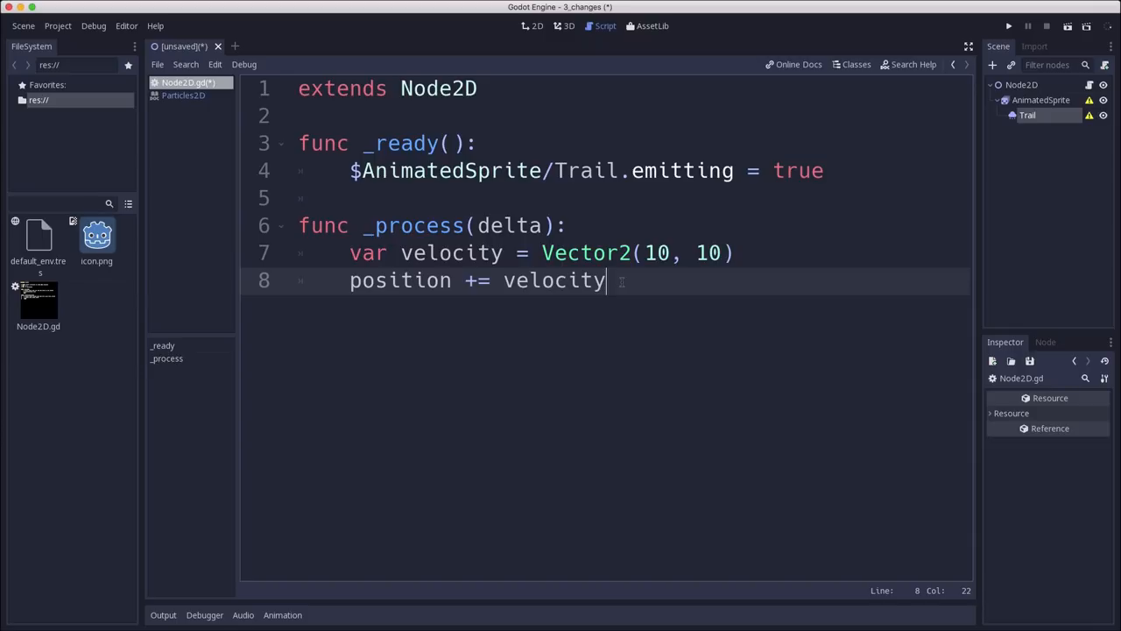
click(532, 25)
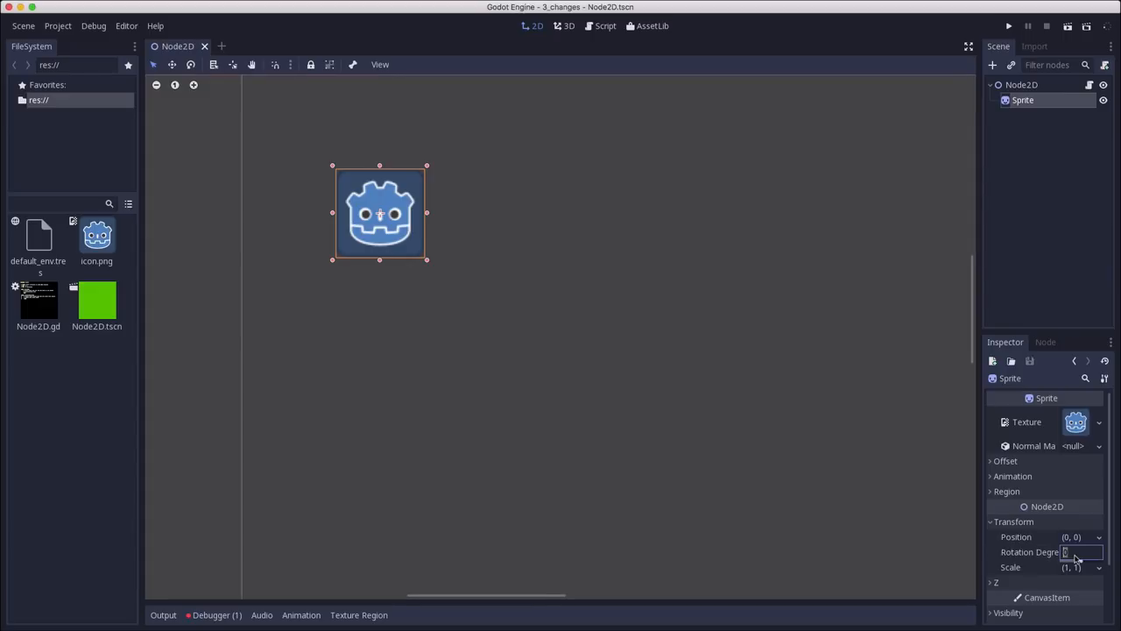
mouse_move(1049, 565)
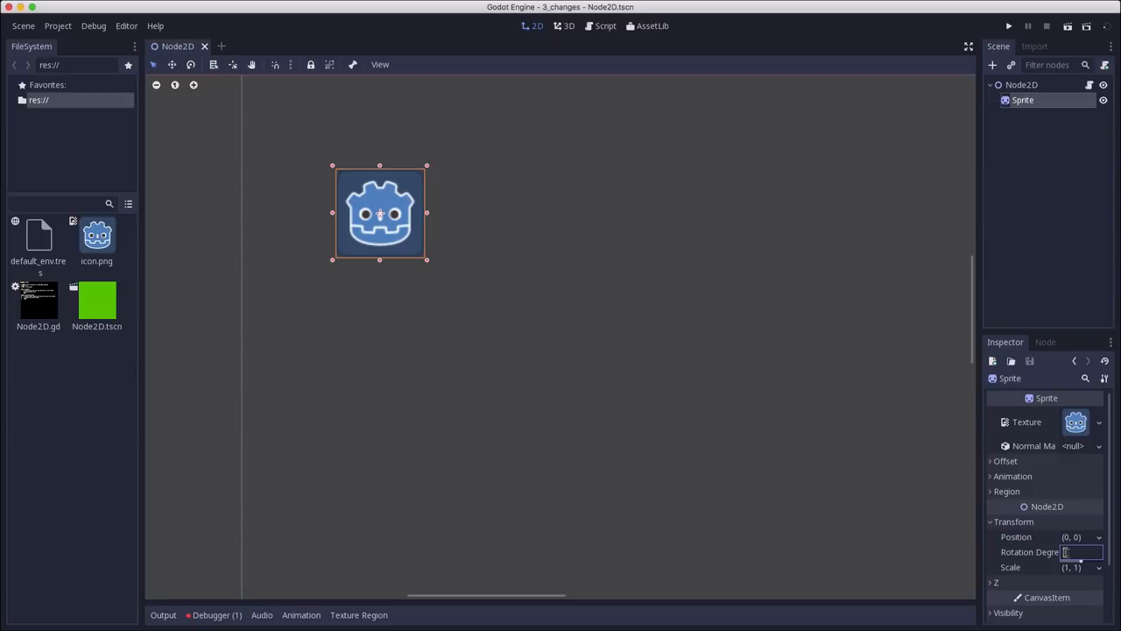
- Enter 10 as the Sprite's Rotation Degrees in the Inspector
text(10)
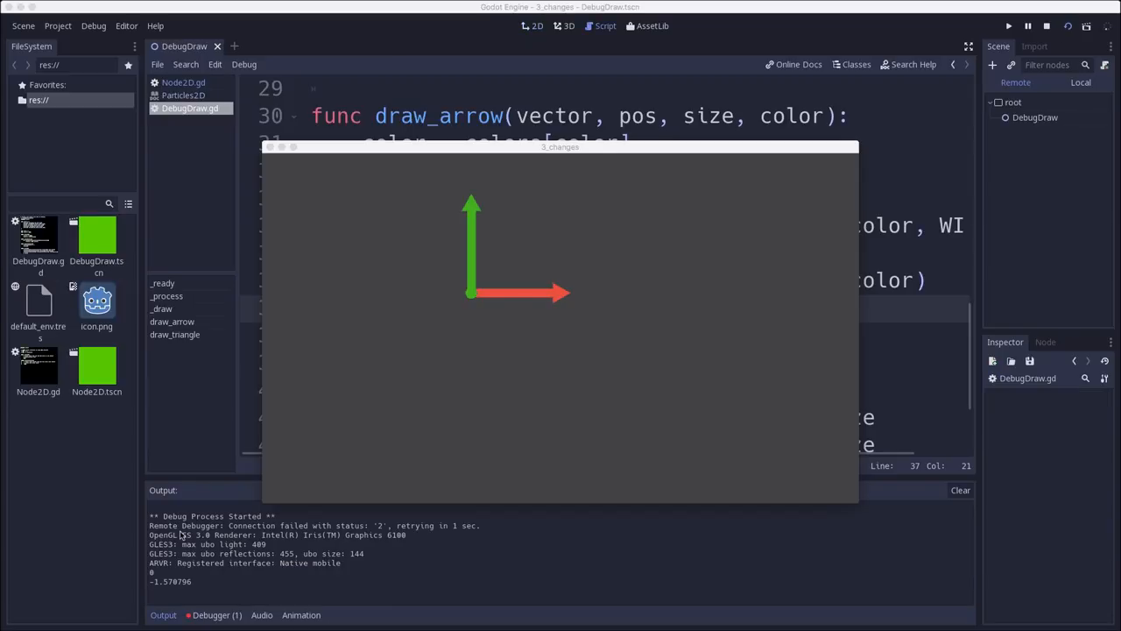
mouse_move(626, 304)
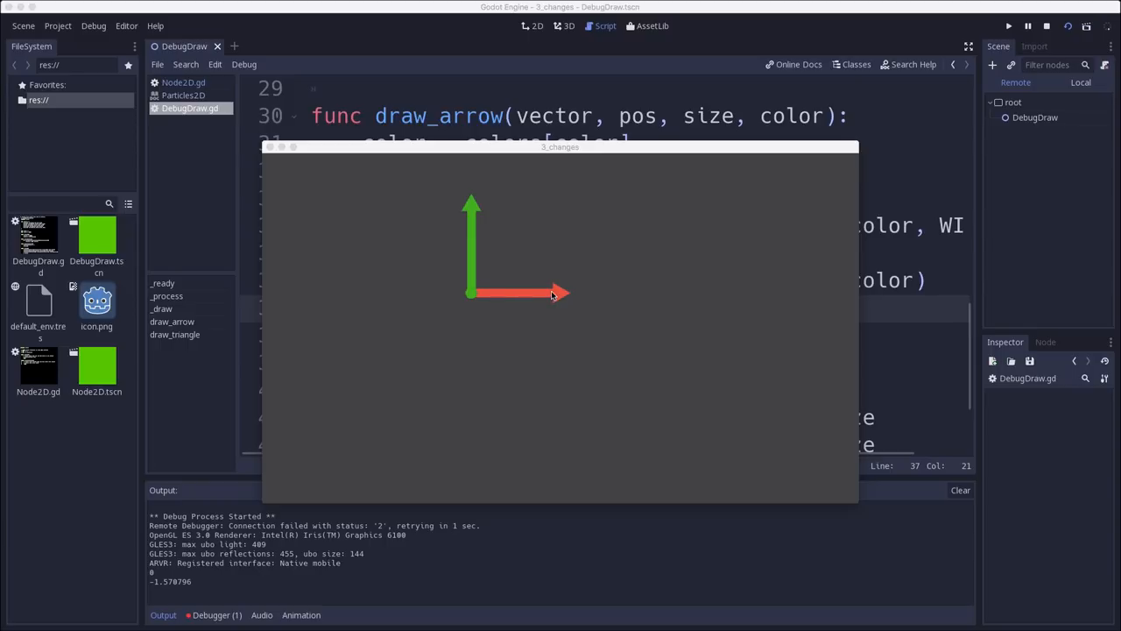
mouse_move(590, 299)
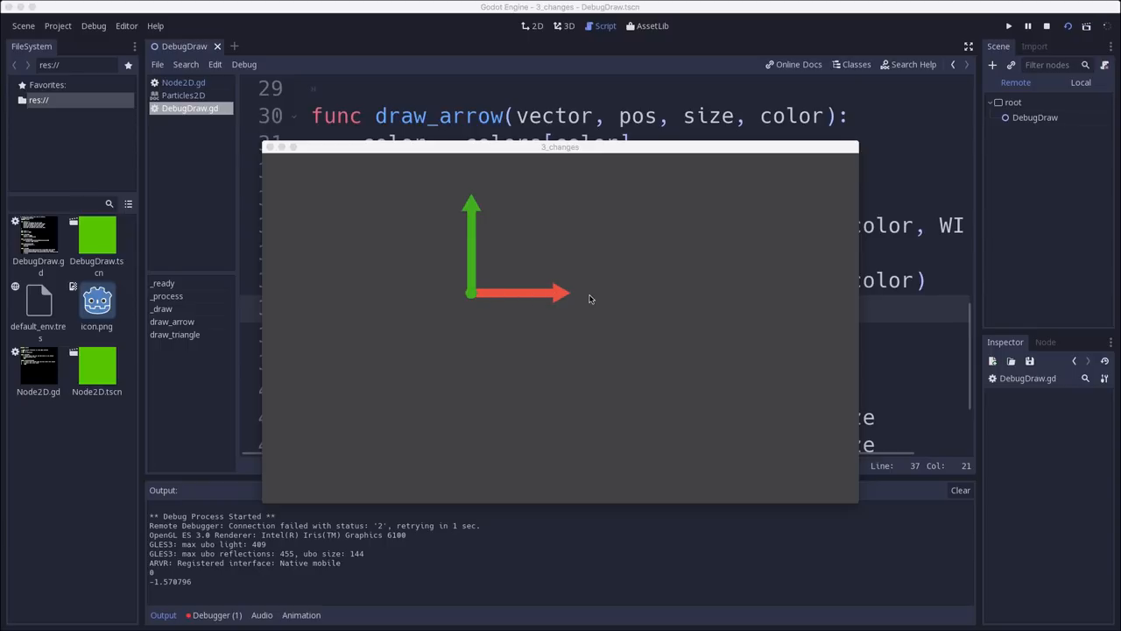
mouse_move(471, 228)
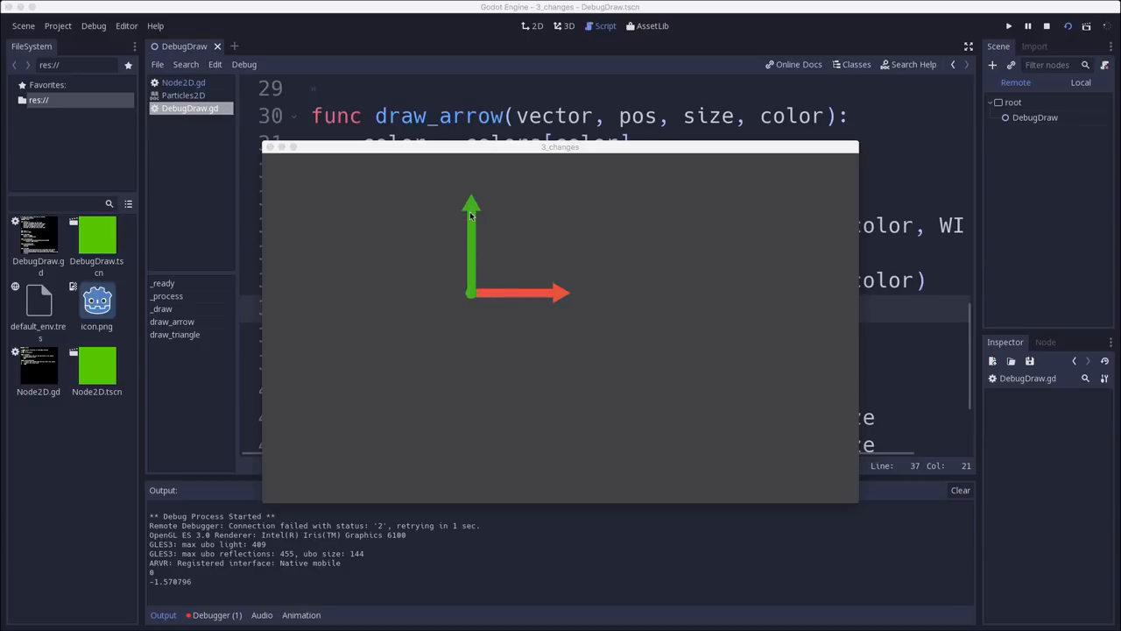
mouse_move(482, 263)
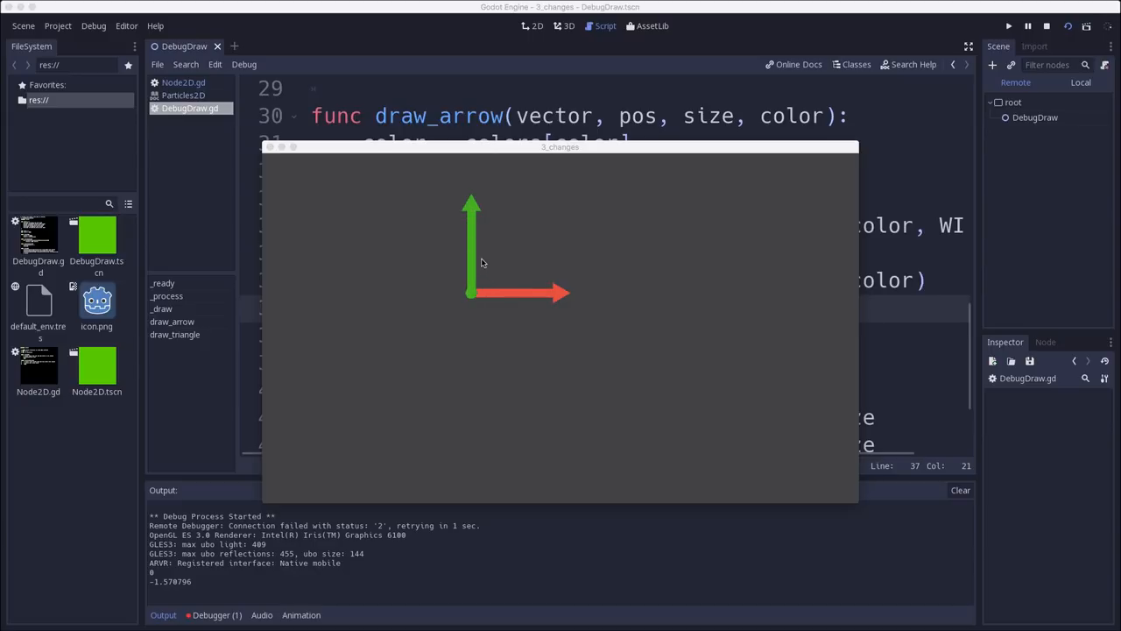
mouse_move(513, 362)
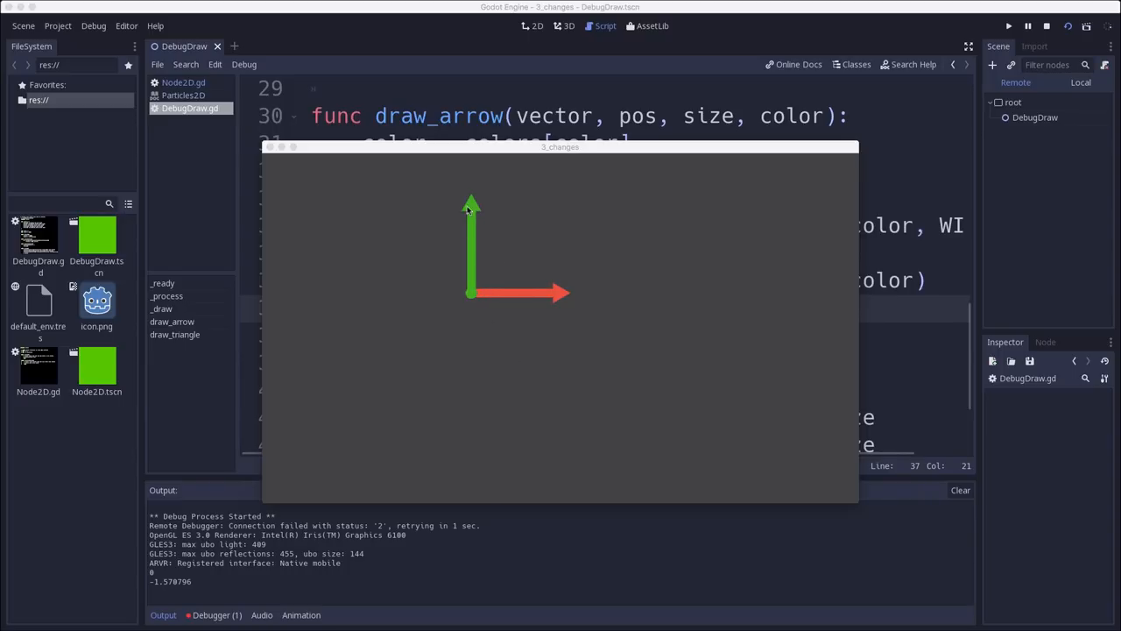
mouse_move(476, 205)
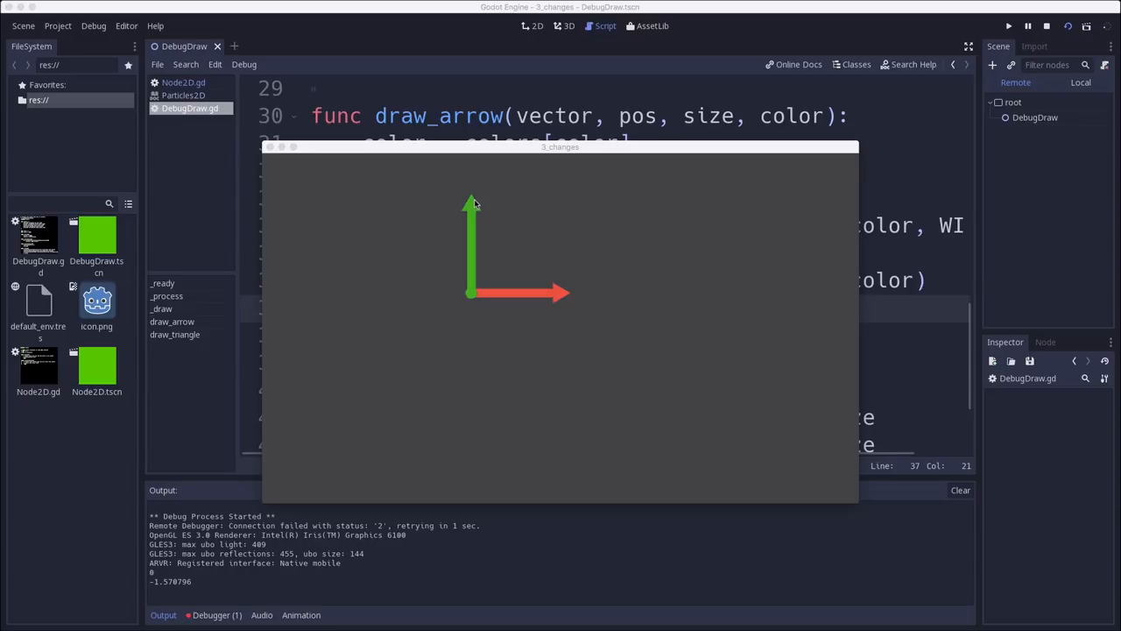
mouse_move(383, 237)
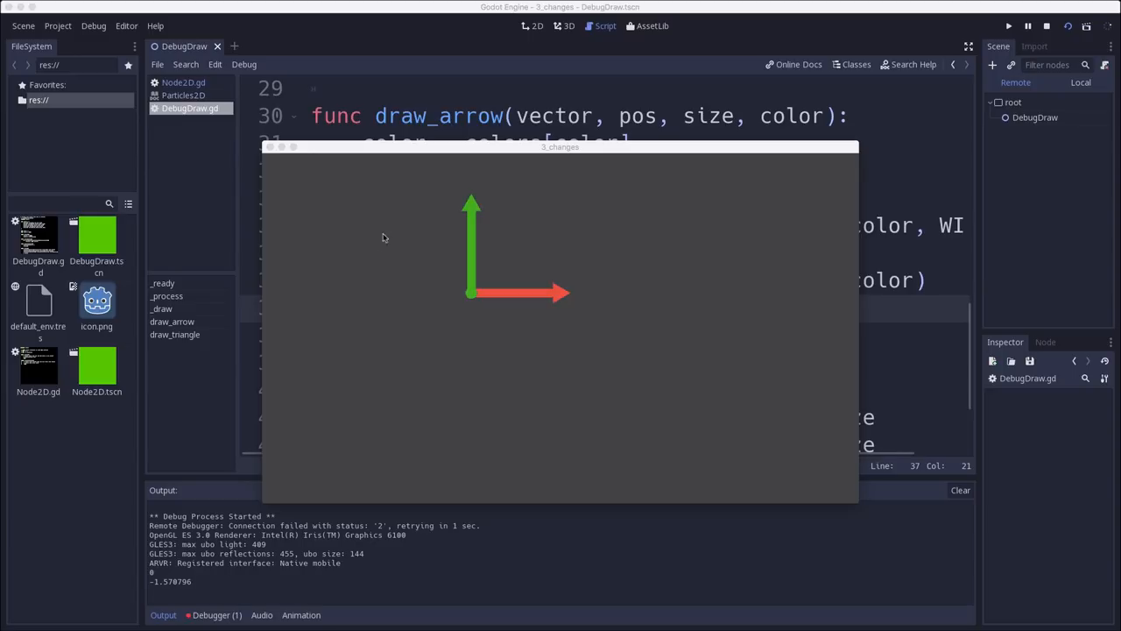
mouse_move(457, 351)
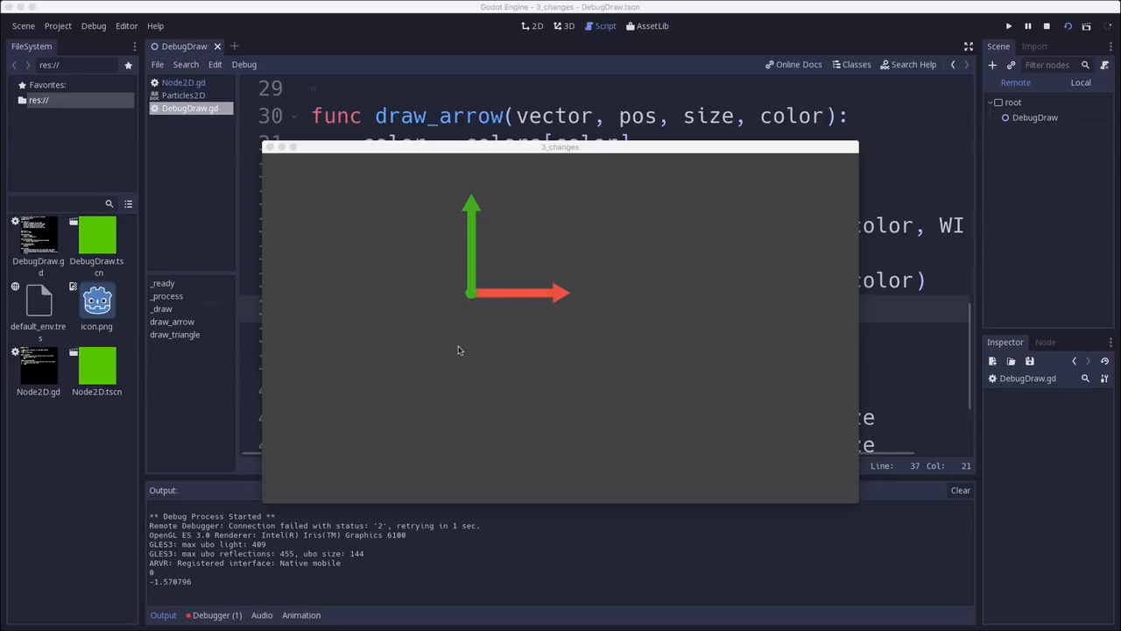
mouse_move(481, 312)
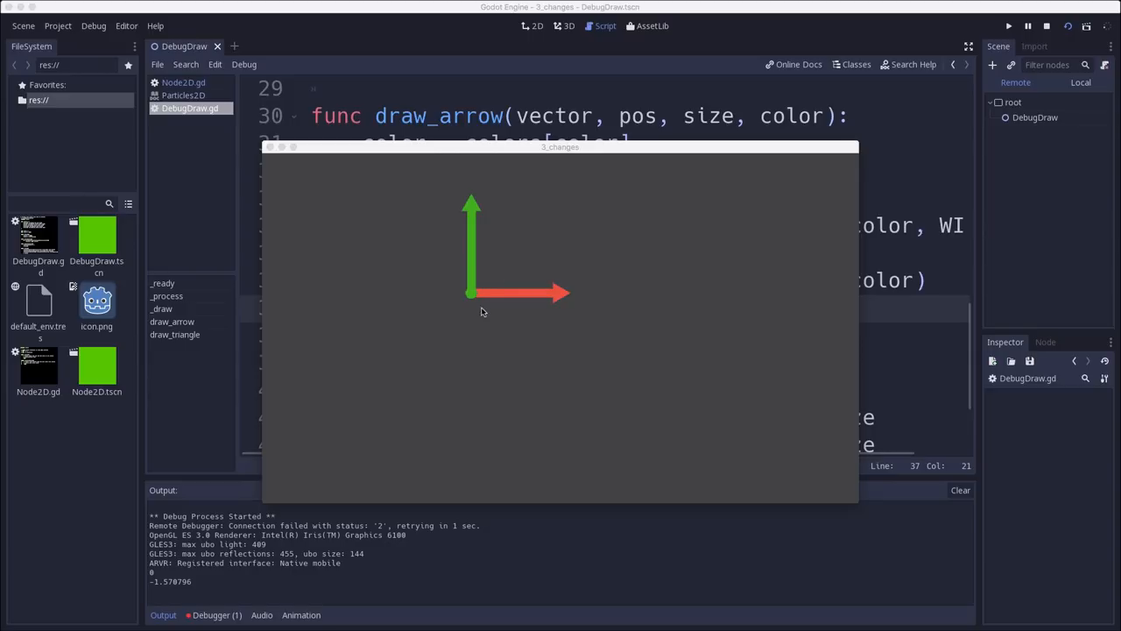
mouse_move(466, 298)
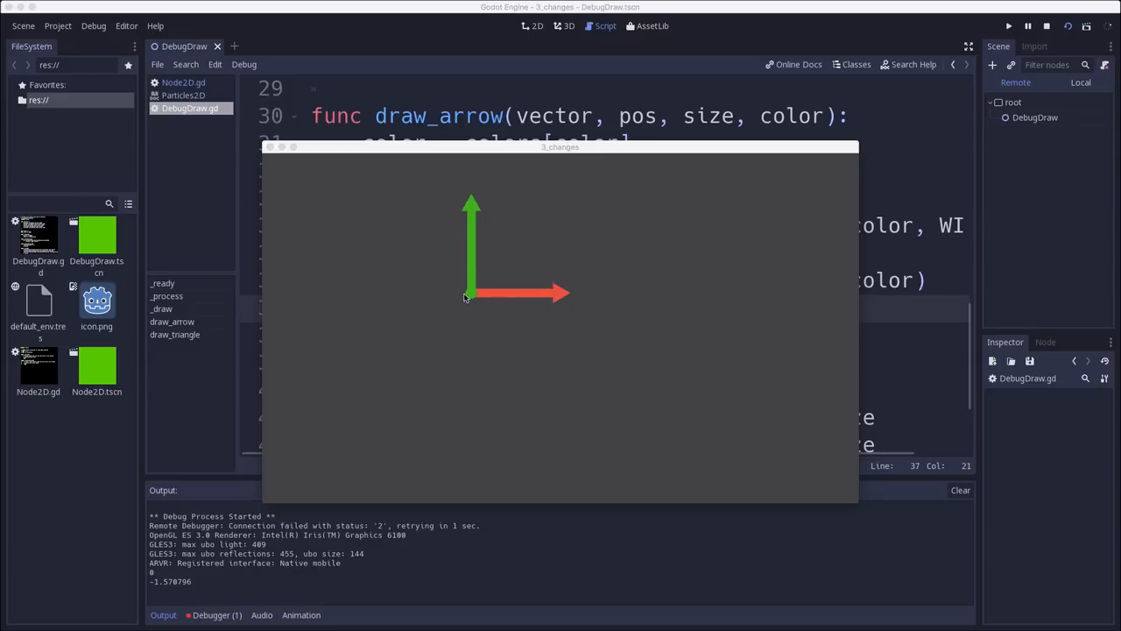
mouse_move(511, 300)
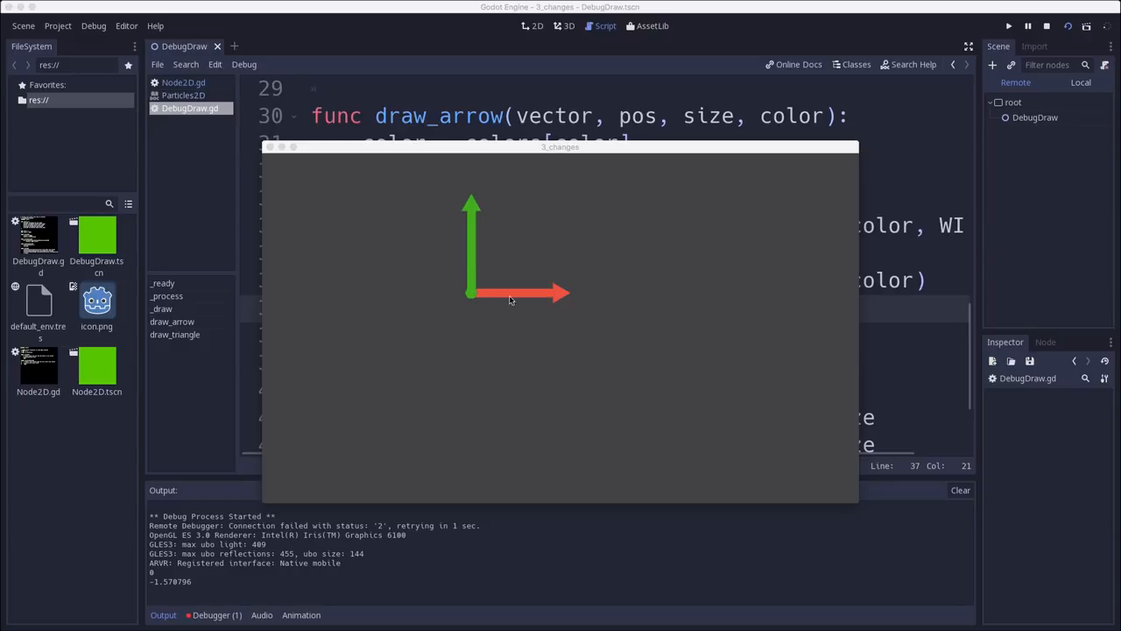
mouse_move(510, 371)
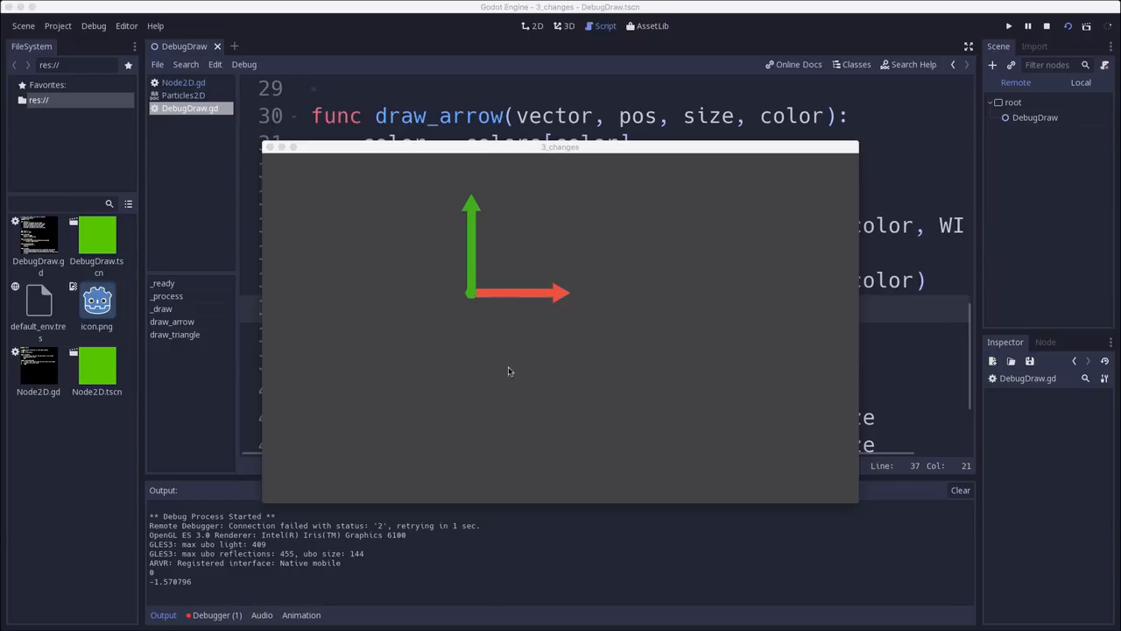
mouse_move(355, 434)
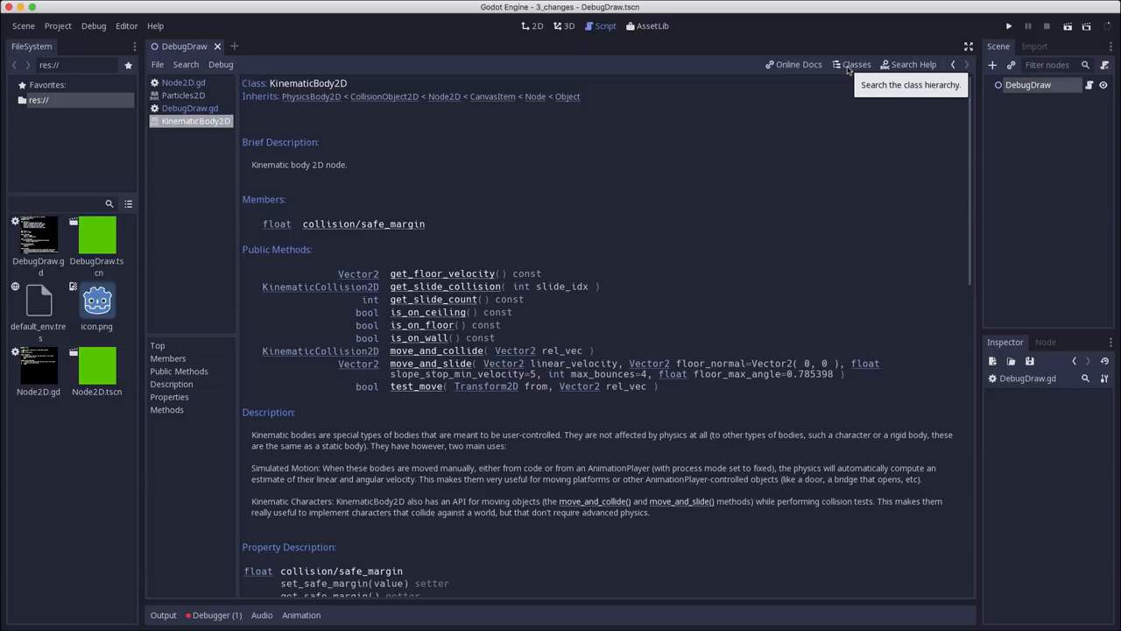
mouse_move(332, 85)
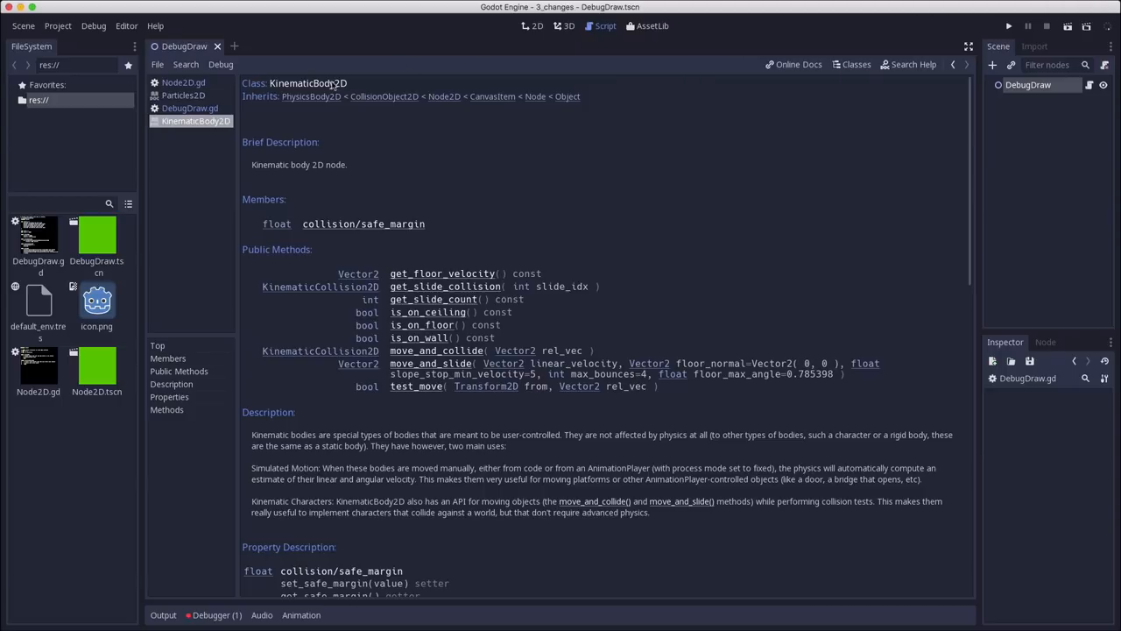
mouse_move(454, 358)
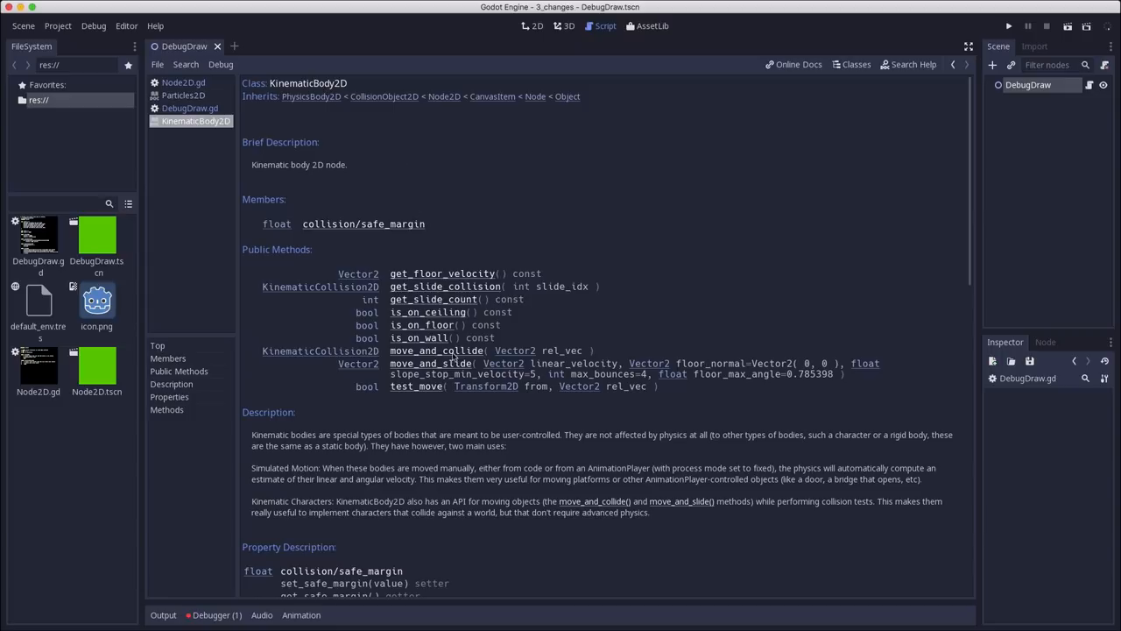
mouse_move(357, 304)
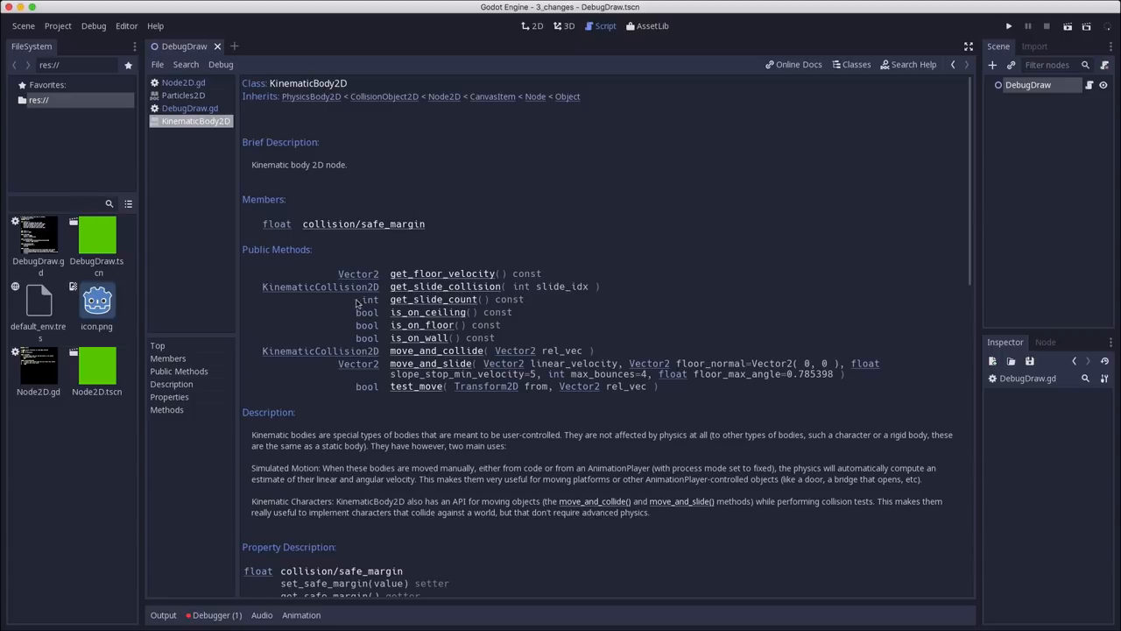
mouse_move(456, 429)
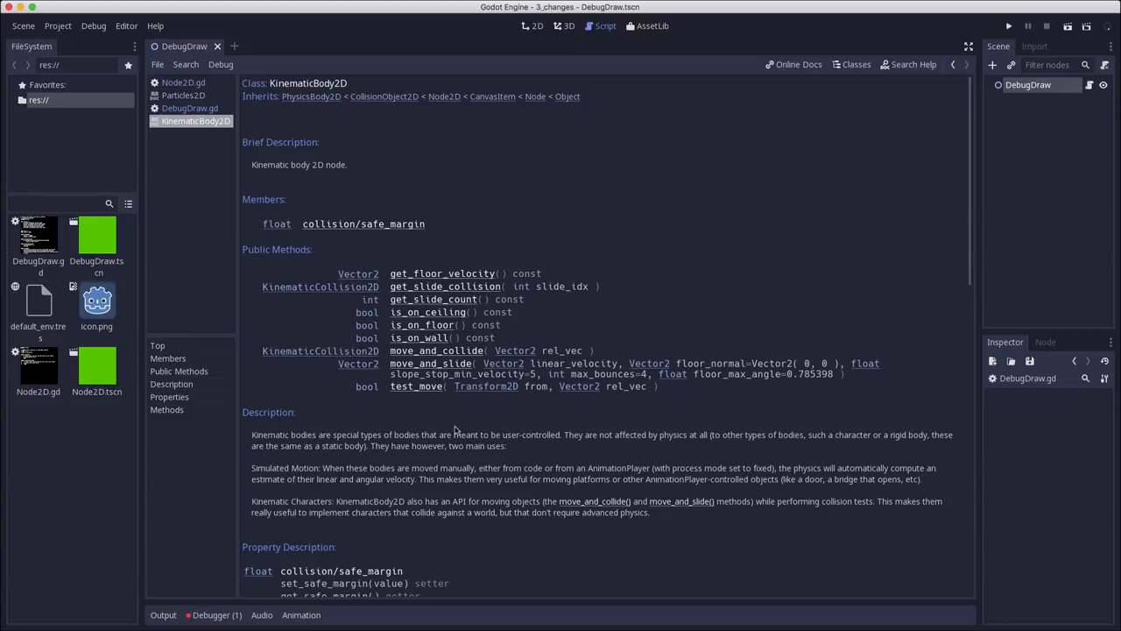
mouse_move(399, 340)
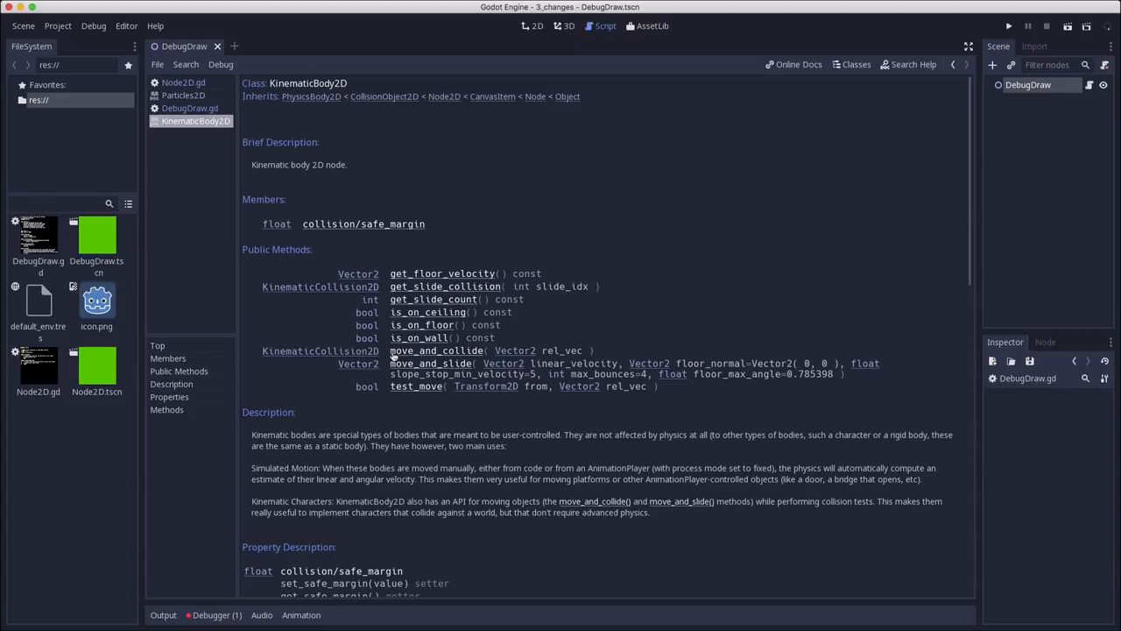
mouse_move(482, 358)
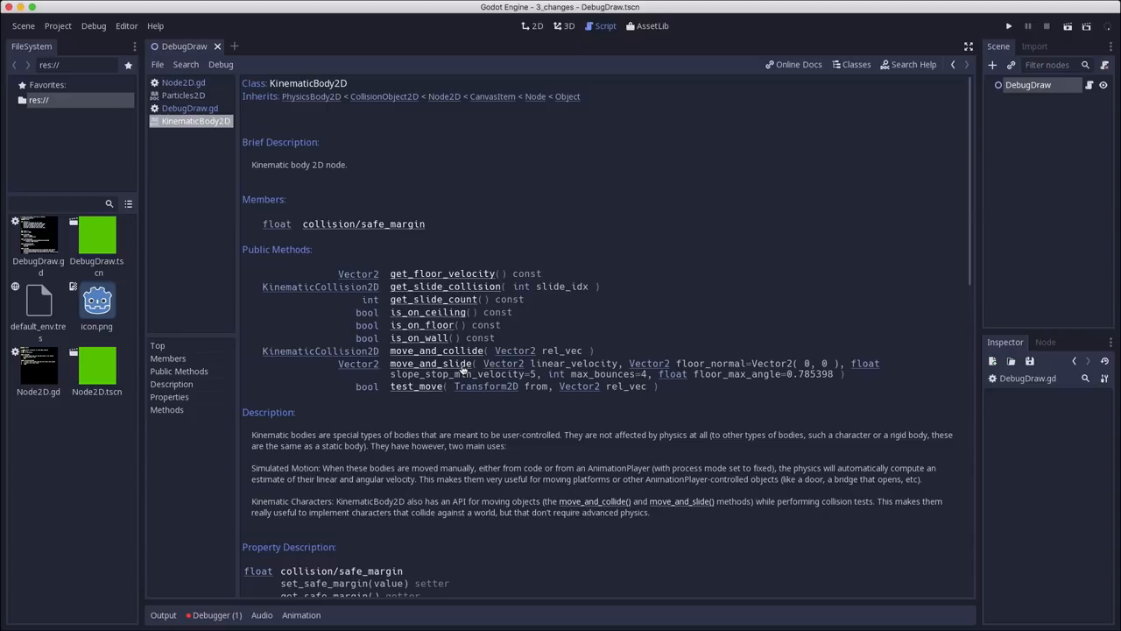
mouse_move(488, 282)
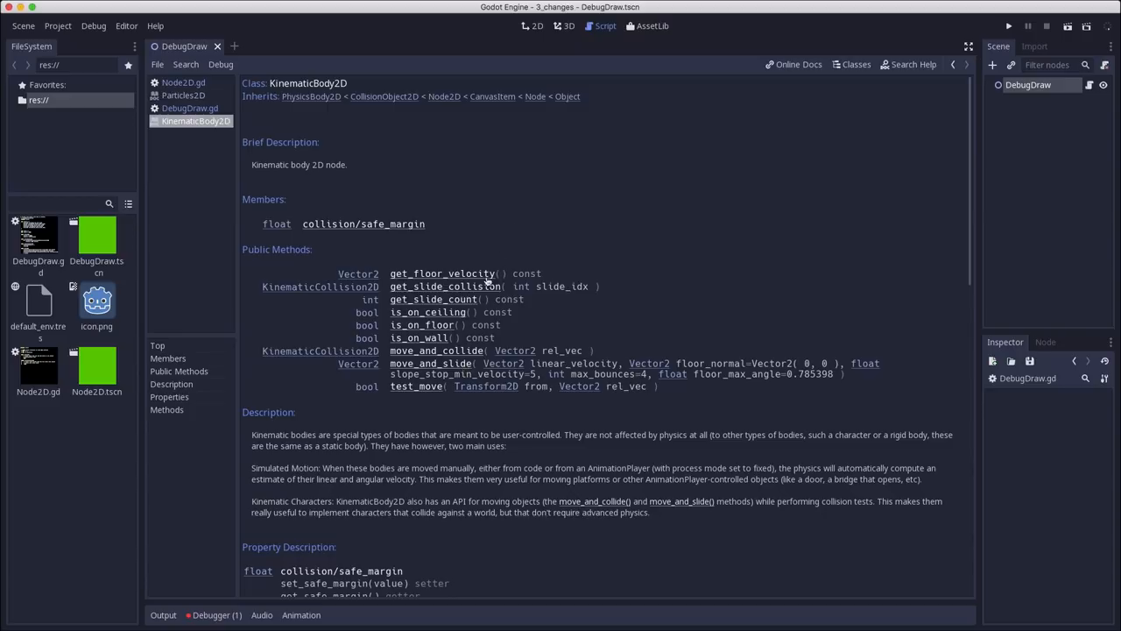
mouse_move(387, 379)
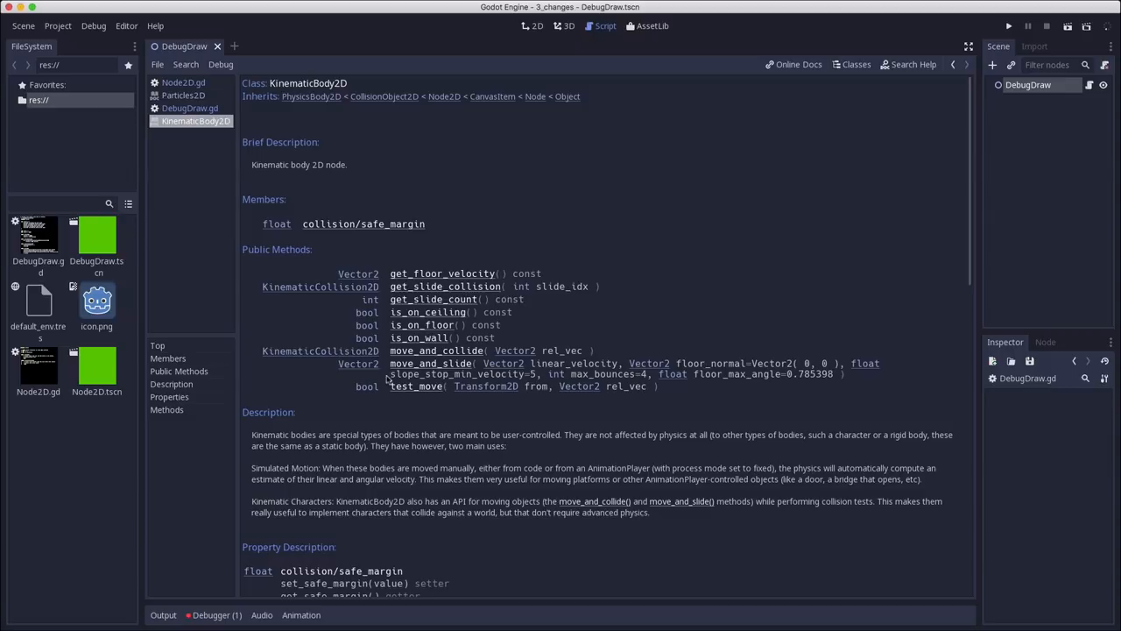
mouse_move(518, 197)
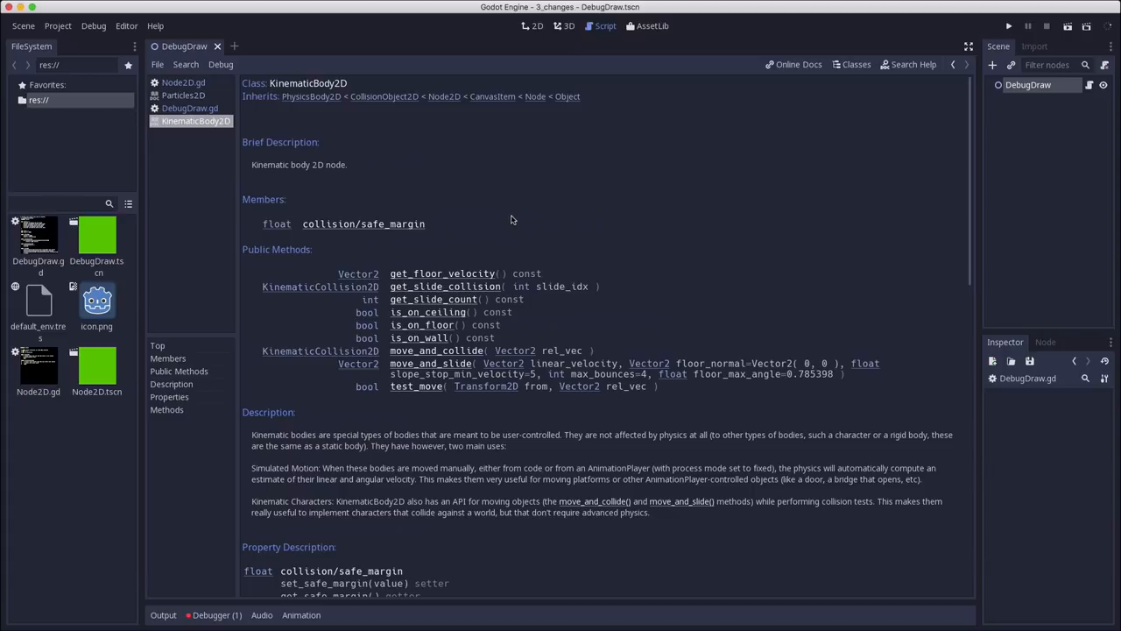
- Scroll to the move_and_collide and move_and_slide method descriptions
scroll(down, 3)
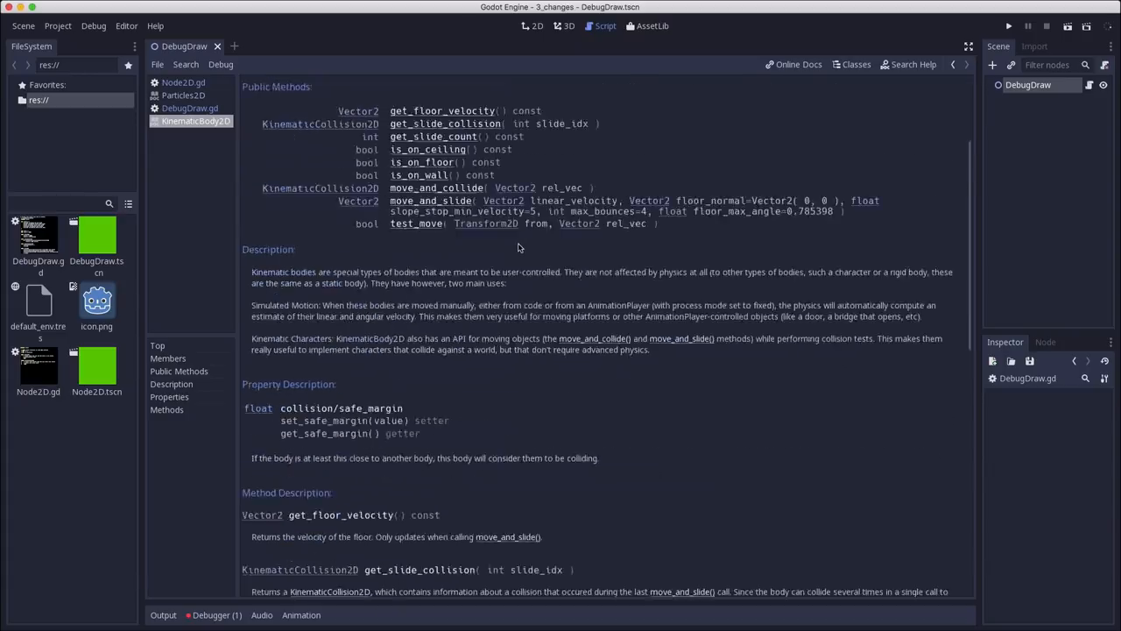
scroll(down, 3)
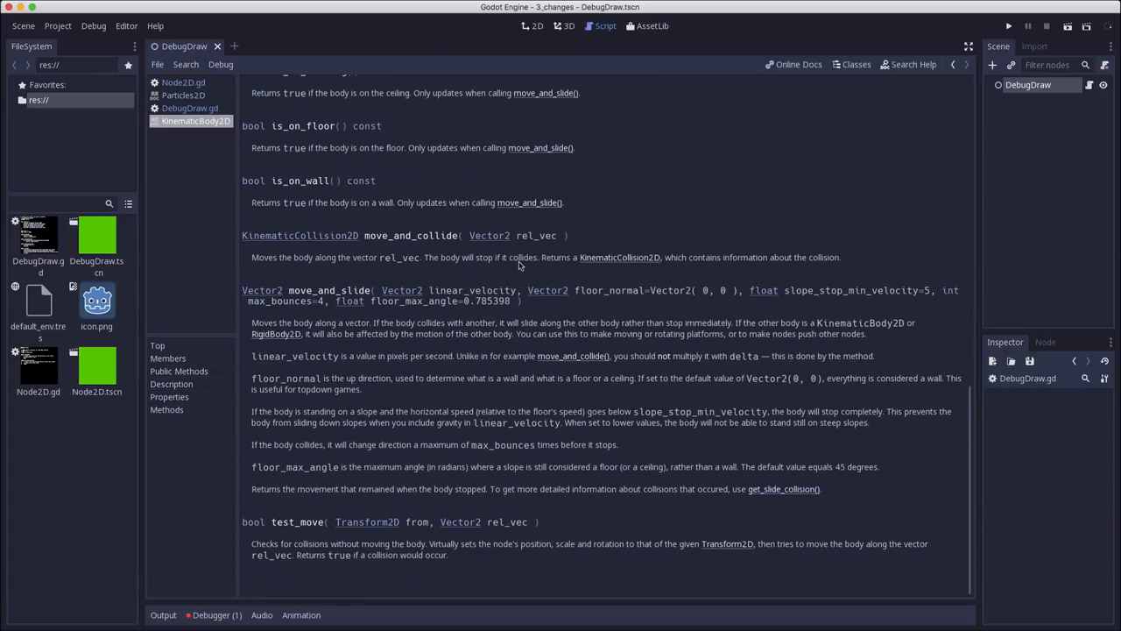
scroll(up, 3)
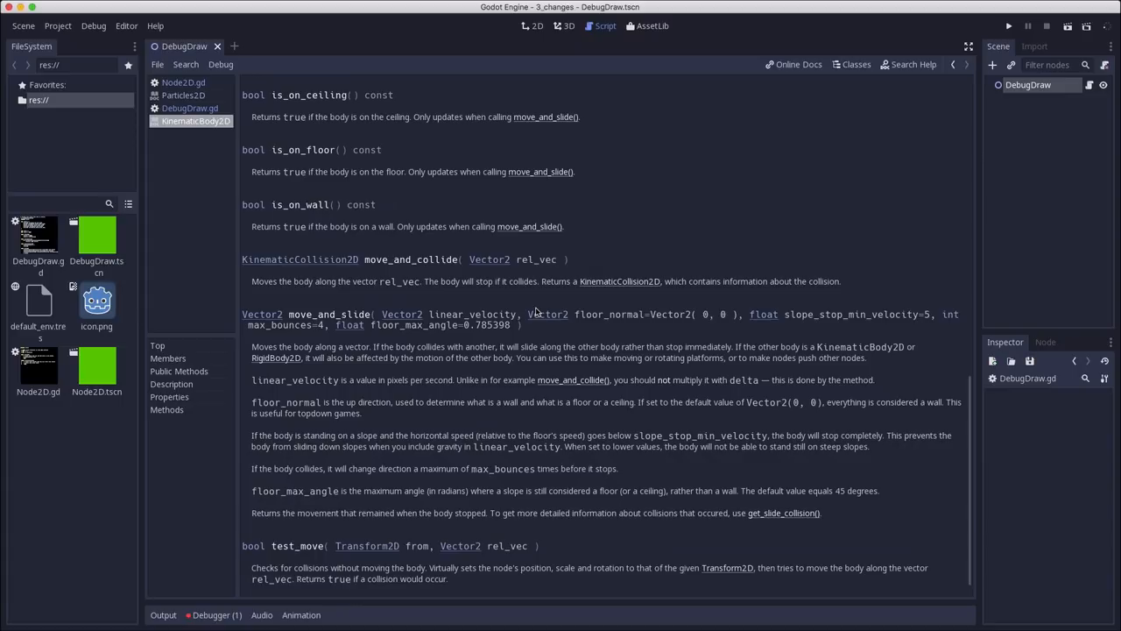